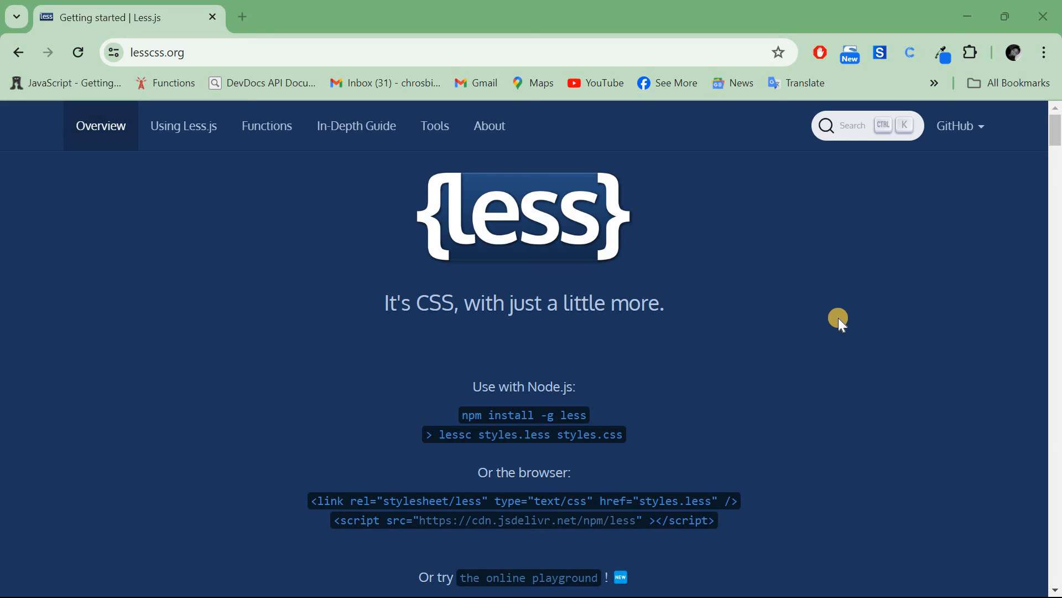
pyautogui.moveTo(422, 163)
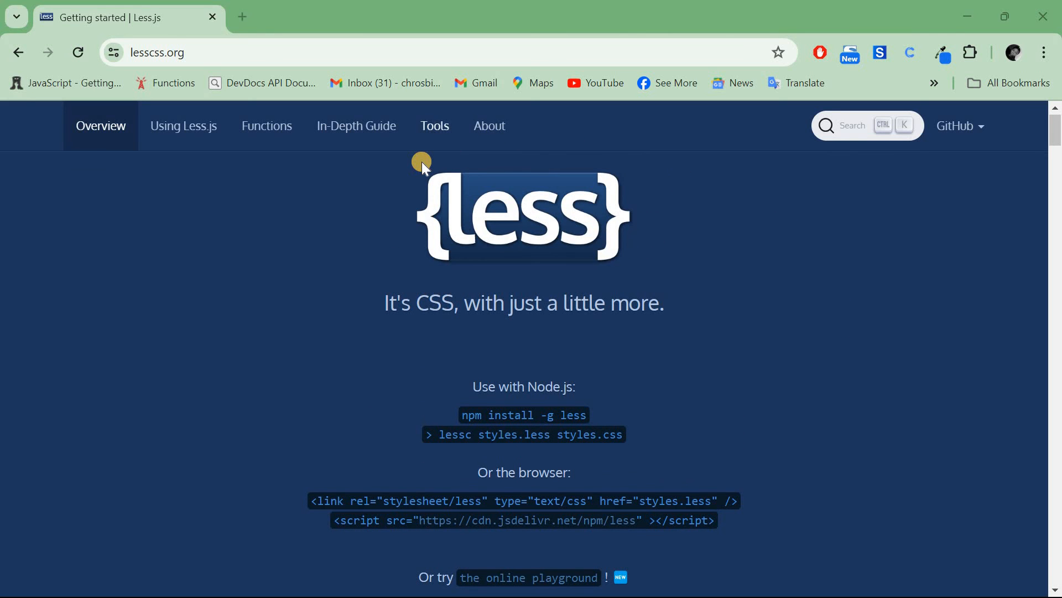
pyautogui.moveTo(749, 312)
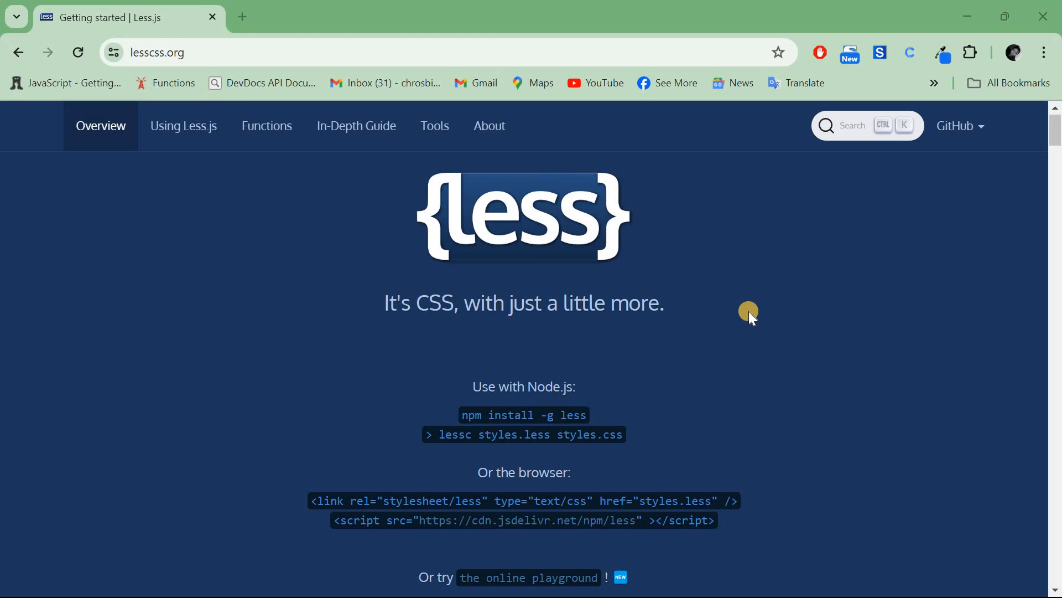
pyautogui.moveTo(754, 316)
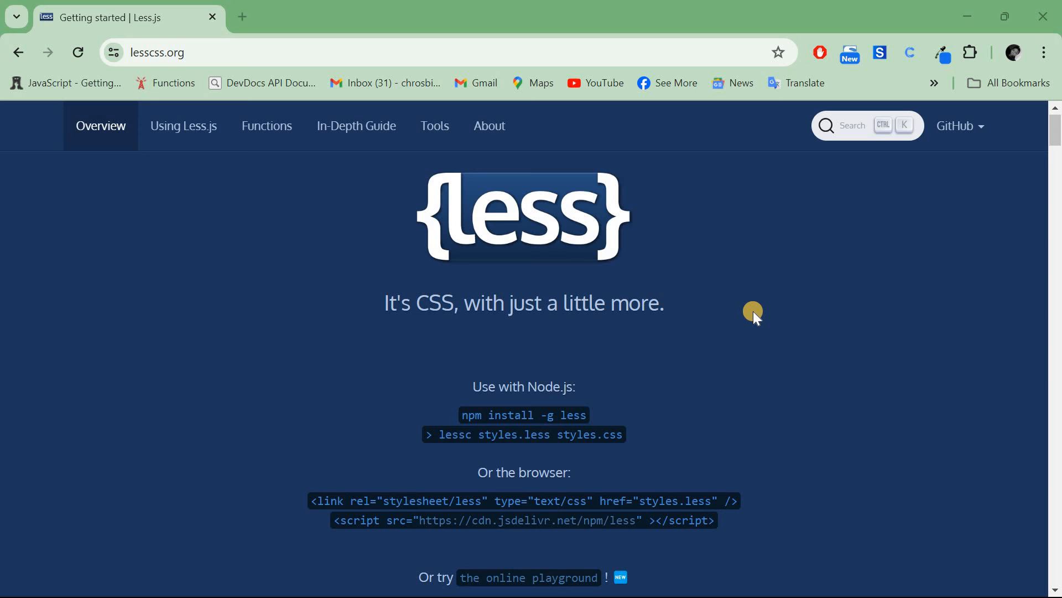
pyautogui.moveTo(722, 371)
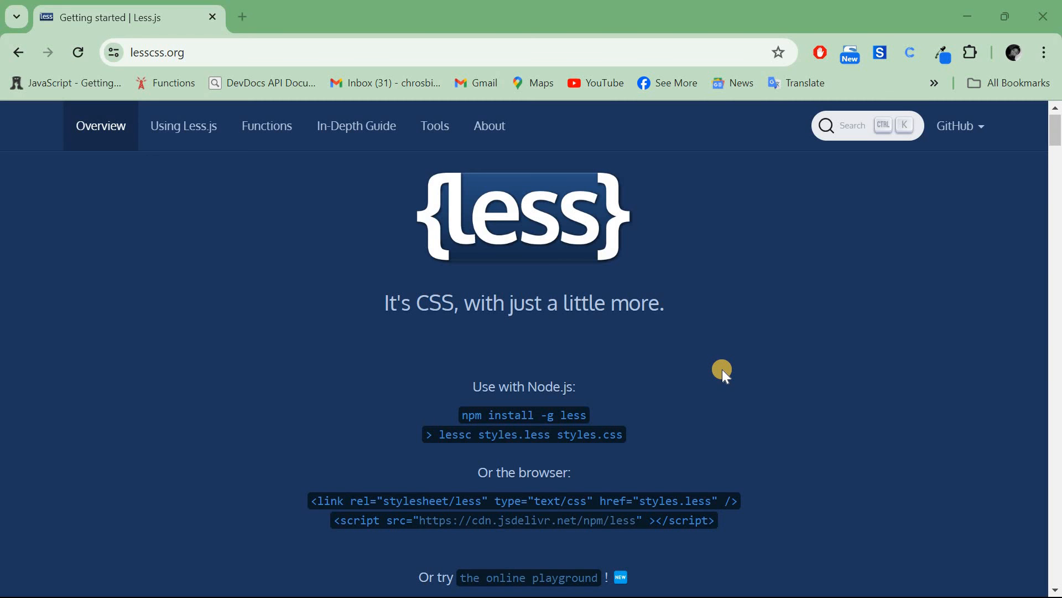
# Scroll through the Less.js page to find the npm install instructions
pyautogui.scroll(-3)
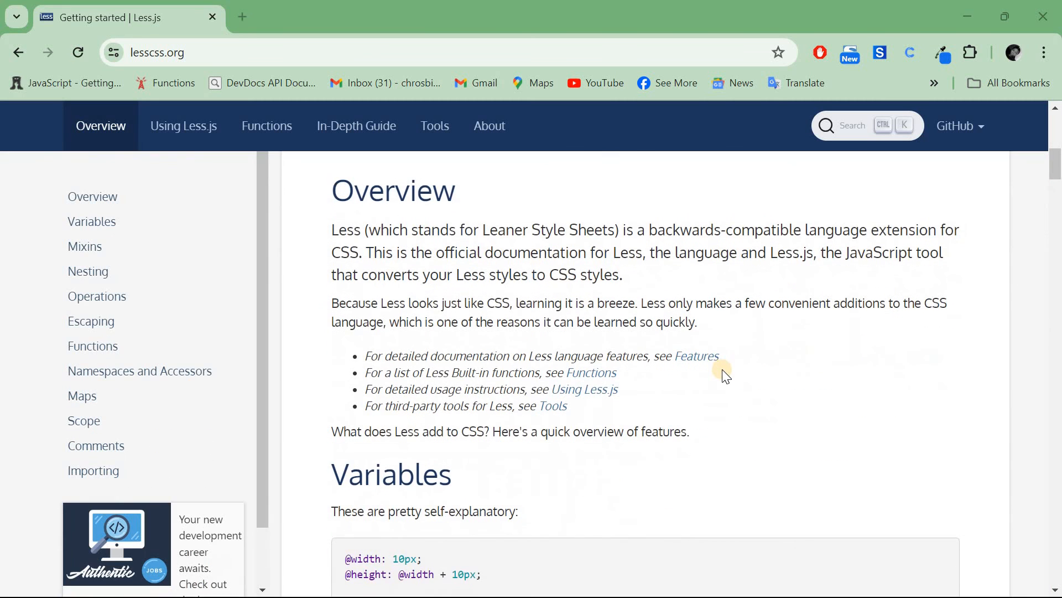
pyautogui.scroll(-3)
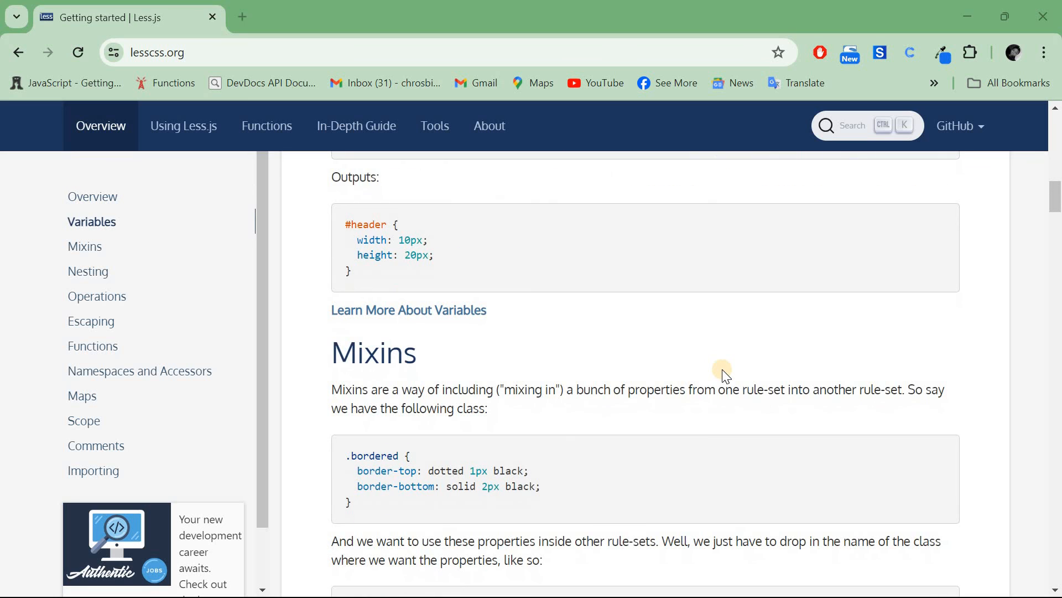
pyautogui.scroll(-3)
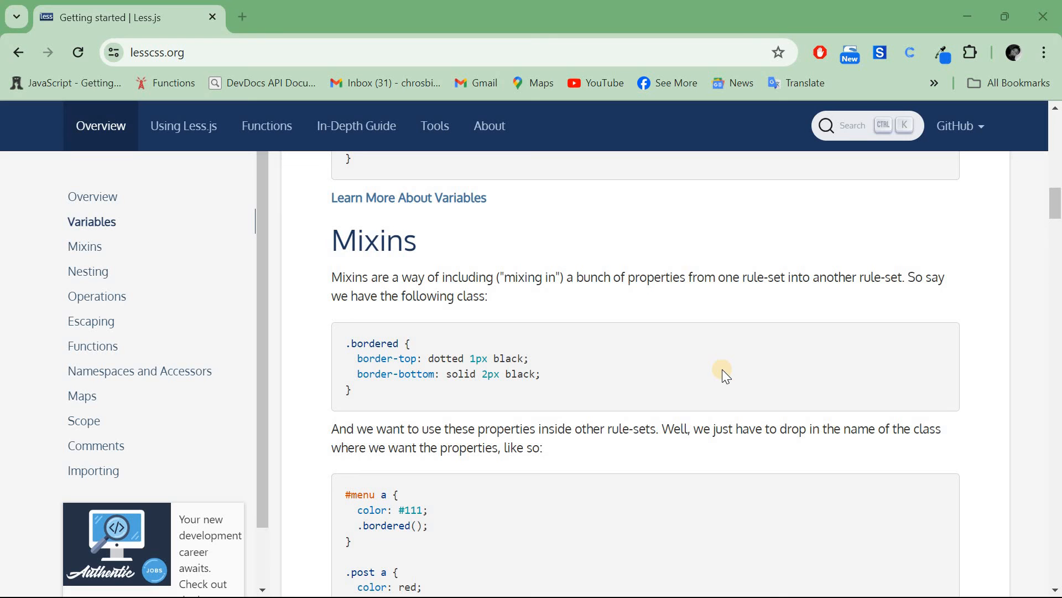
pyautogui.scroll(-3)
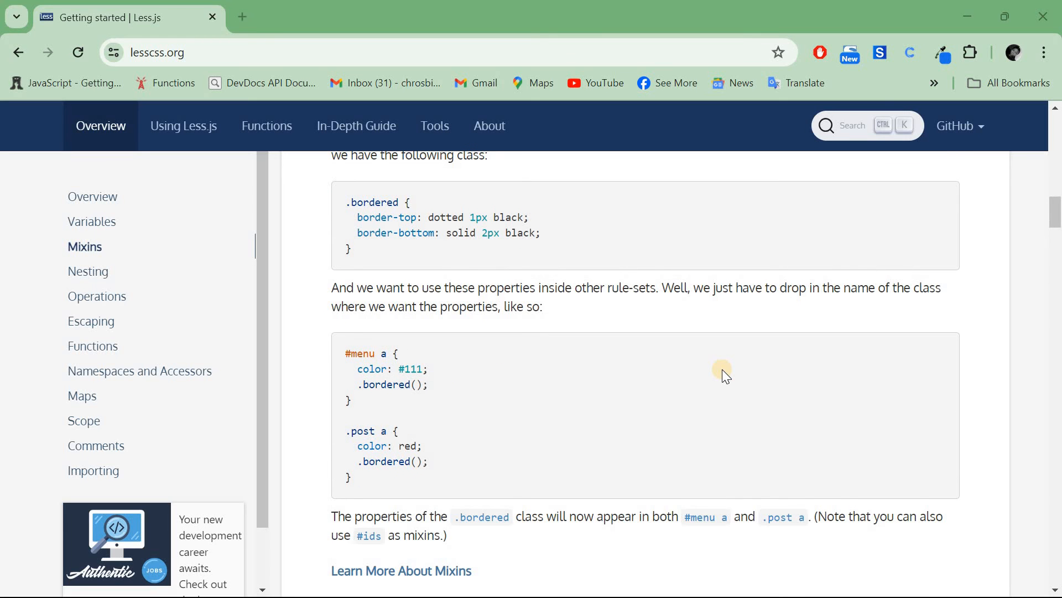
pyautogui.scroll(-3)
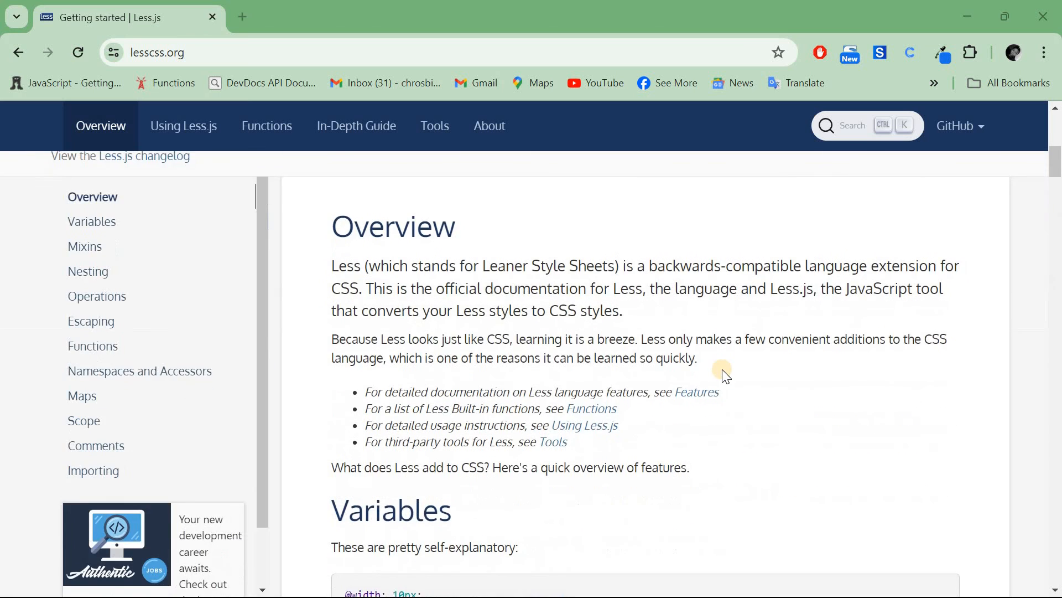
pyautogui.scroll(3)
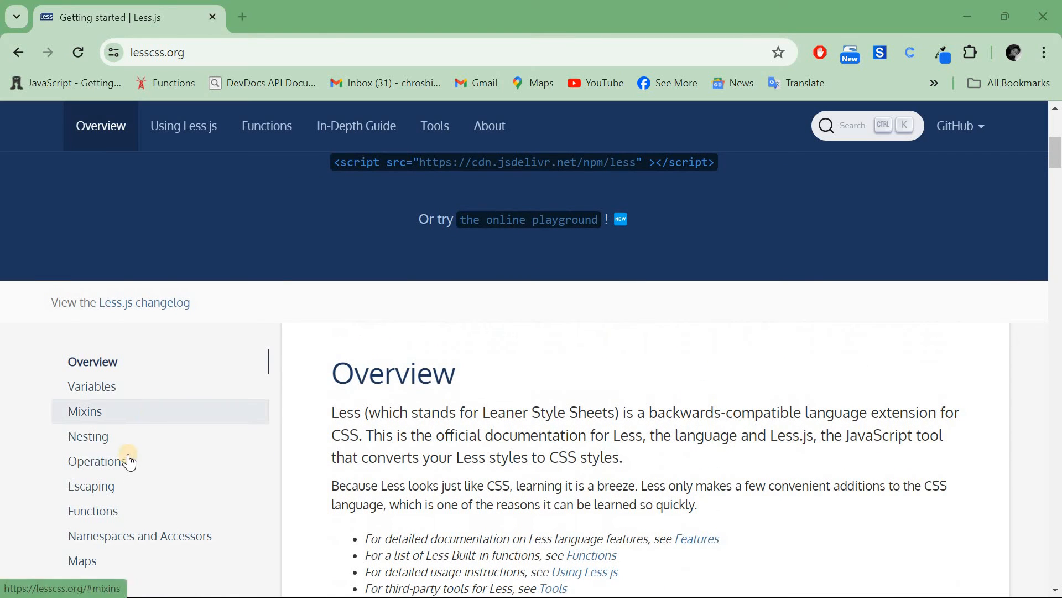
pyautogui.scroll(-3)
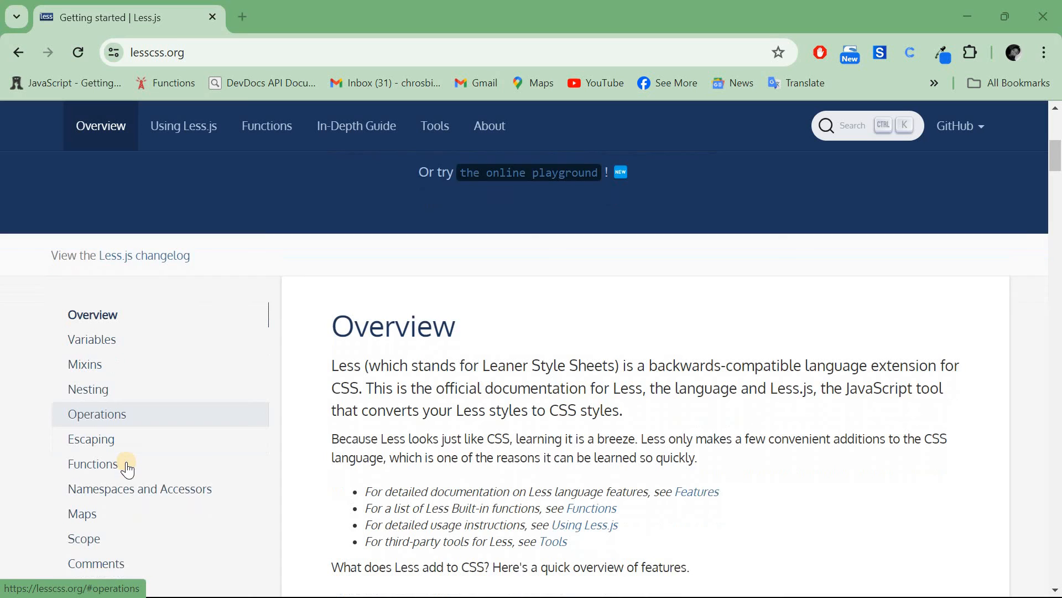
pyautogui.scroll(-3)
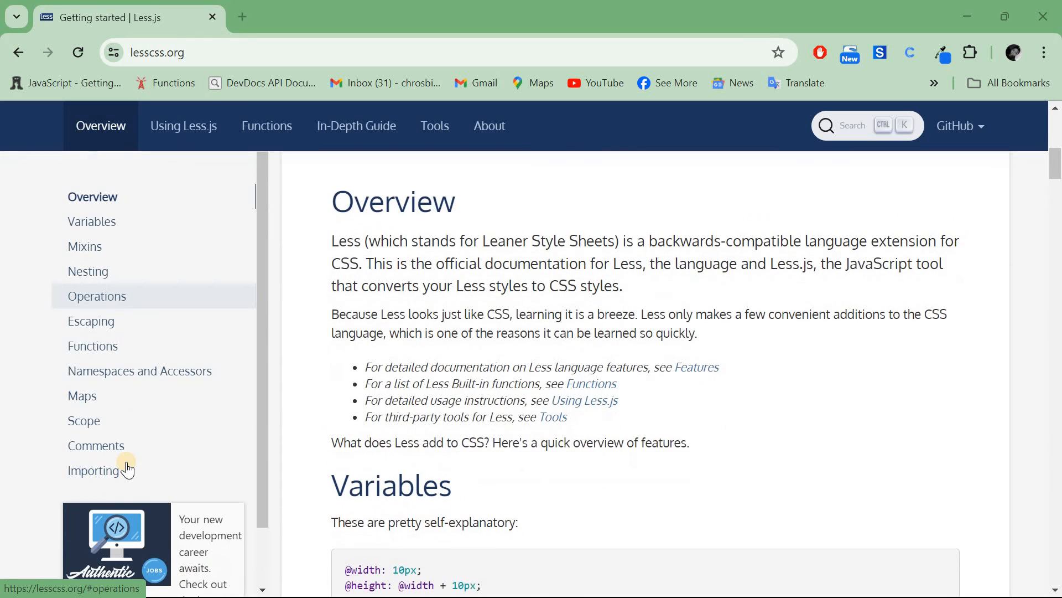
pyautogui.scroll(-3)
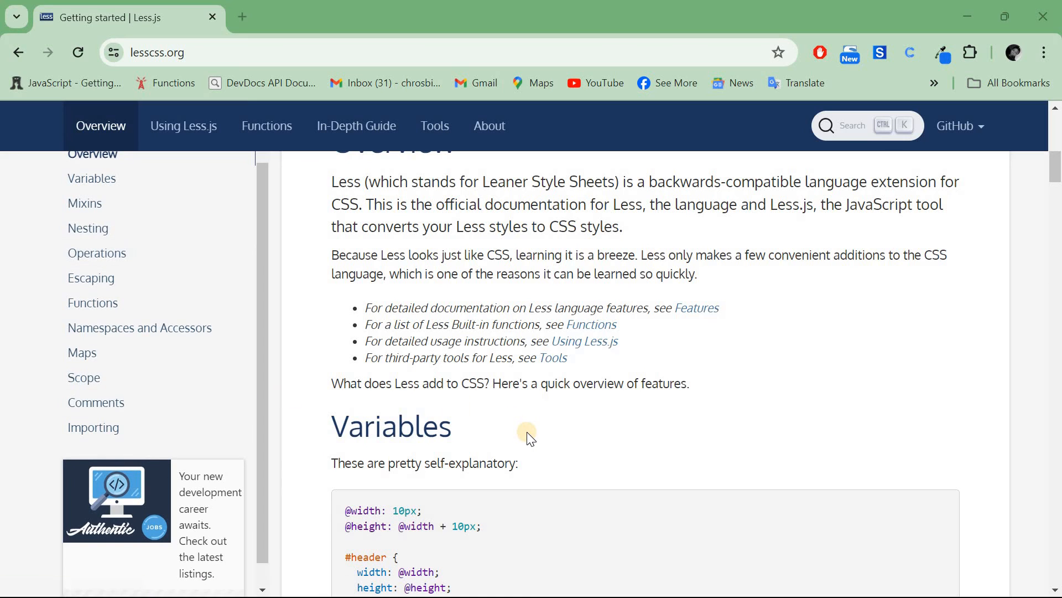
pyautogui.moveTo(589, 341)
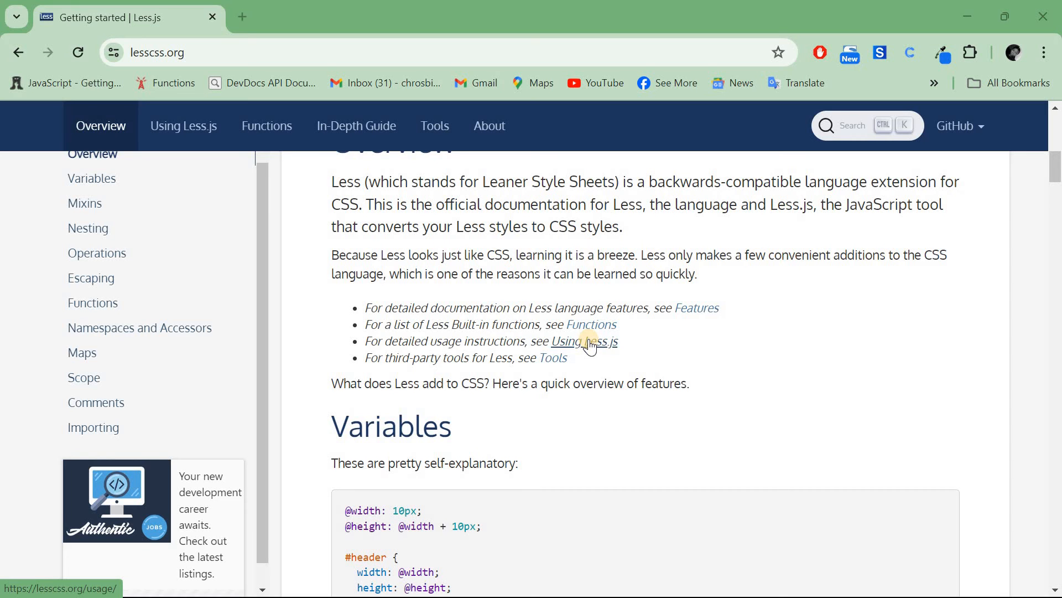
pyautogui.scroll(-3)
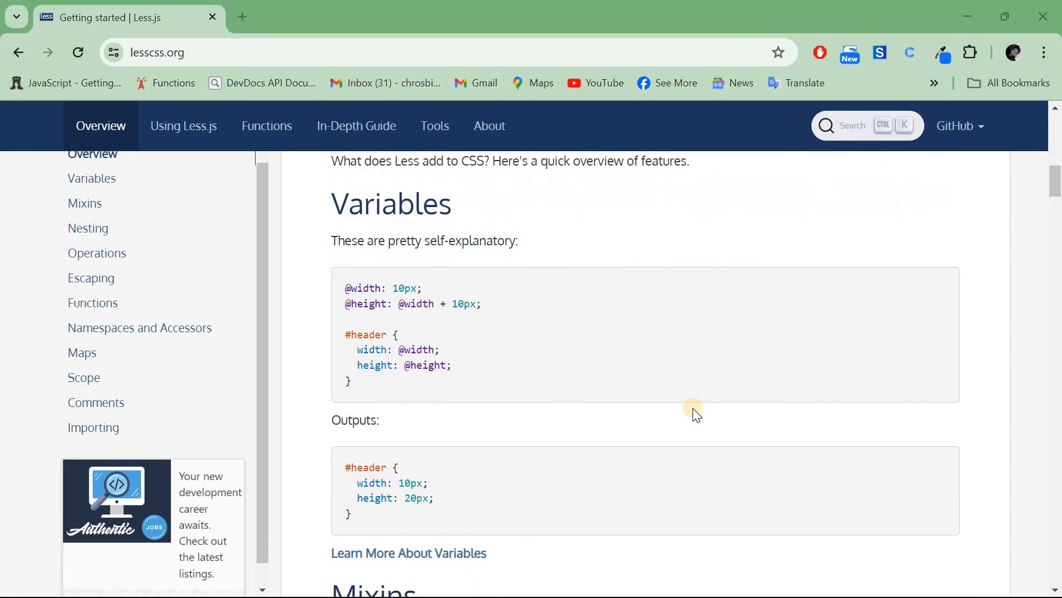
pyautogui.scroll(-3)
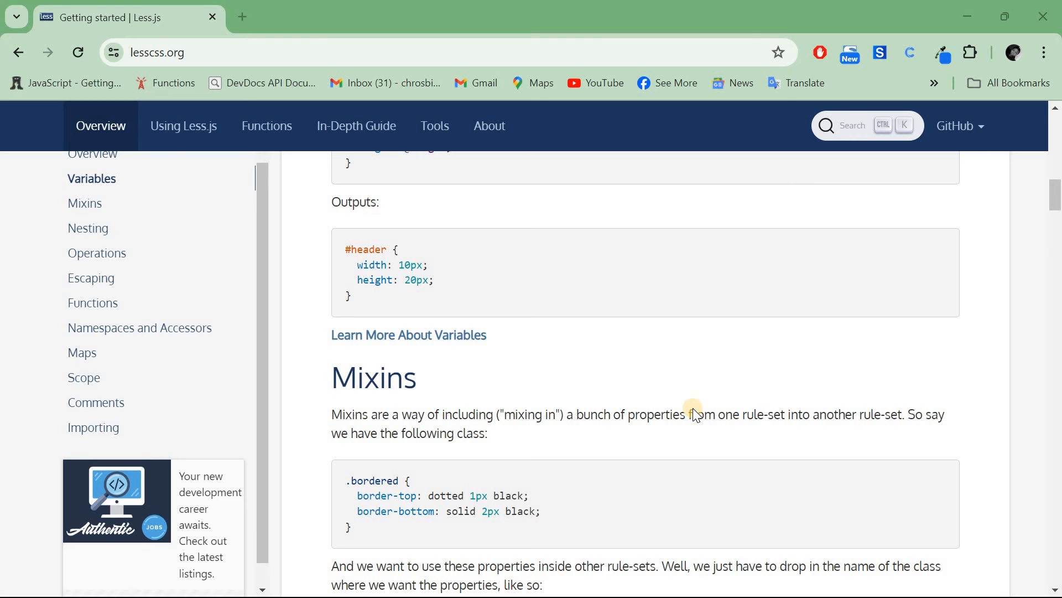
pyautogui.scroll(3)
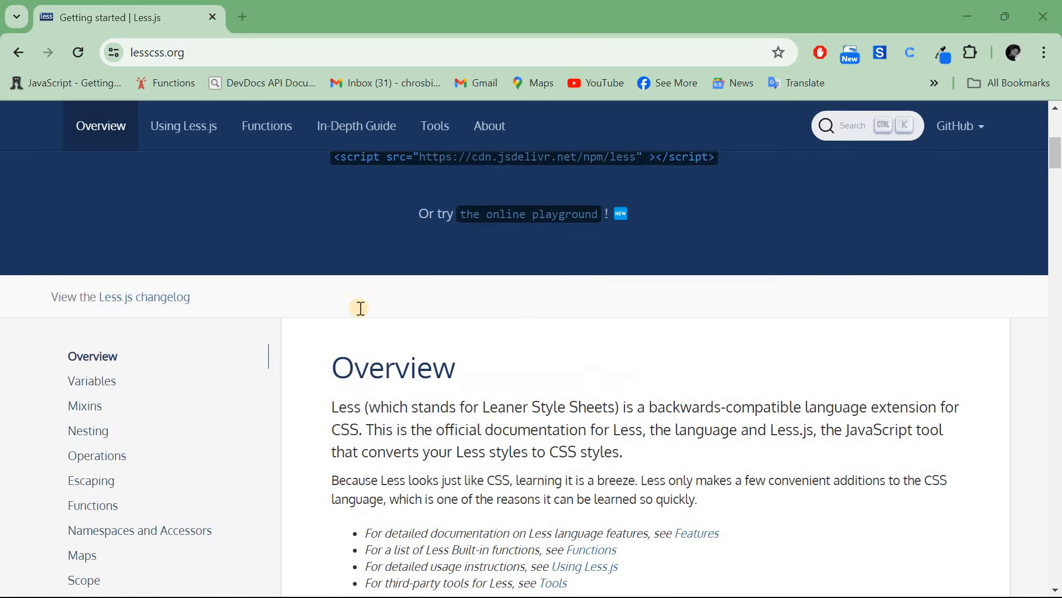
pyautogui.scroll(3)
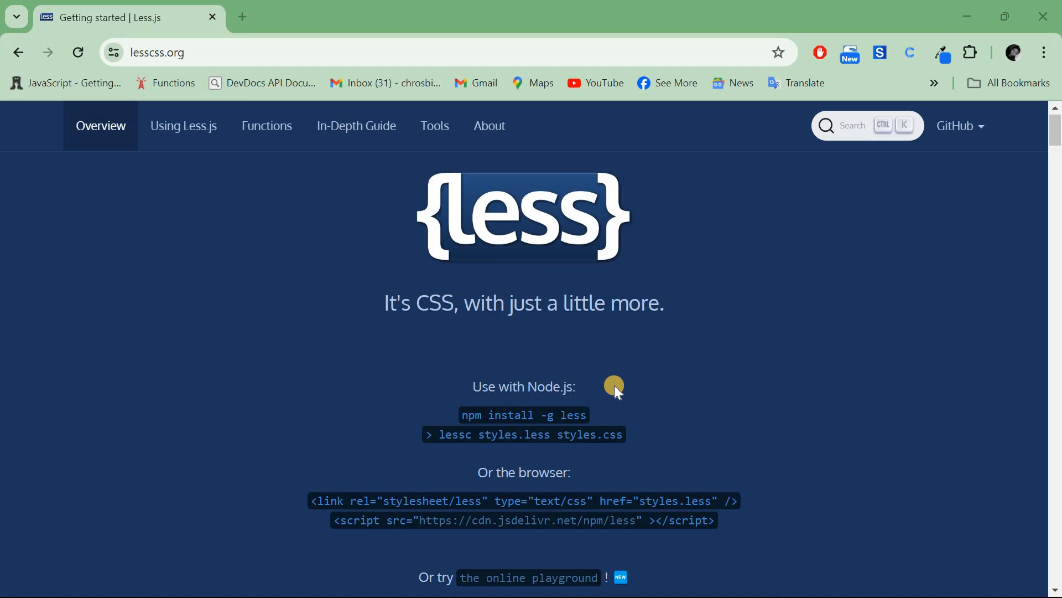
pyautogui.scroll(-3)
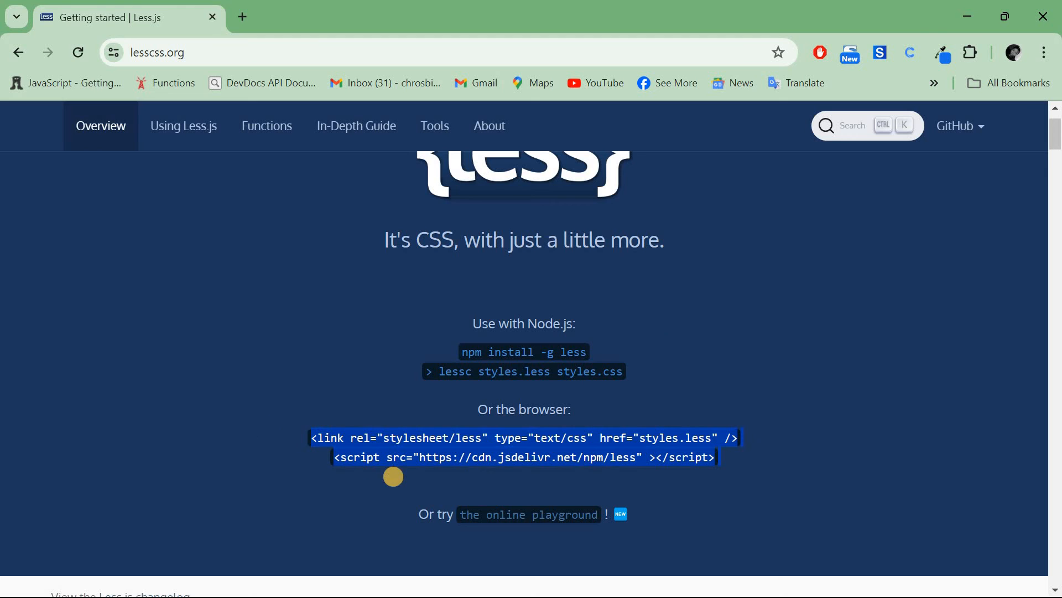
pyautogui.moveTo(580, 352)
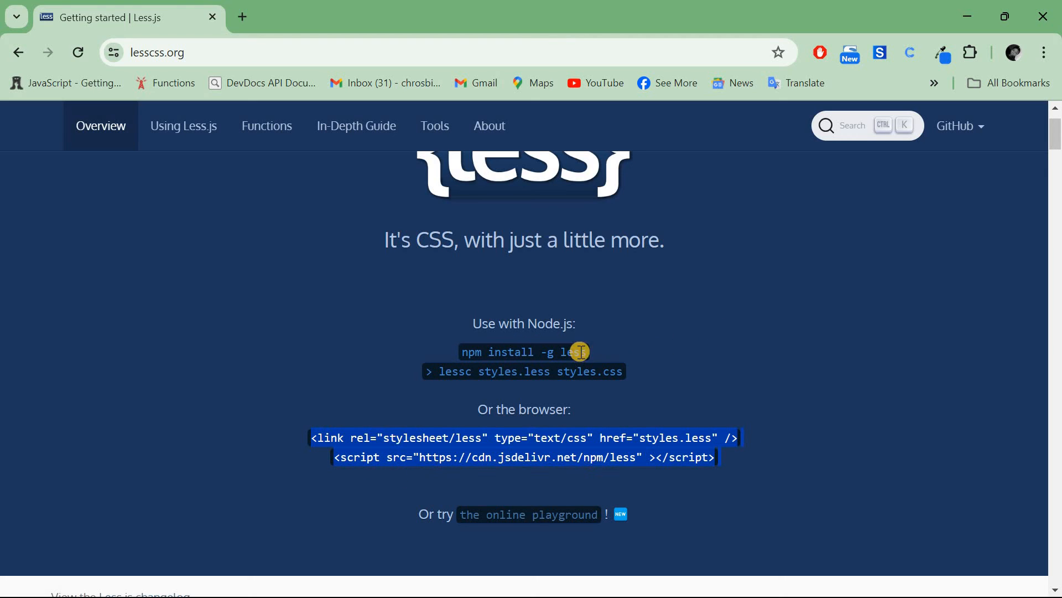
pyautogui.moveTo(677, 332)
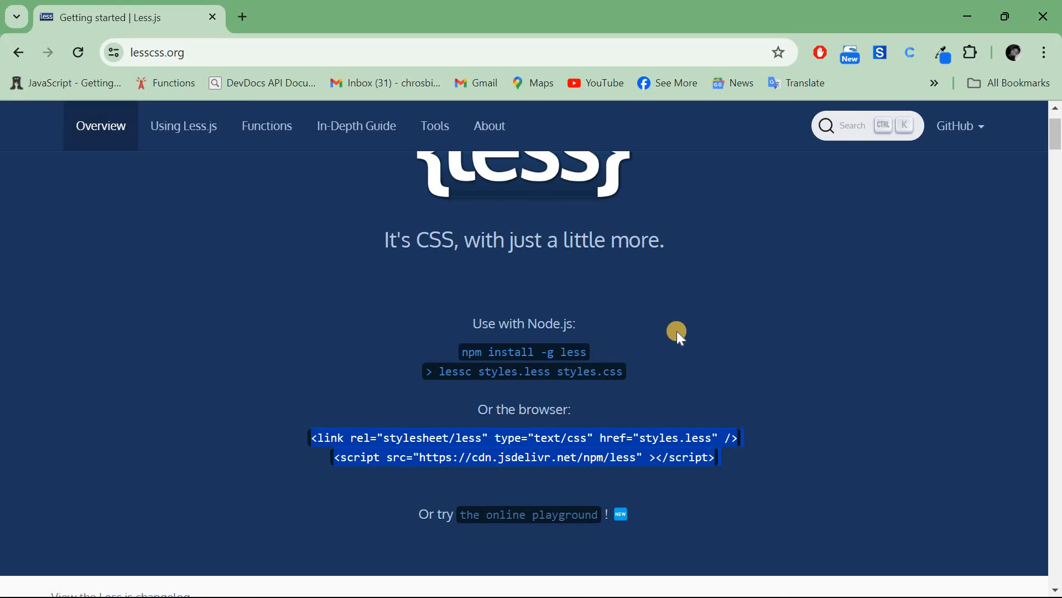
pyautogui.moveTo(647, 276)
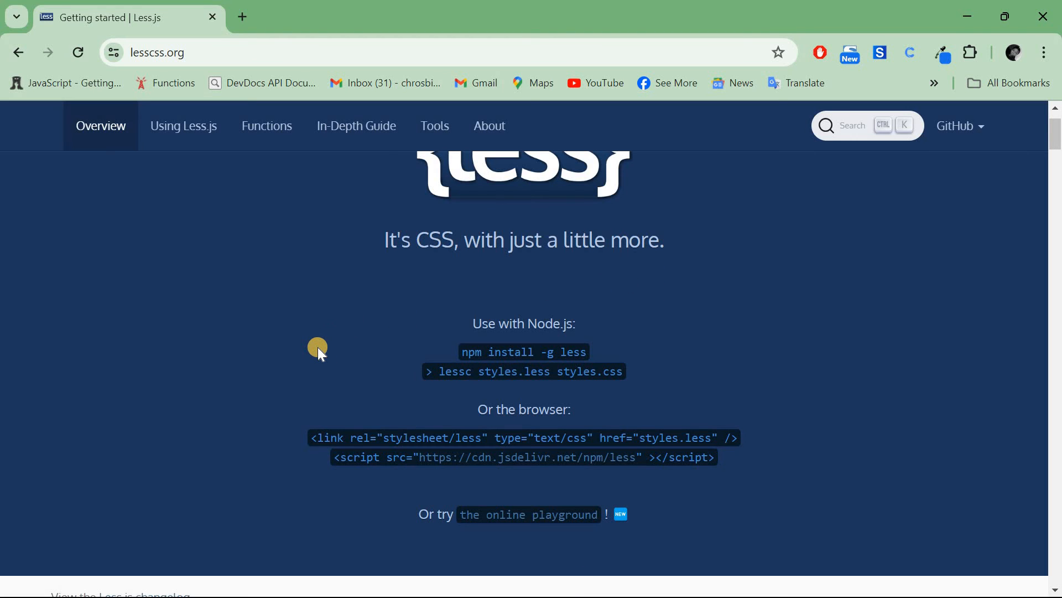
pyautogui.moveTo(393, 456)
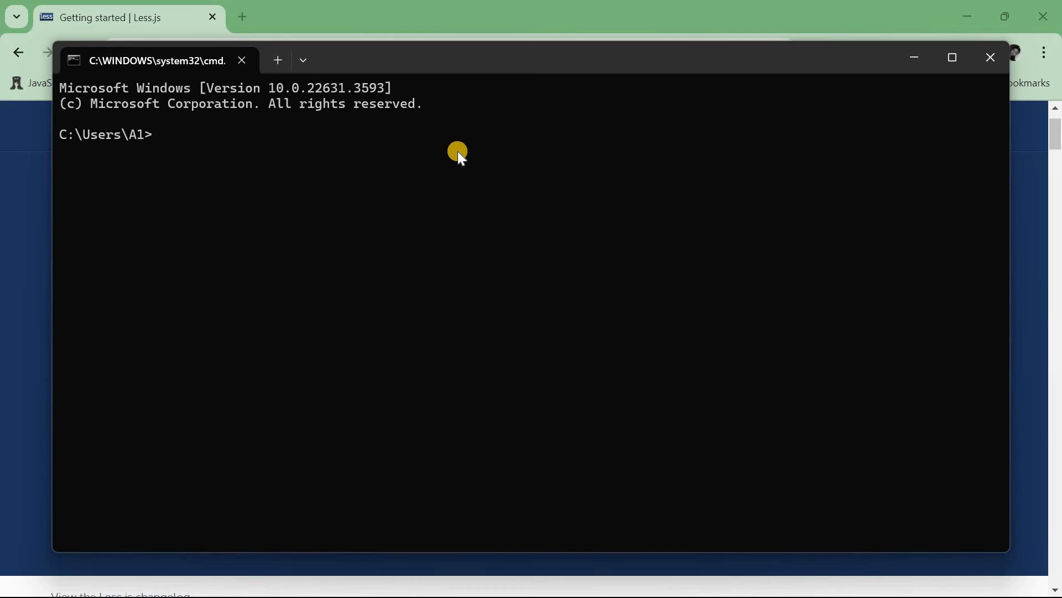
# Check Node.js with node --version (v20.11.1), then return to the Less page
pyautogui.write('nod')
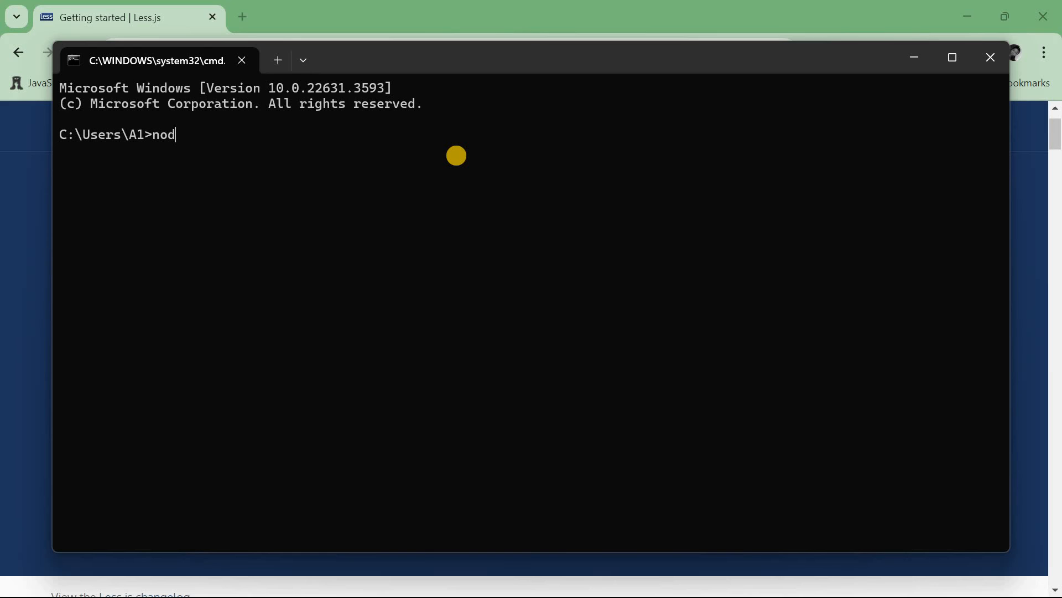
pyautogui.write('e --version')
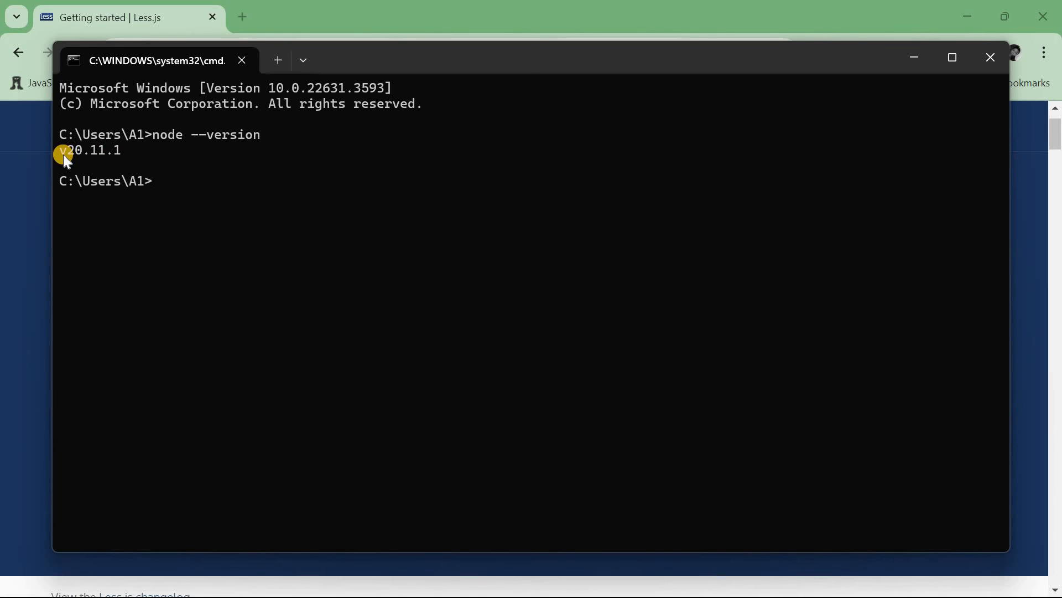
pyautogui.moveTo(1013, 241)
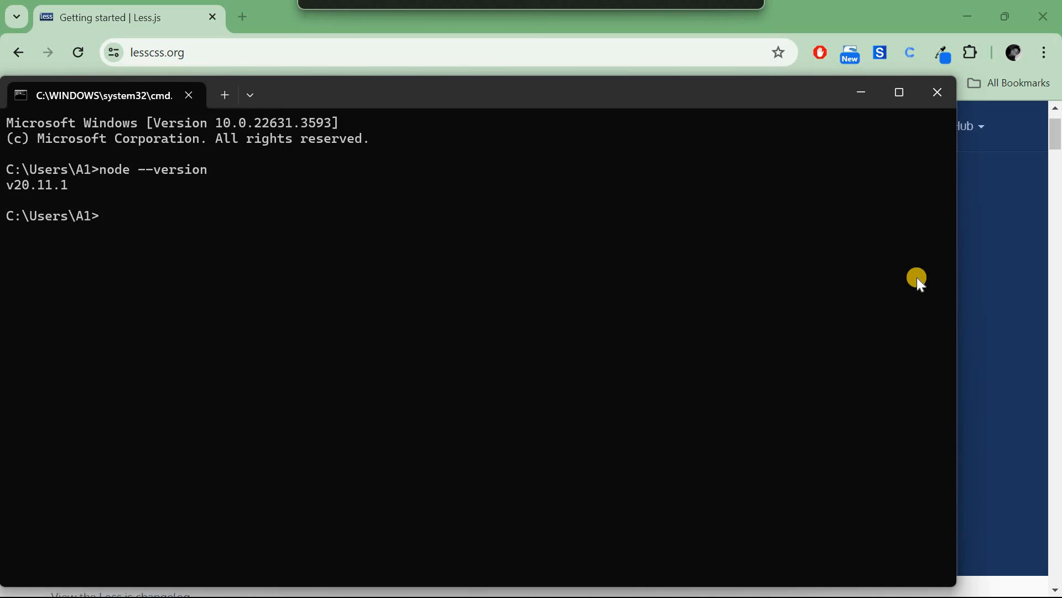
pyautogui.click(938, 91)
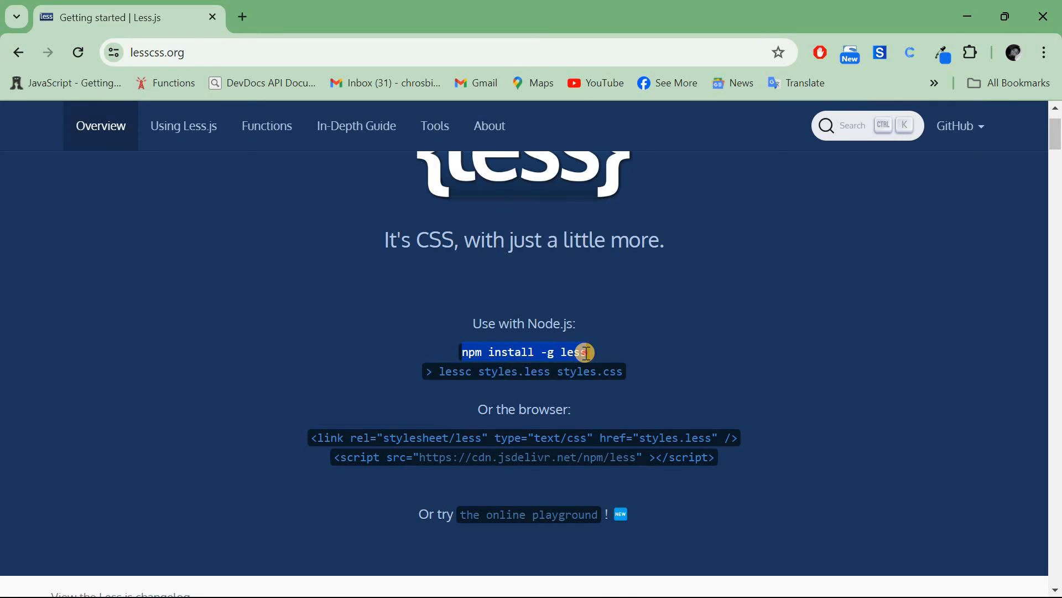
pyautogui.moveTo(621, 527)
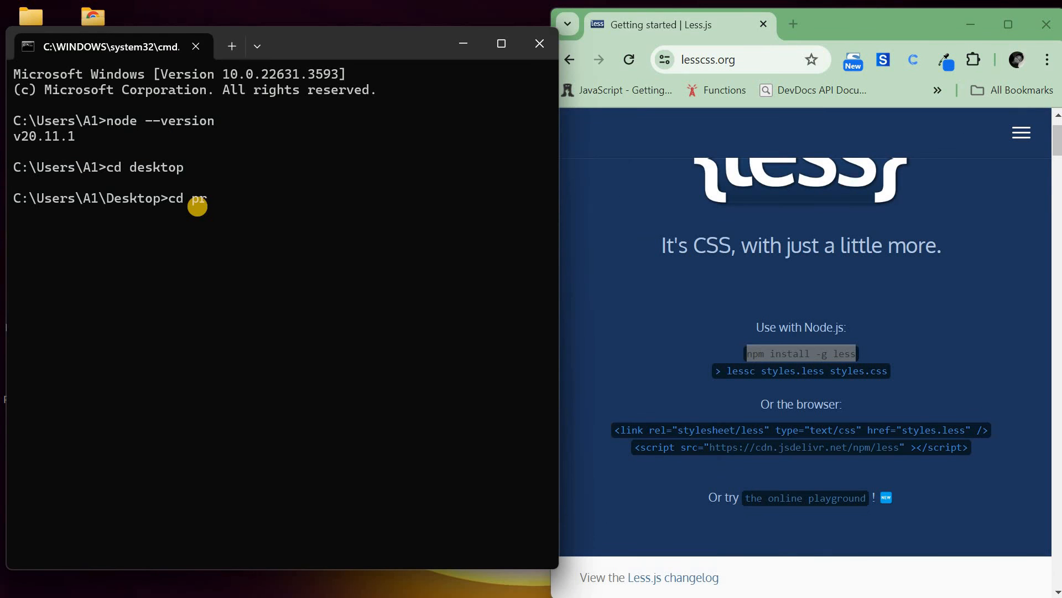
# Run npm install -g less and confirm 18 packages were added
pyautogui.write('npm install -g less')
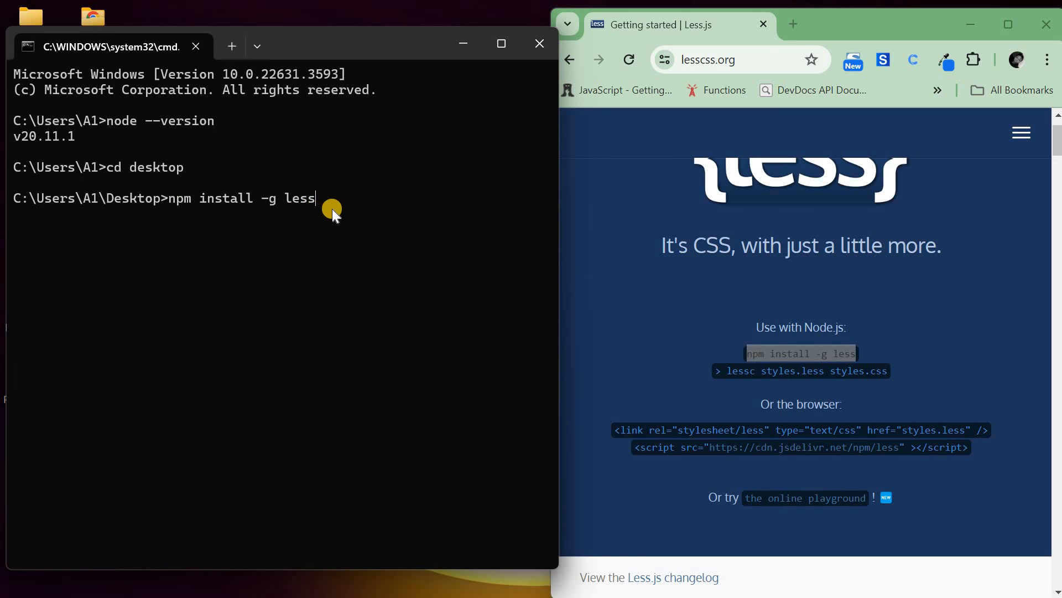
pyautogui.press('Return')
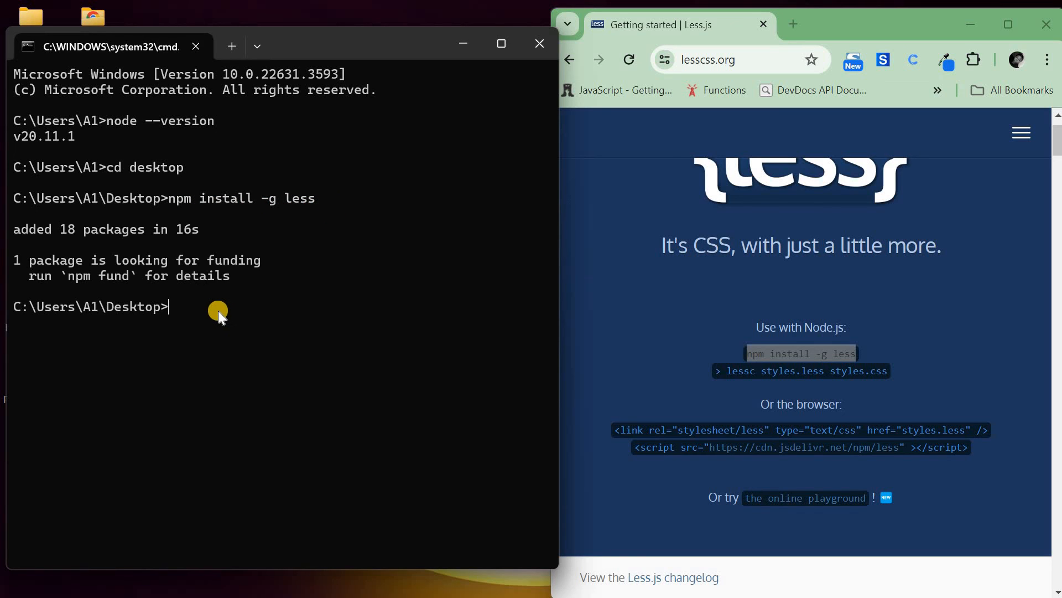
pyautogui.moveTo(245, 312)
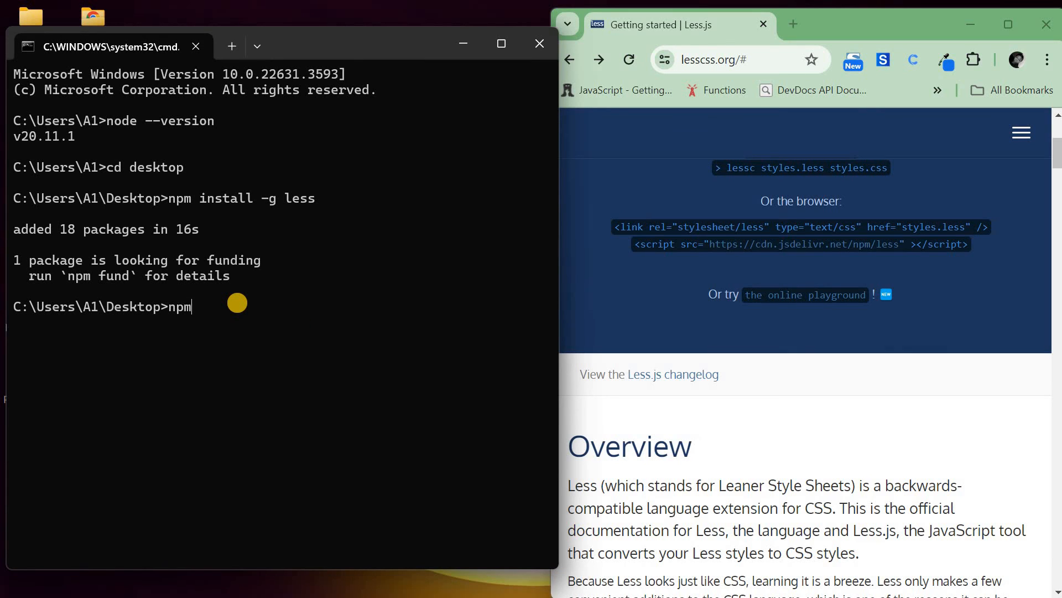
# Run npm install -g less-watch-compiler, which adds 46 packages
pyautogui.write('install -g')
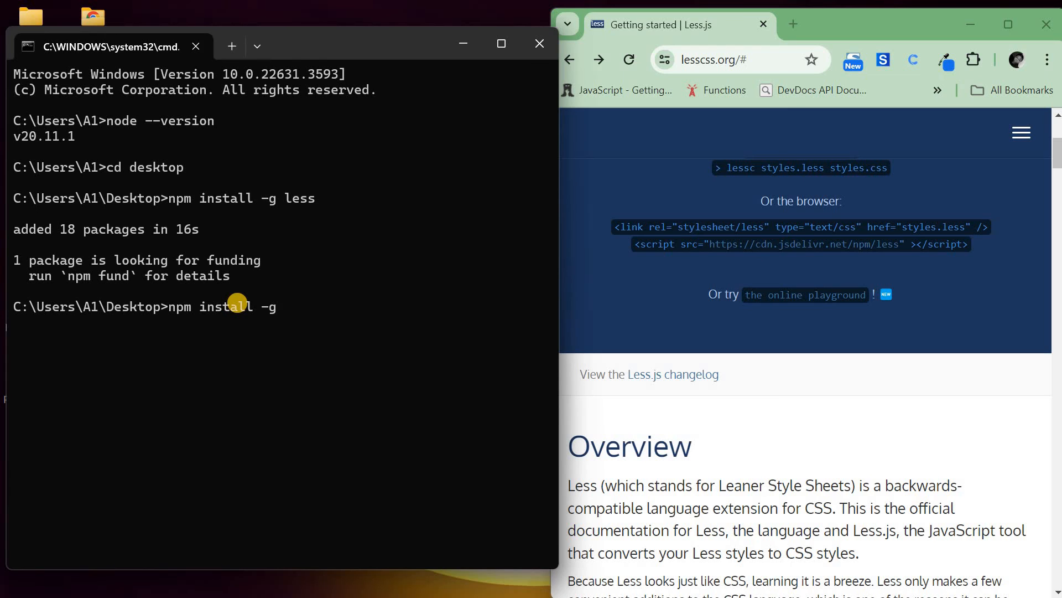
pyautogui.write('less-watch-')
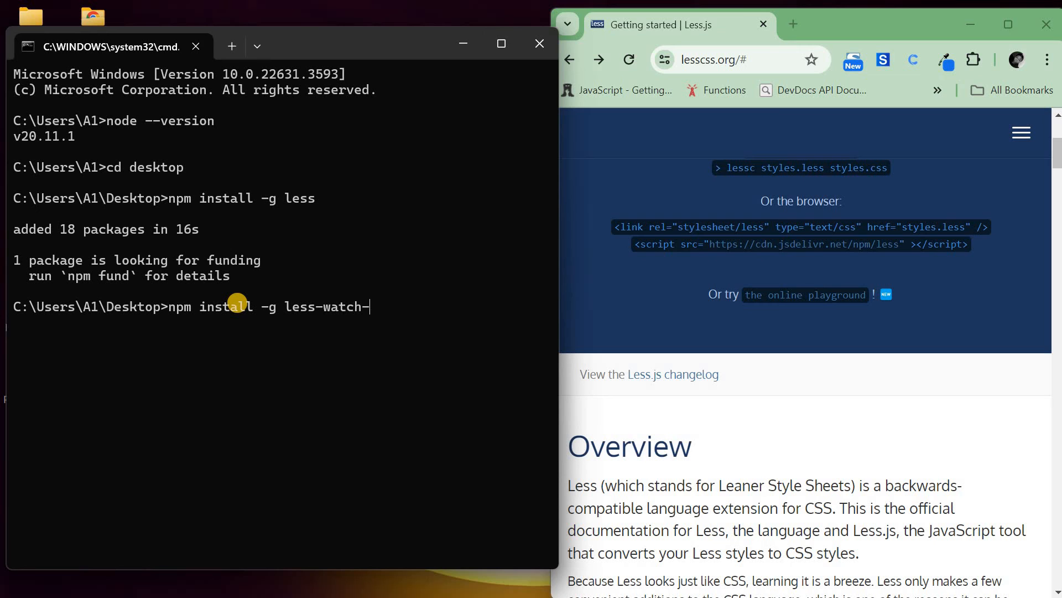
pyautogui.write('compiler')
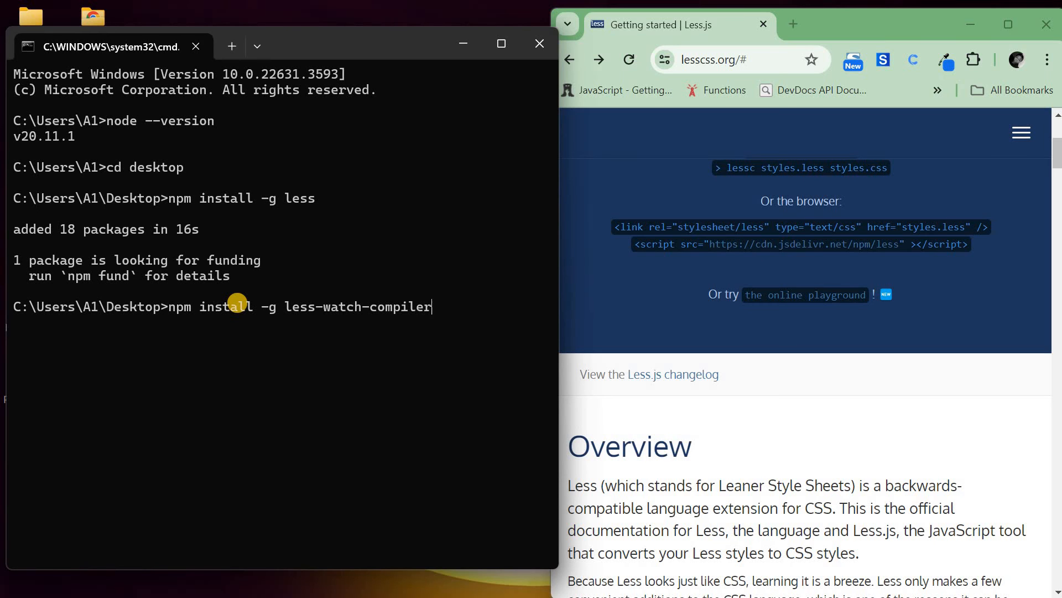
pyautogui.press('Return')
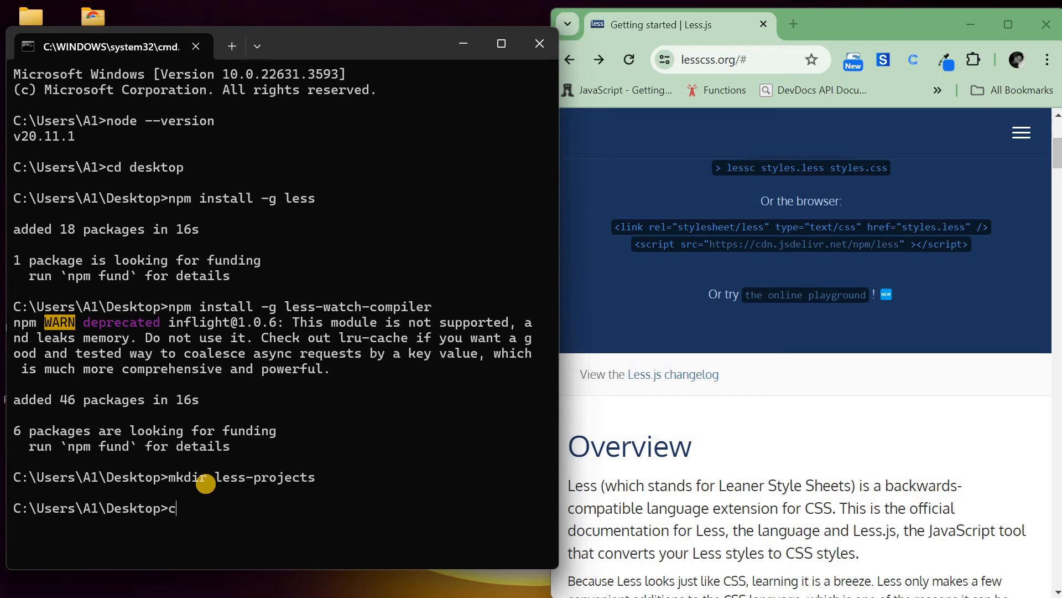
# Make and enter the less-projects folder, then launch VS Code there with code
pyautogui.write('d les')
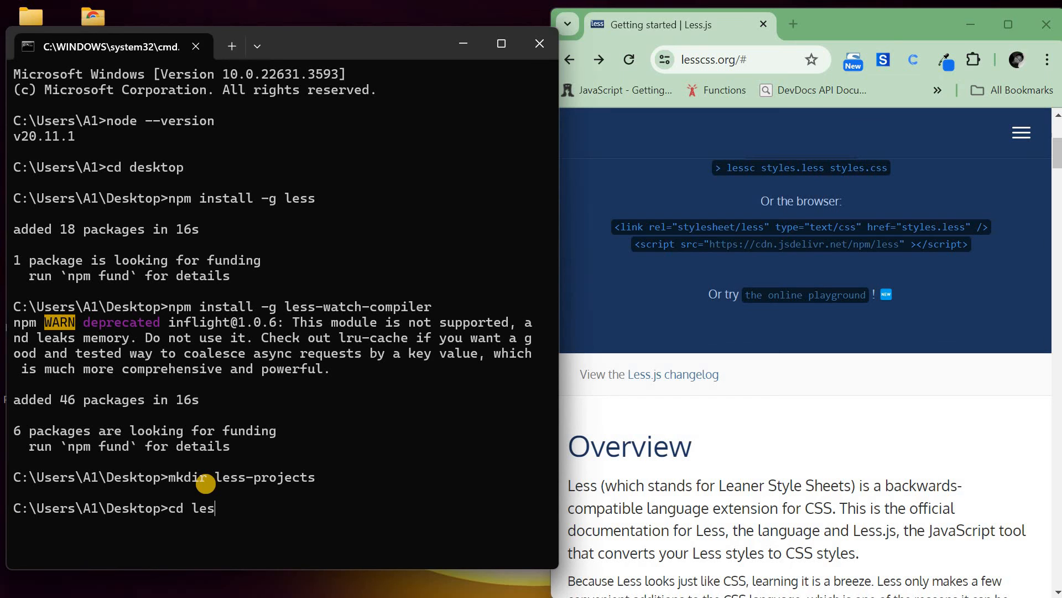
pyautogui.write('code')
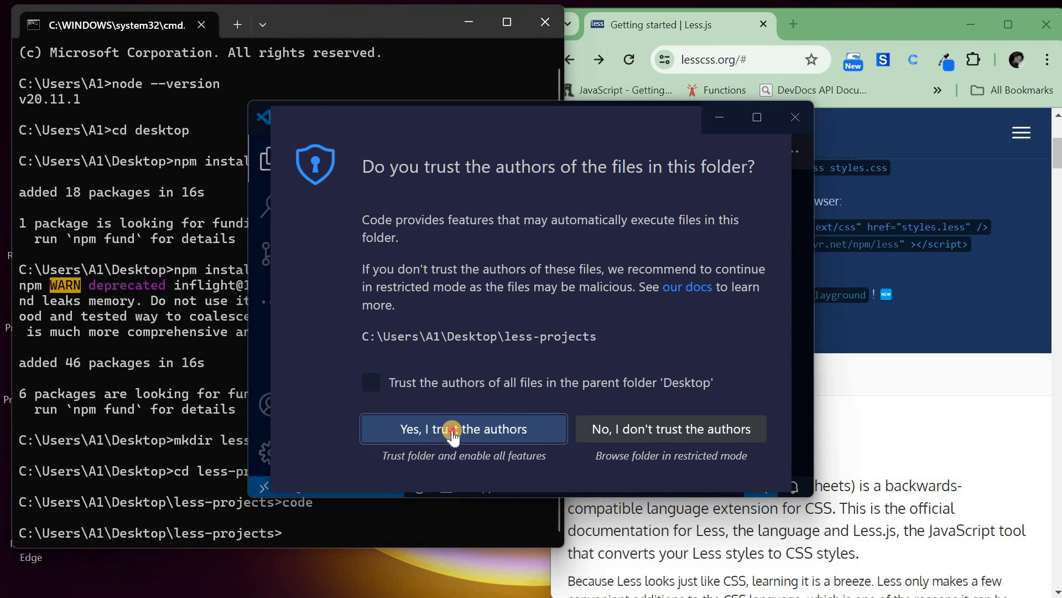
# Trust the less-projects folder's authors and start a new file in Explorer
pyautogui.click(464, 428)
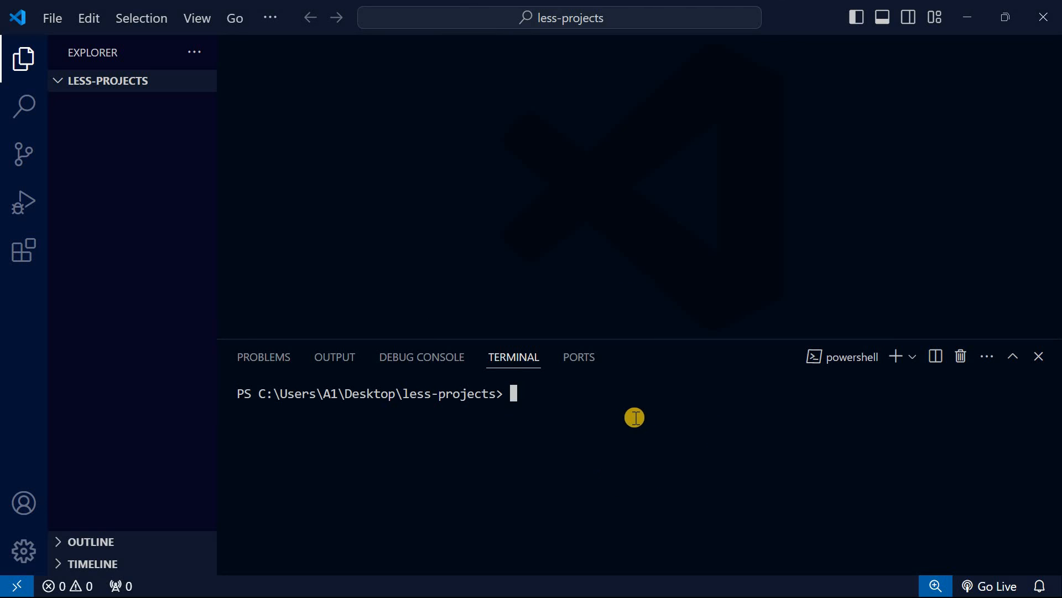
pyautogui.moveTo(104, 171)
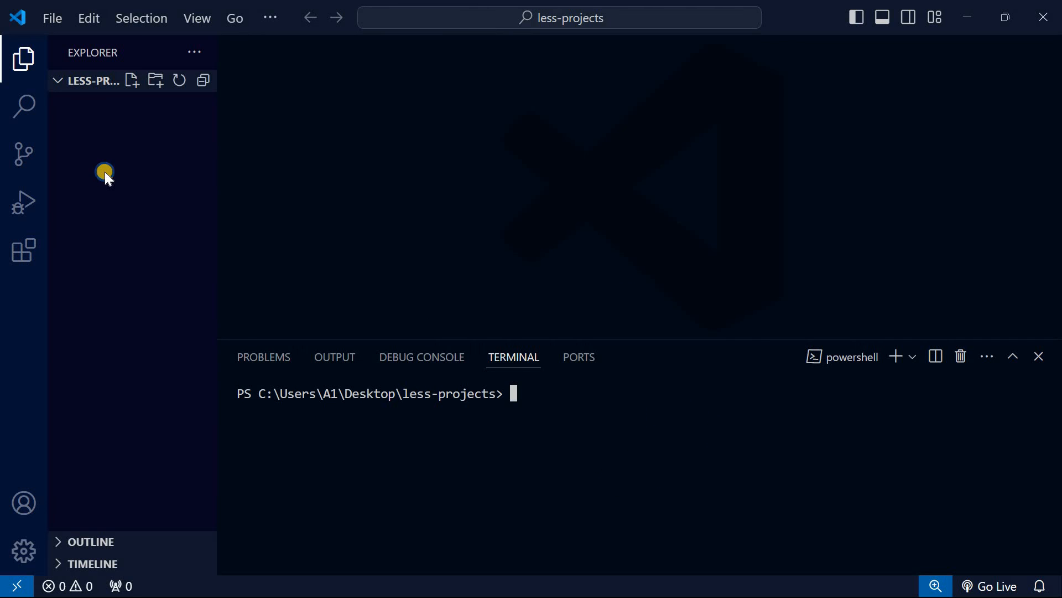
pyautogui.click(131, 79)
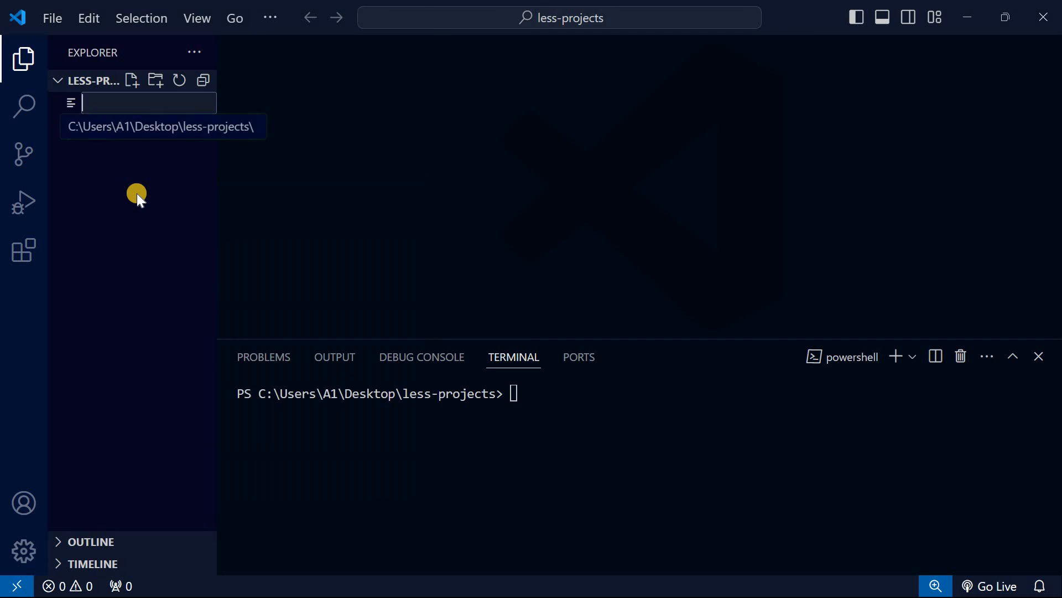
# Create styles.less containing the body { color: red; } rule
pyautogui.write('styles.less')
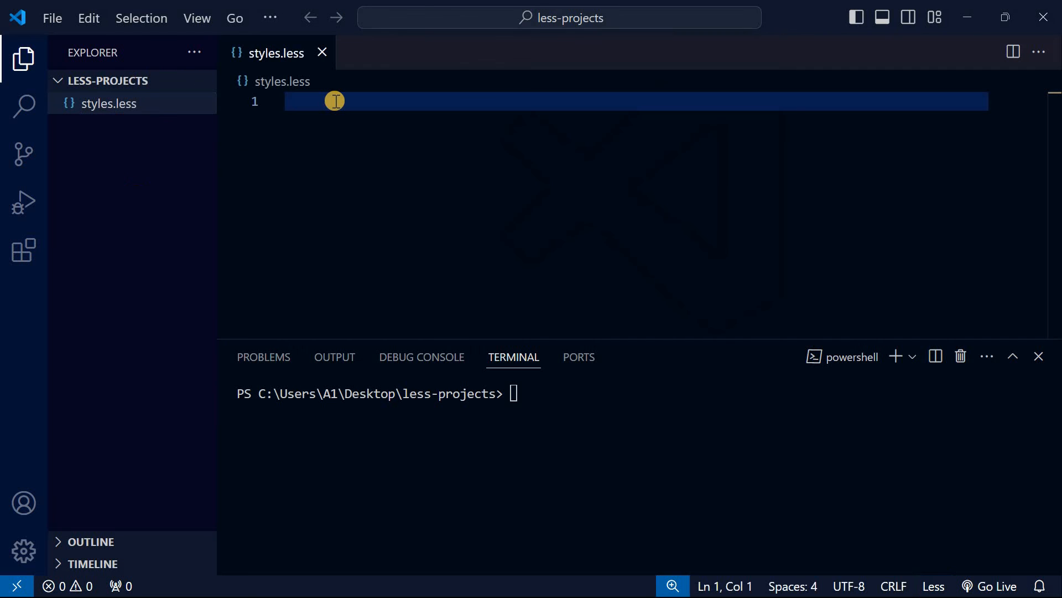
pyautogui.write('body{')
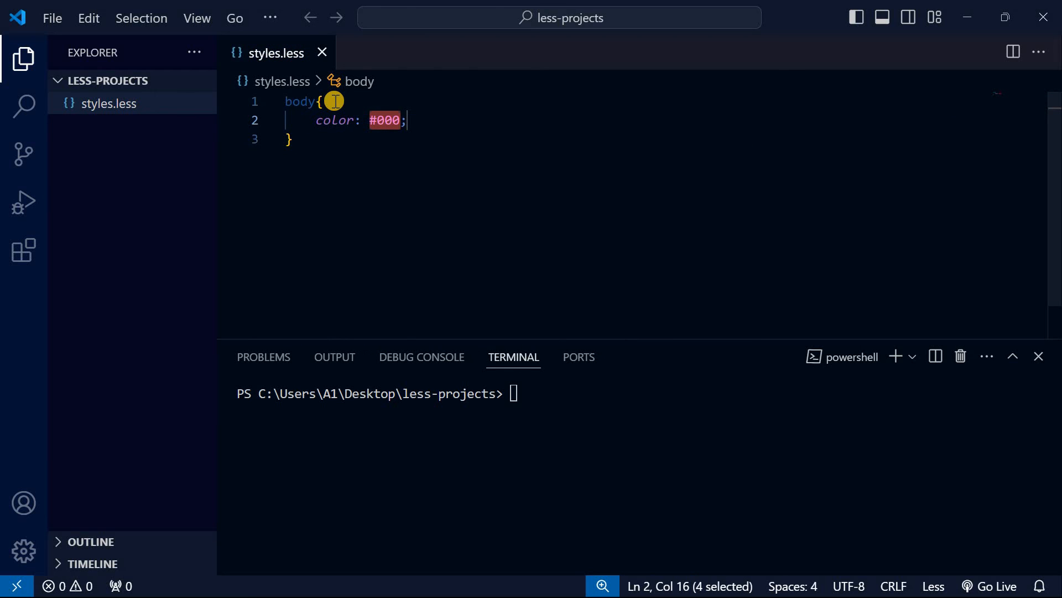
pyautogui.press('Backspace')
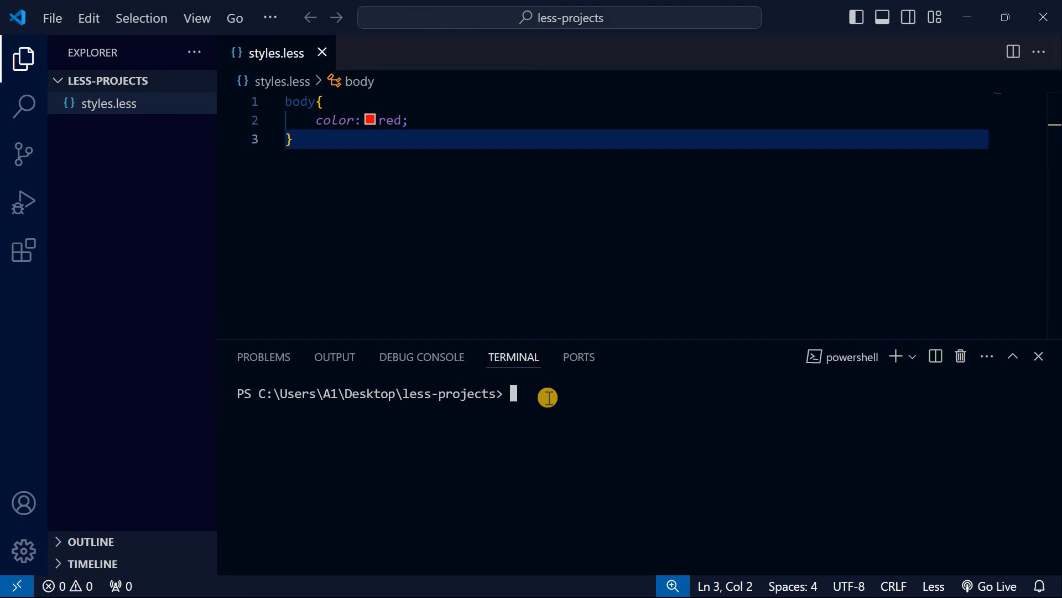
# Try compiling with lessc styles.less in the terminal, which fails as scripts are disabled
pyautogui.write('lessc')
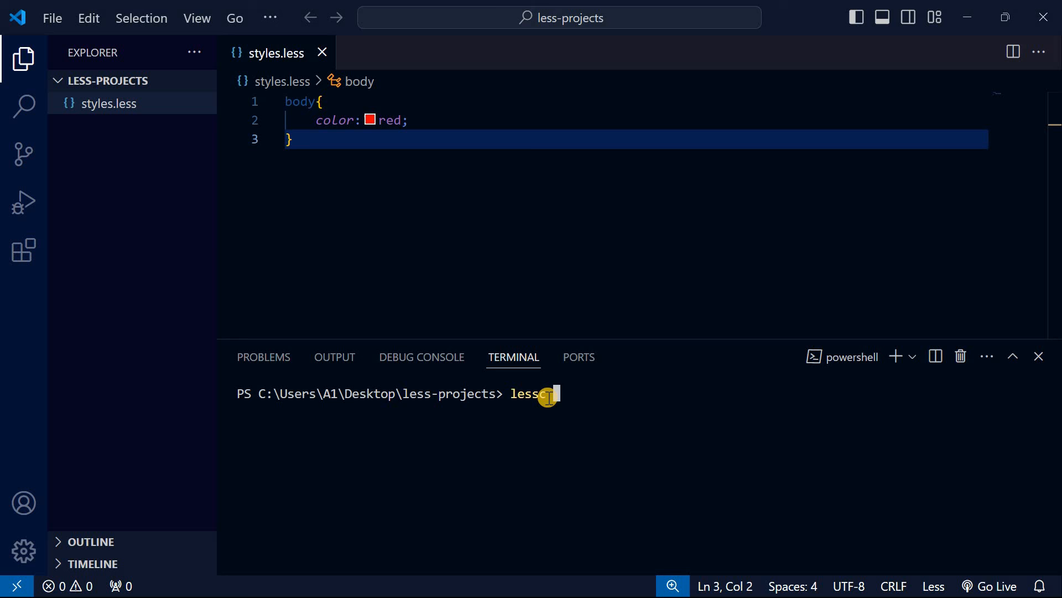
pyautogui.write('styles')
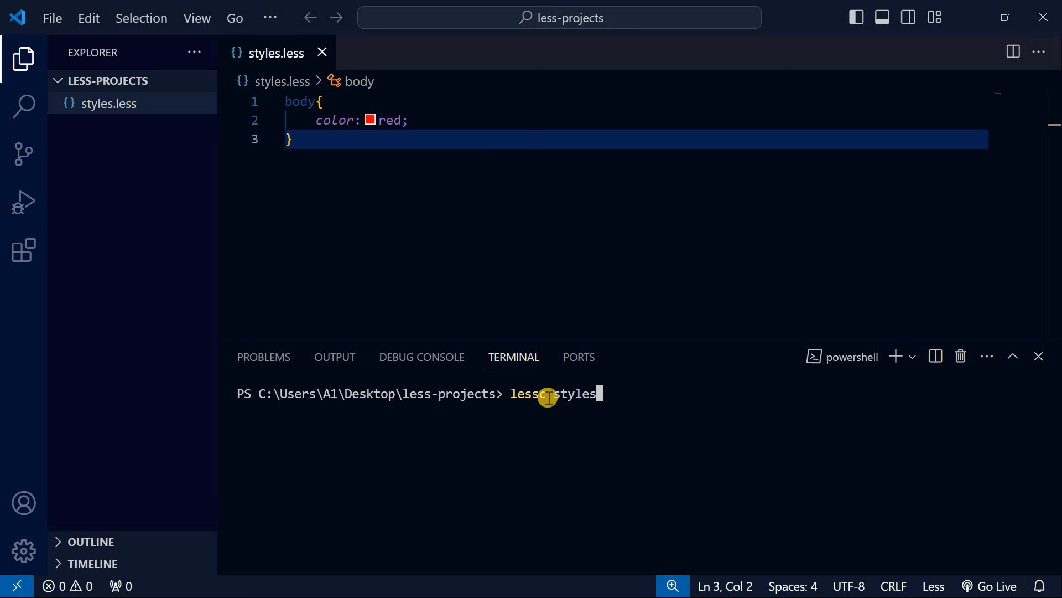
pyautogui.write('.l')
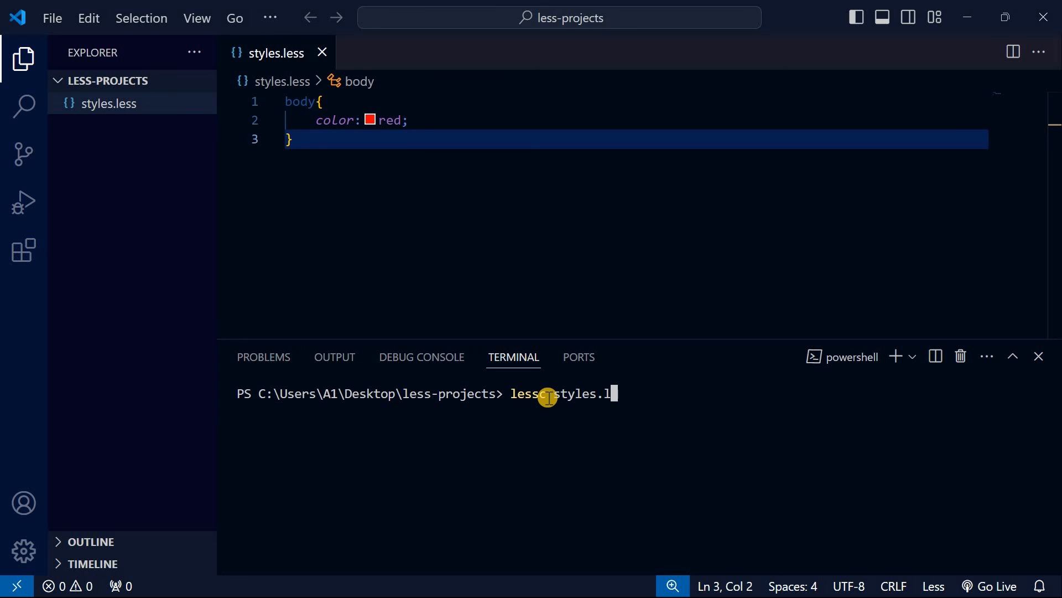
pyautogui.press('Return')
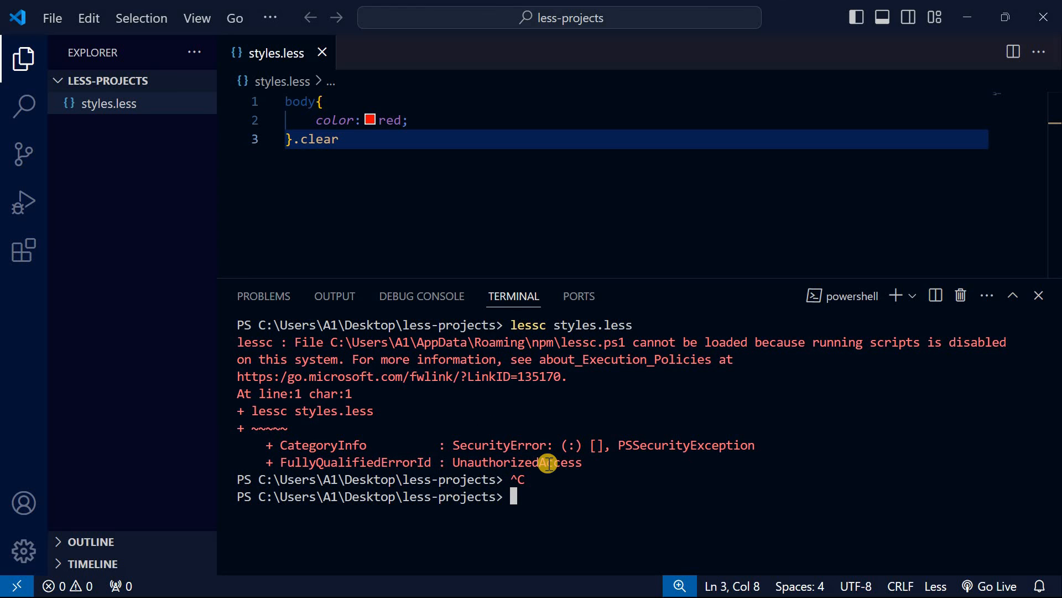
pyautogui.moveTo(668, 437)
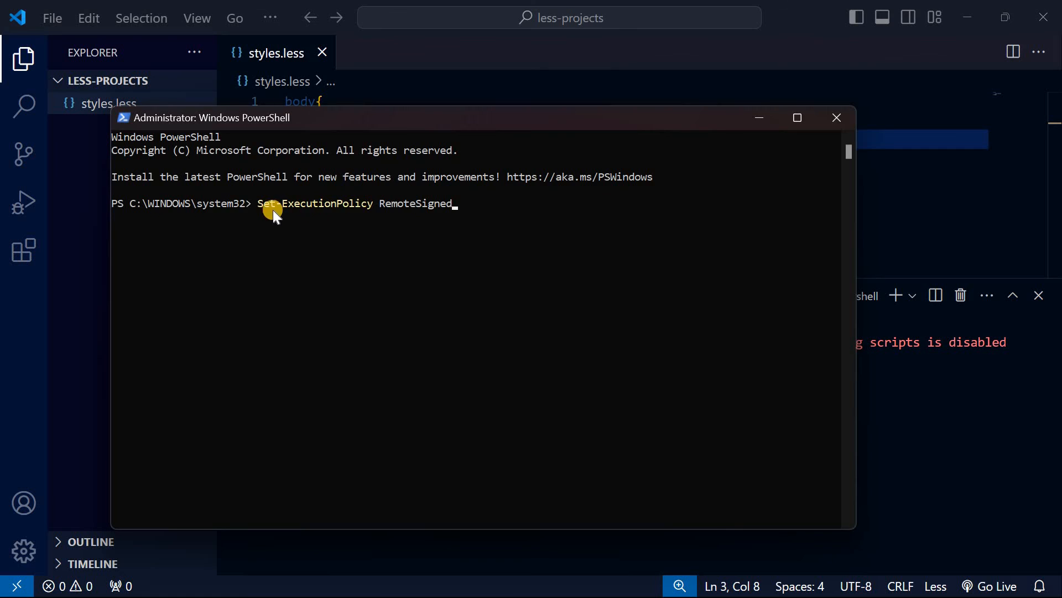
pyautogui.moveTo(482, 223)
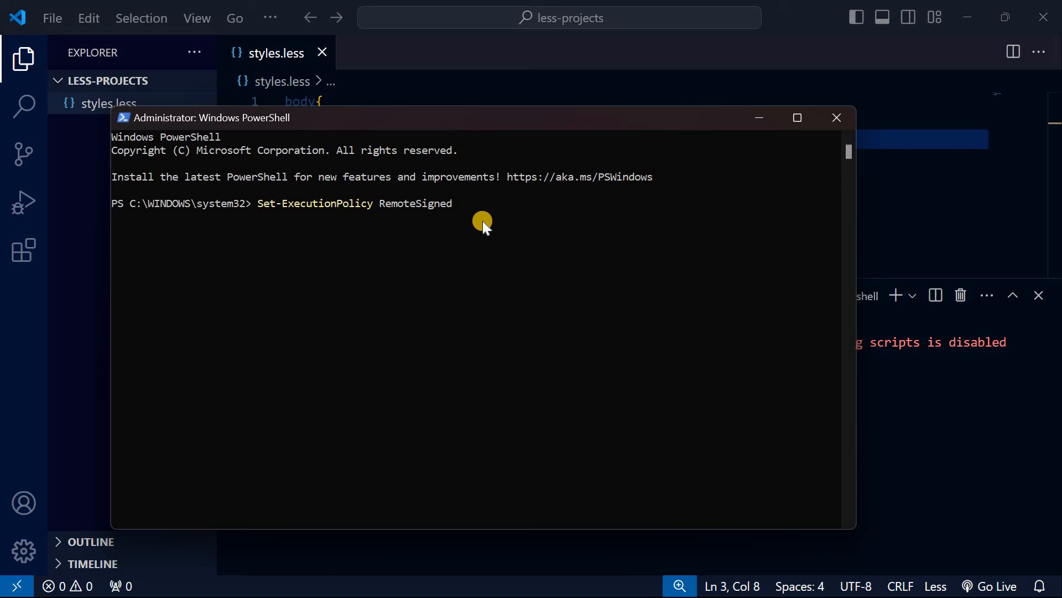
# Apply Set-ExecutionPolicy RemoteSigned in an administrator PowerShell session
pyautogui.press('Return')
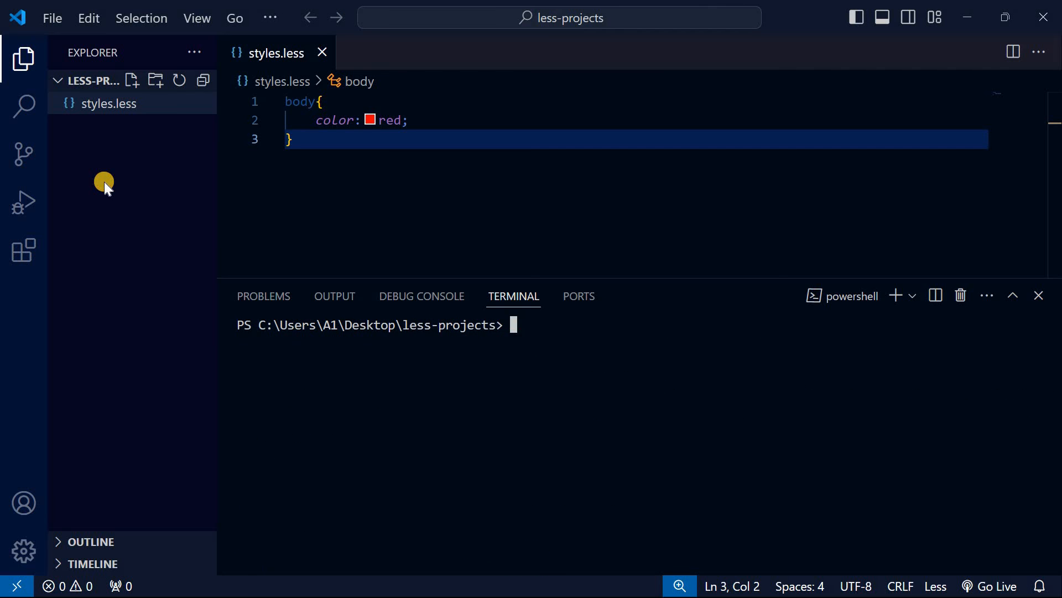
# Add a 'less' folder from the Explorer context menu, move styles.less into it, and collapse it
pyautogui.rightClick(103, 183)
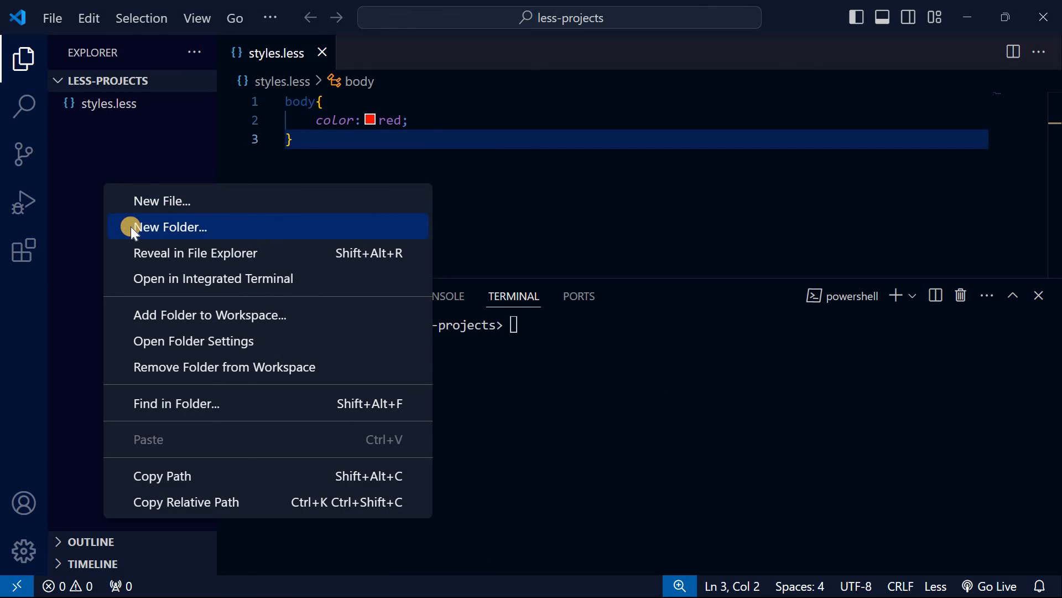
pyautogui.click(172, 227)
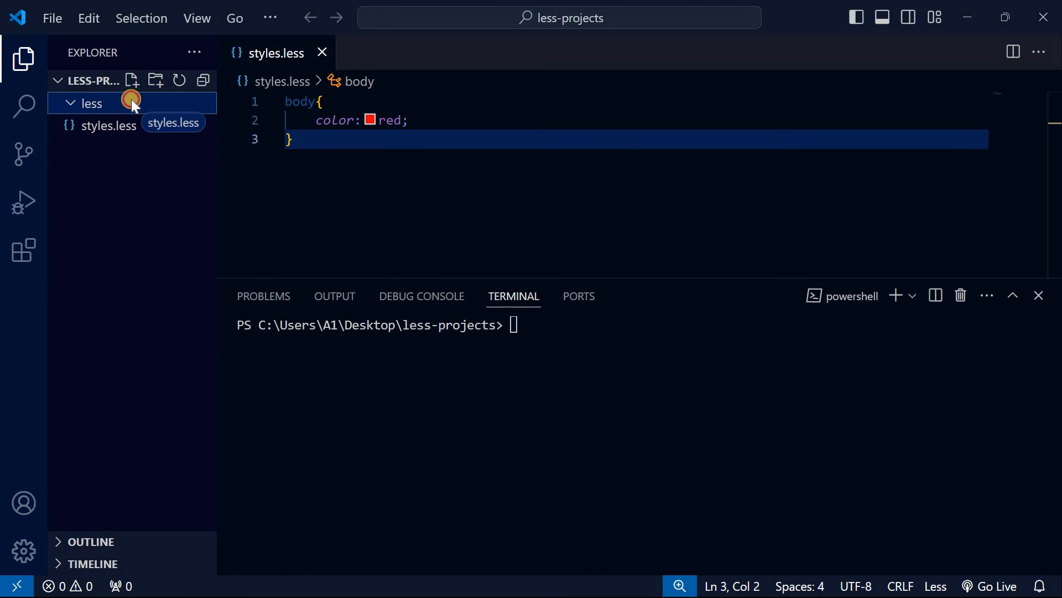
pyautogui.moveTo(118, 125); pyautogui.dragTo(90, 103)
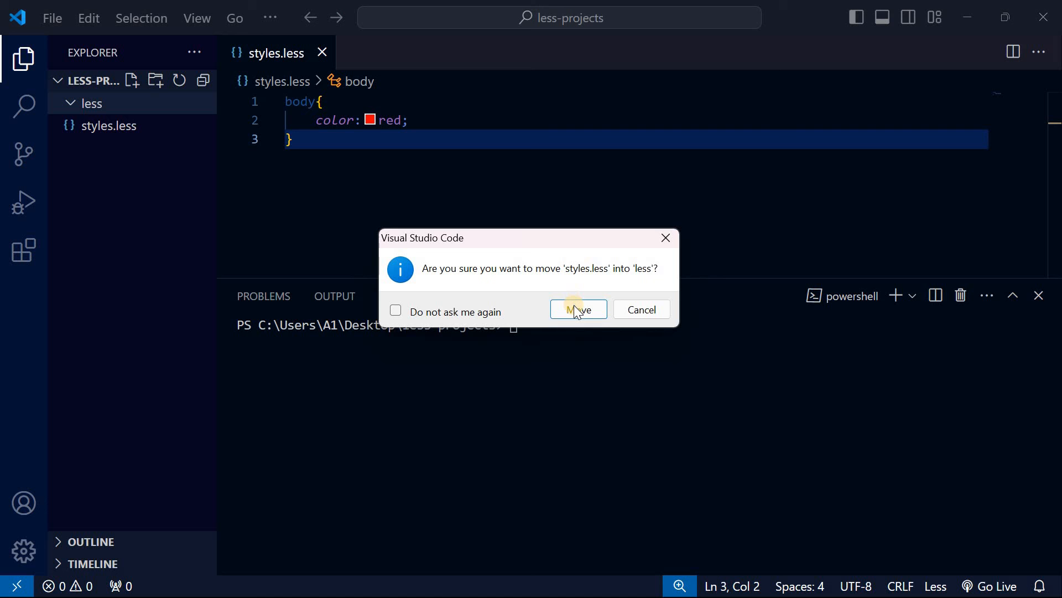
pyautogui.click(577, 310)
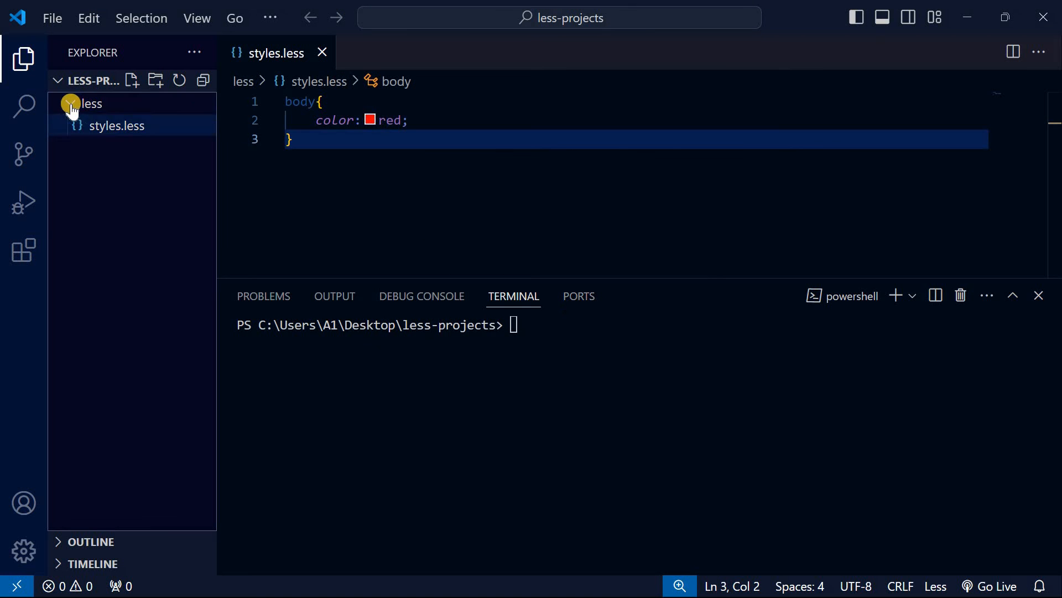
pyautogui.click(90, 103)
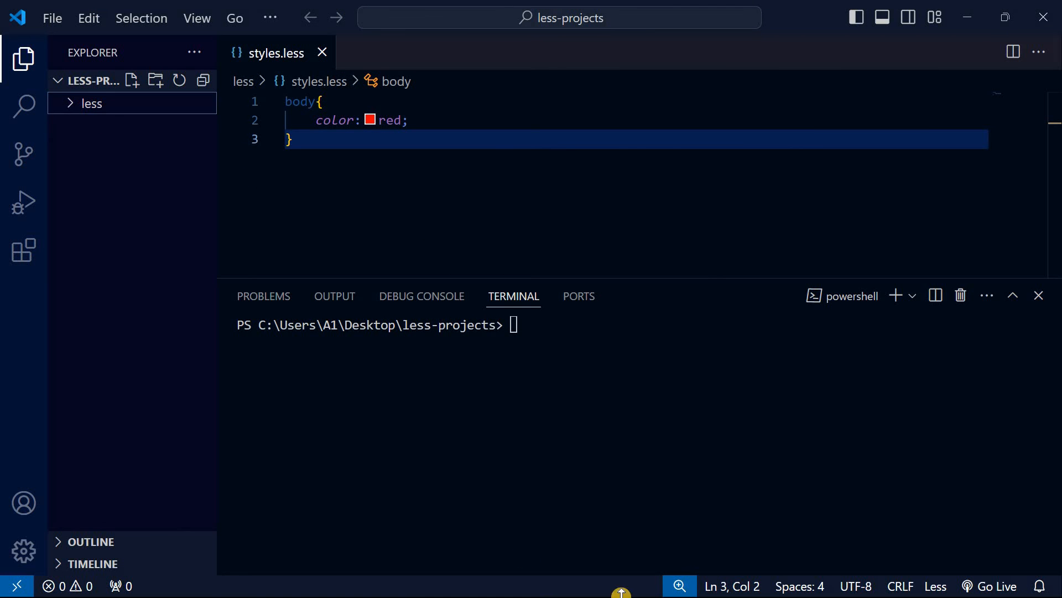
# Start less-watch-compiler watching the less folder with output to css
pyautogui.write('l')
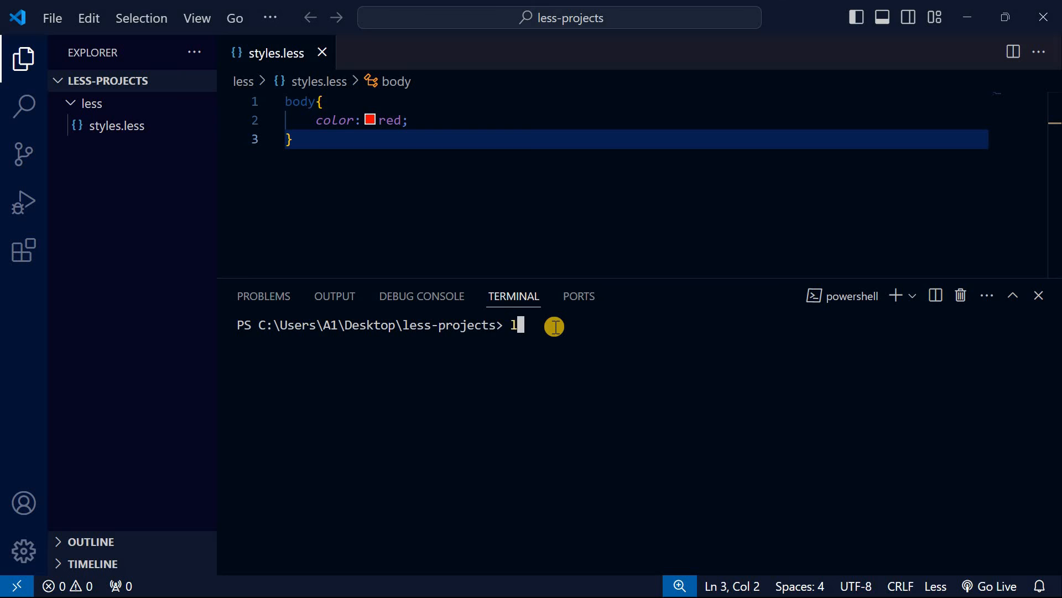
pyautogui.write('ess-')
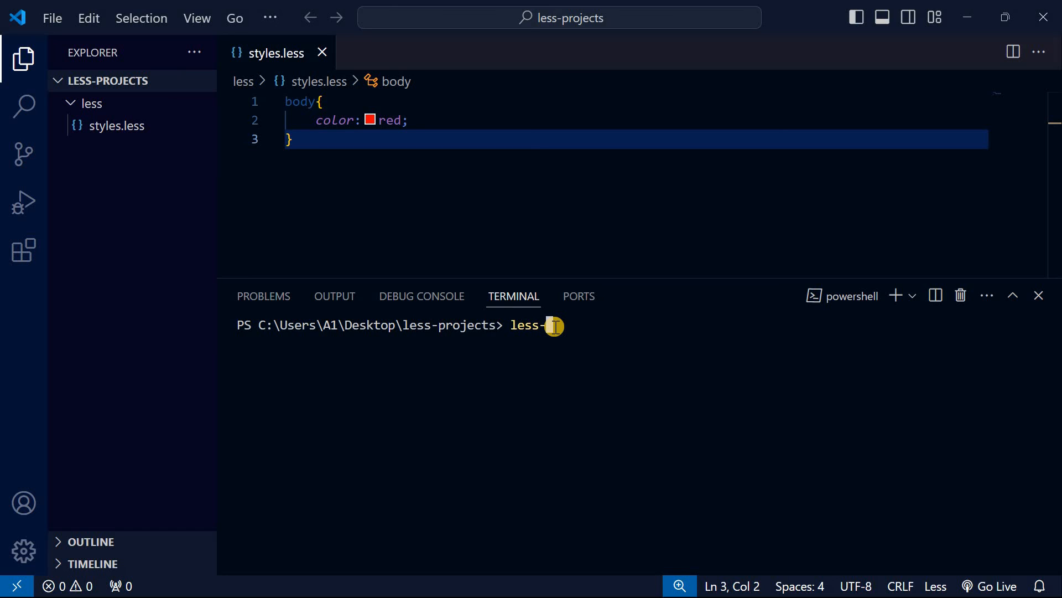
pyautogui.write('watch-compiler less')
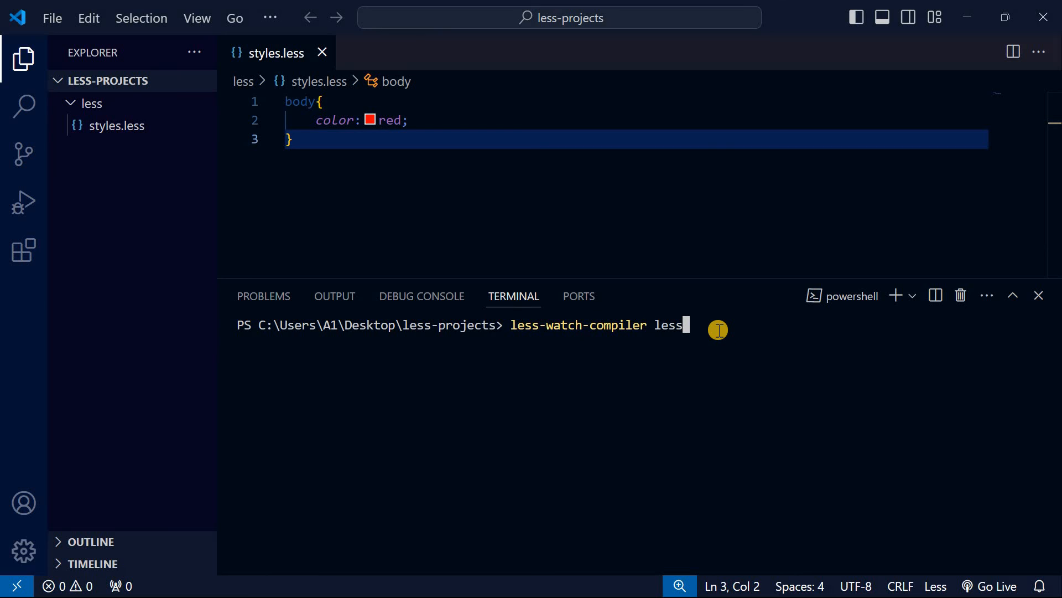
pyautogui.write('cs')
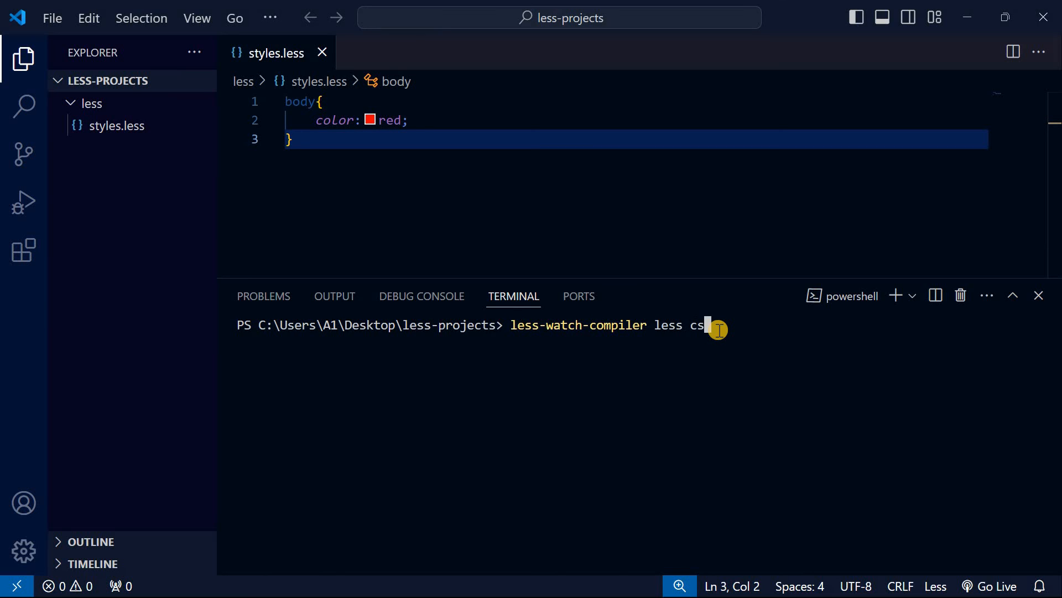
pyautogui.press('Return')
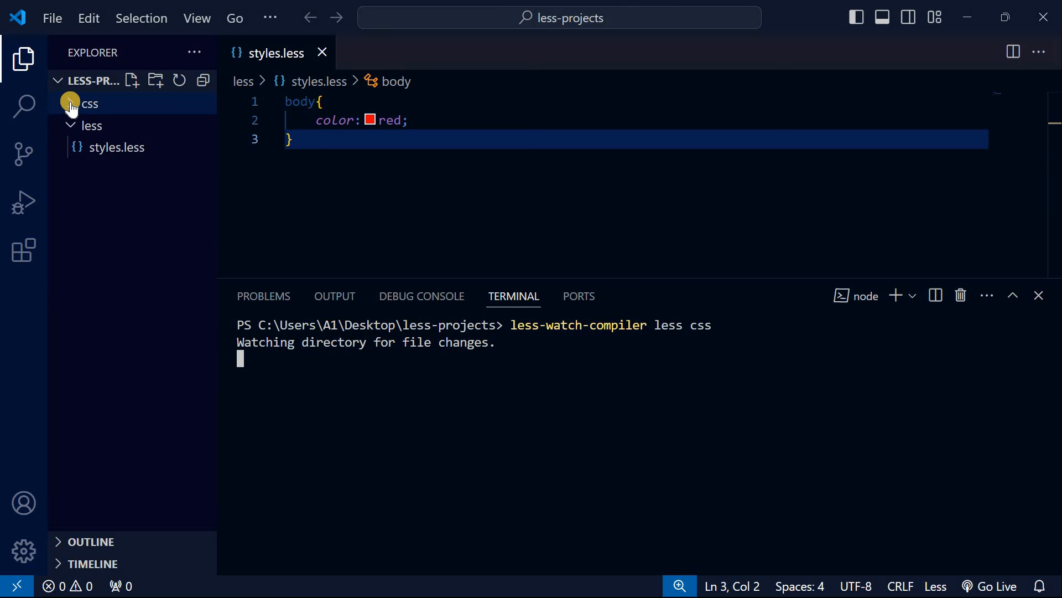
# Expand the css folder and open the compiled styles.css
pyautogui.click(69, 104)
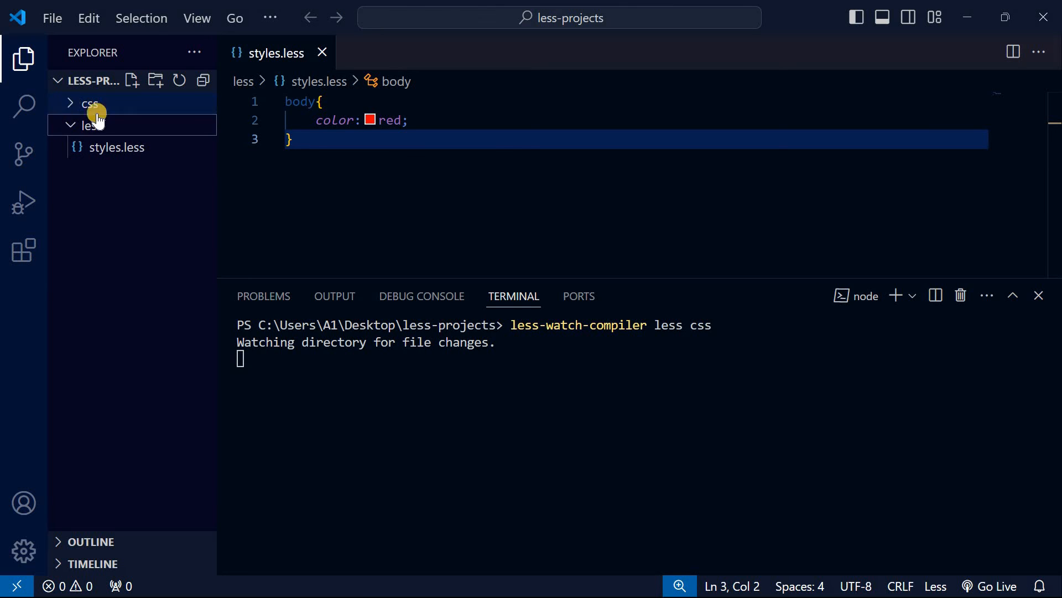
pyautogui.click(90, 103)
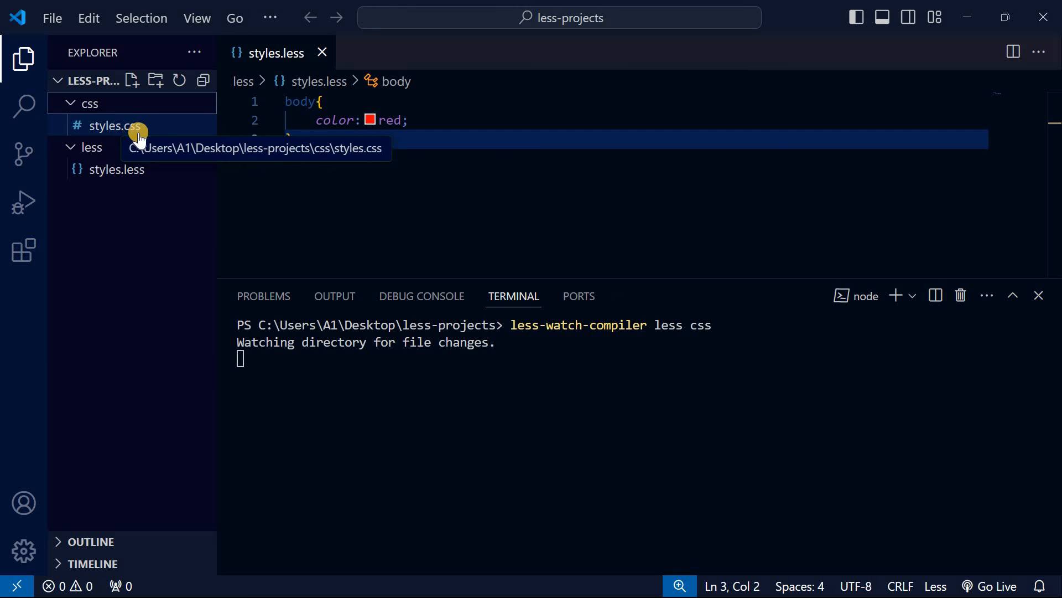
pyautogui.click(115, 126)
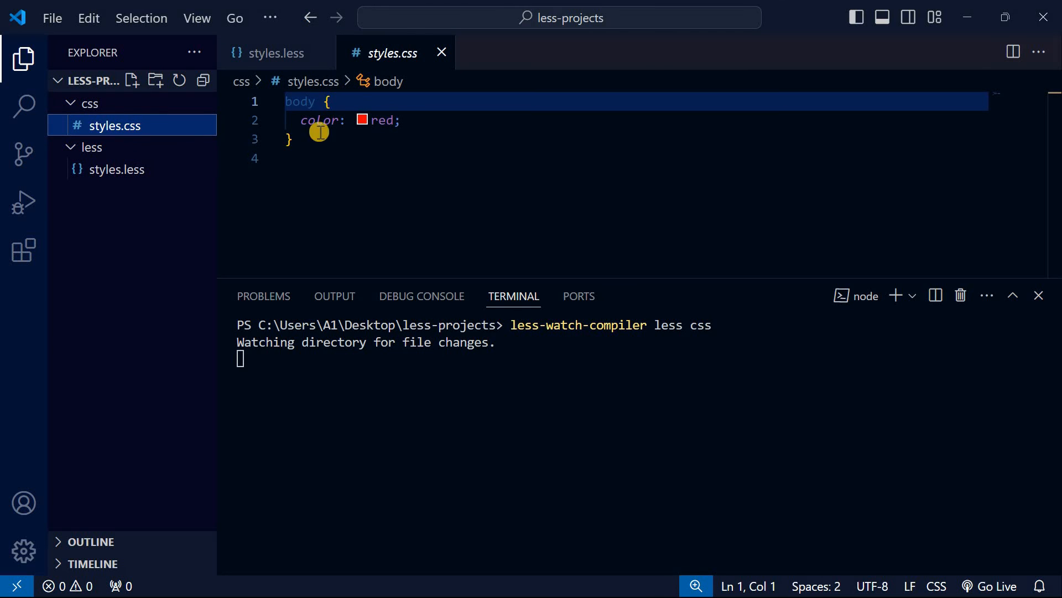
pyautogui.moveTo(342, 132)
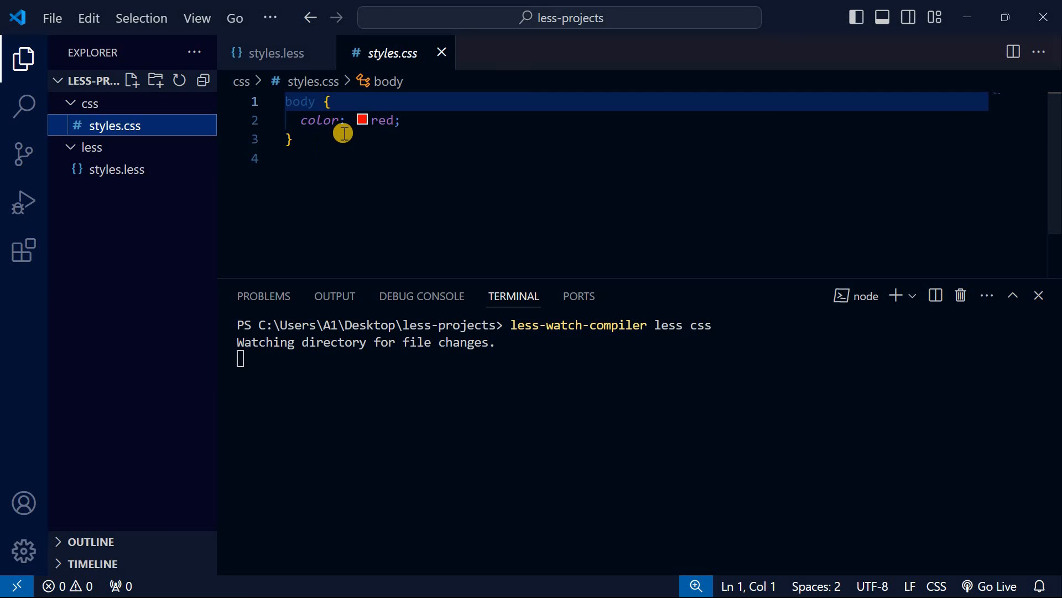
pyautogui.moveTo(94, 103)
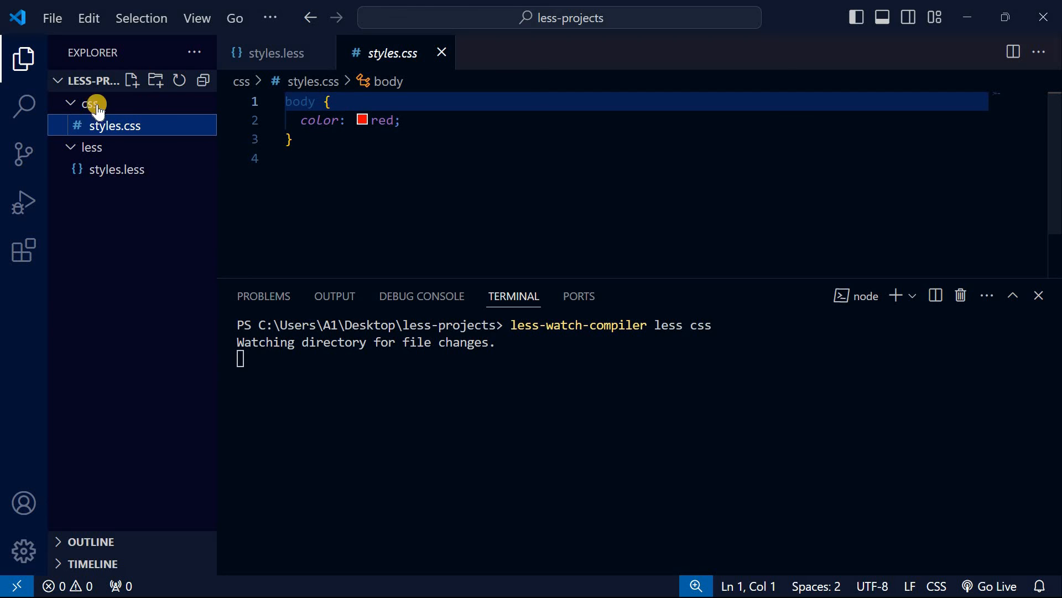
# In styles.less, add a font-family line after color: red
pyautogui.click(113, 169)
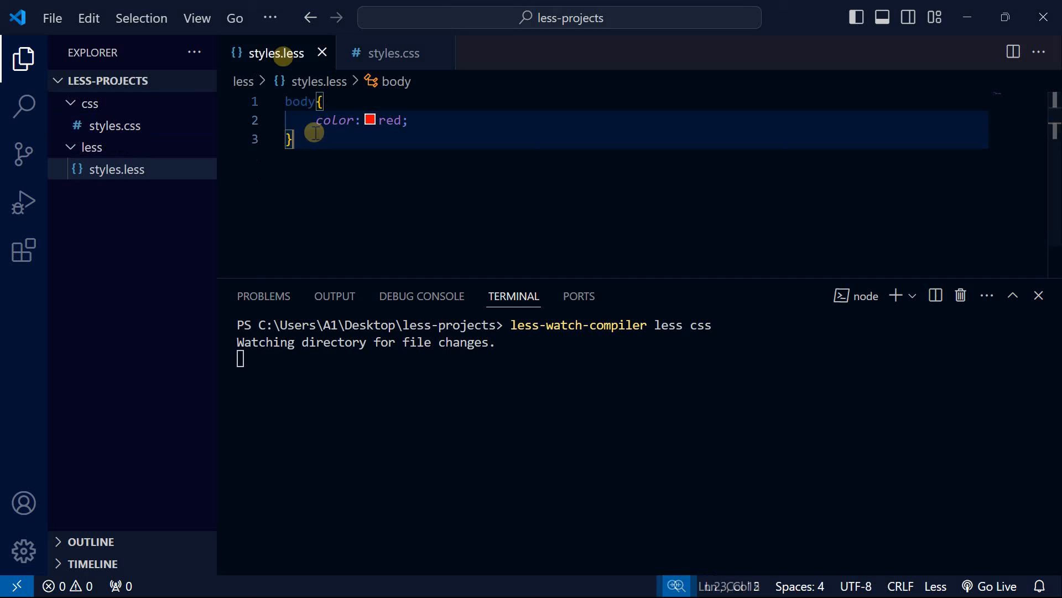
pyautogui.click(409, 120)
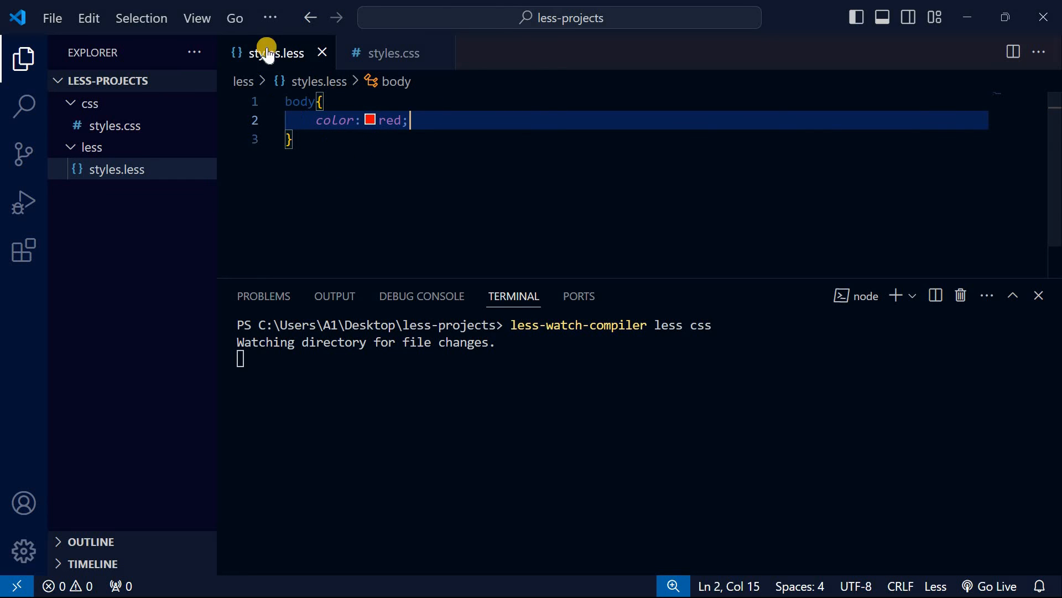
pyautogui.moveTo(422, 120)
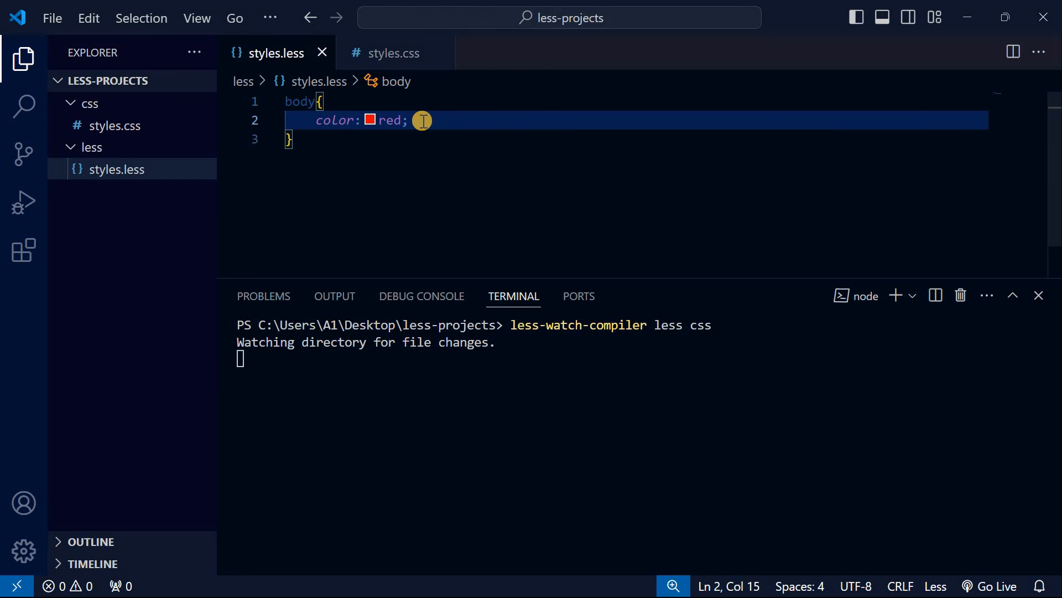
pyautogui.write('fon')
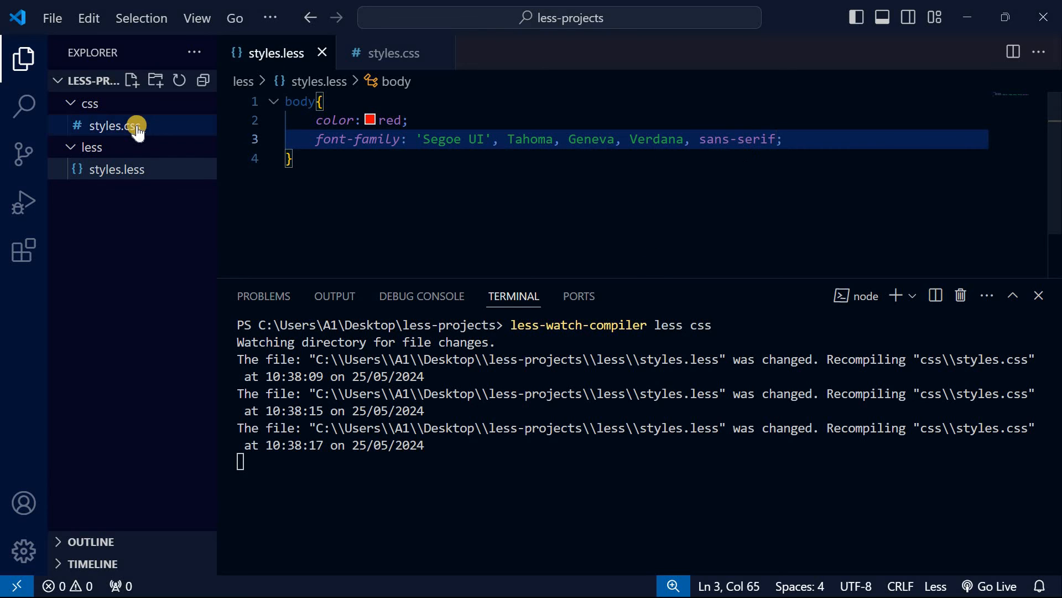
# Check the recompiled styles.css, then add font-color: blue; to the body rule
pyautogui.click(115, 125)
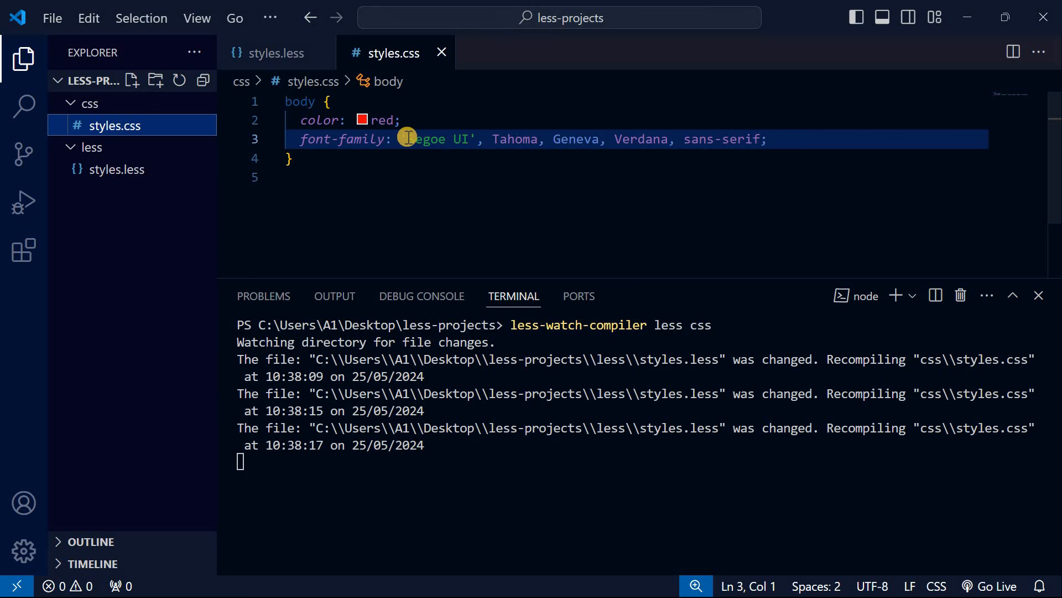
pyautogui.click(275, 53)
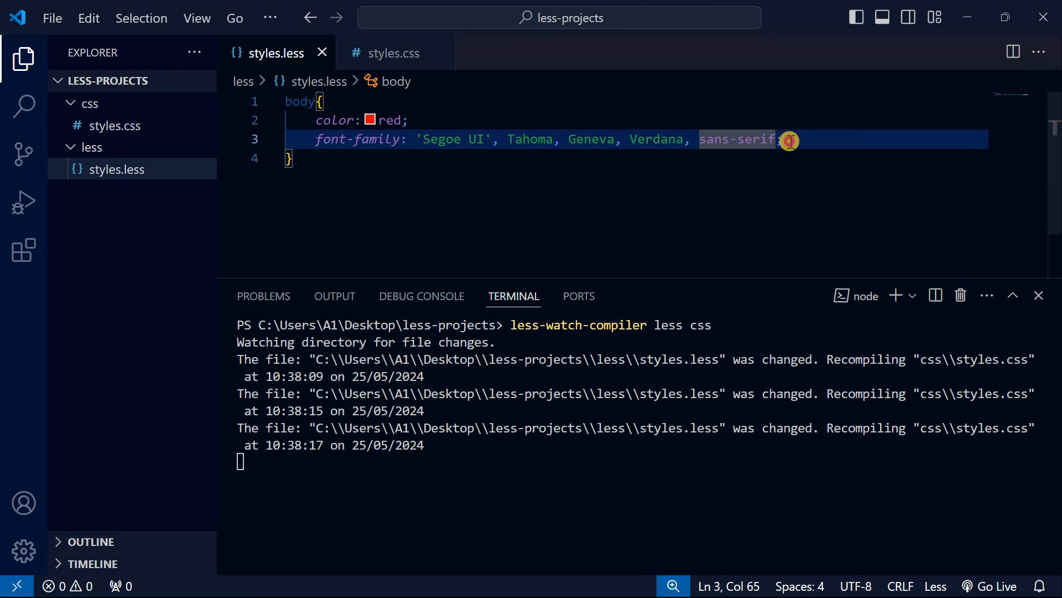
pyautogui.write('font-color:')
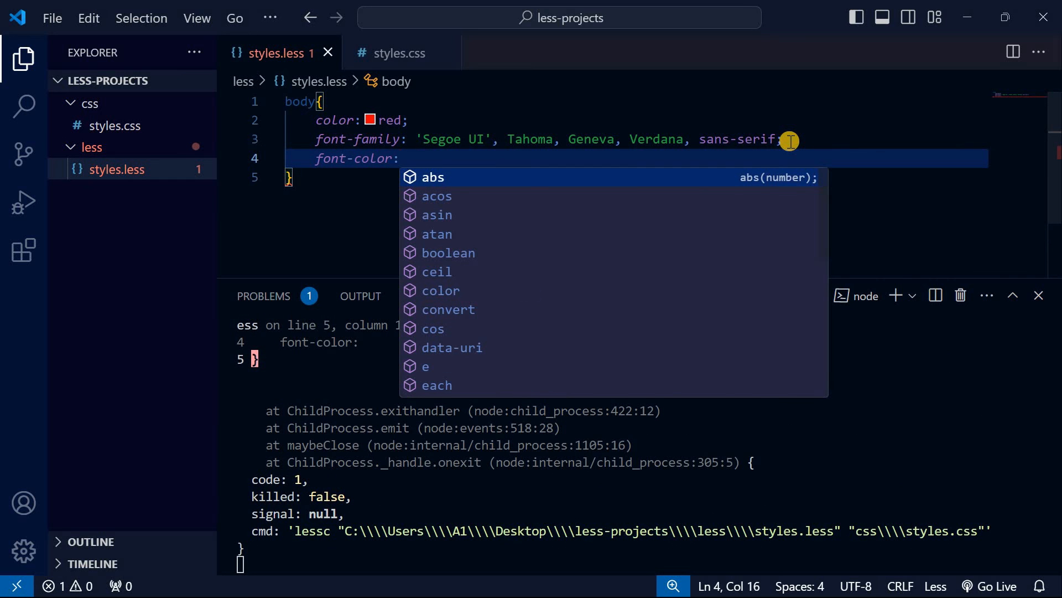
pyautogui.write('blue;')
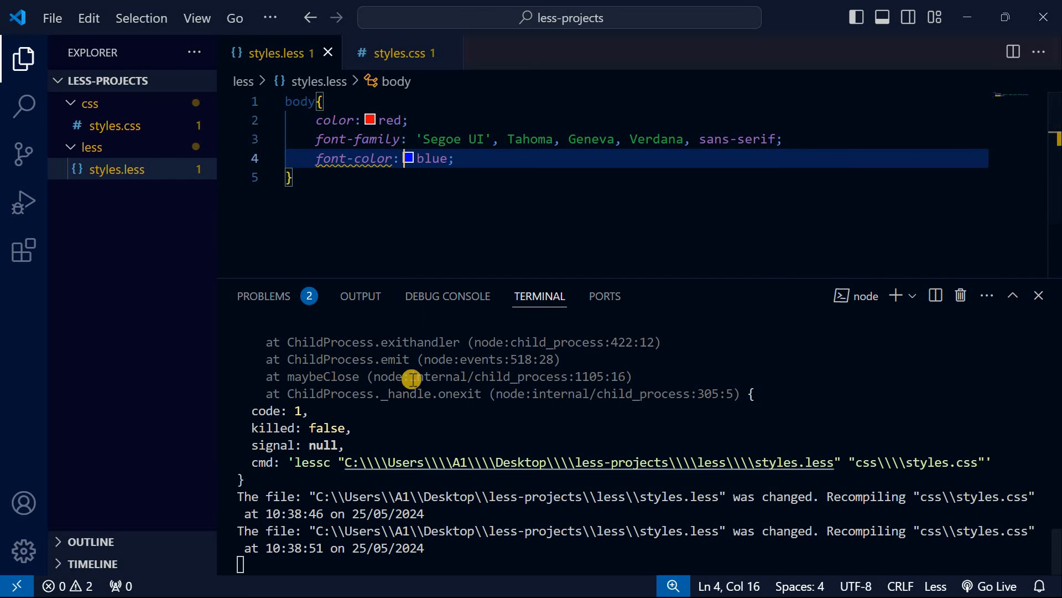
# Confirm styles.css matches the red background, blue text, weight-700 body rule, then return to styles.less
pyautogui.click(396, 53)
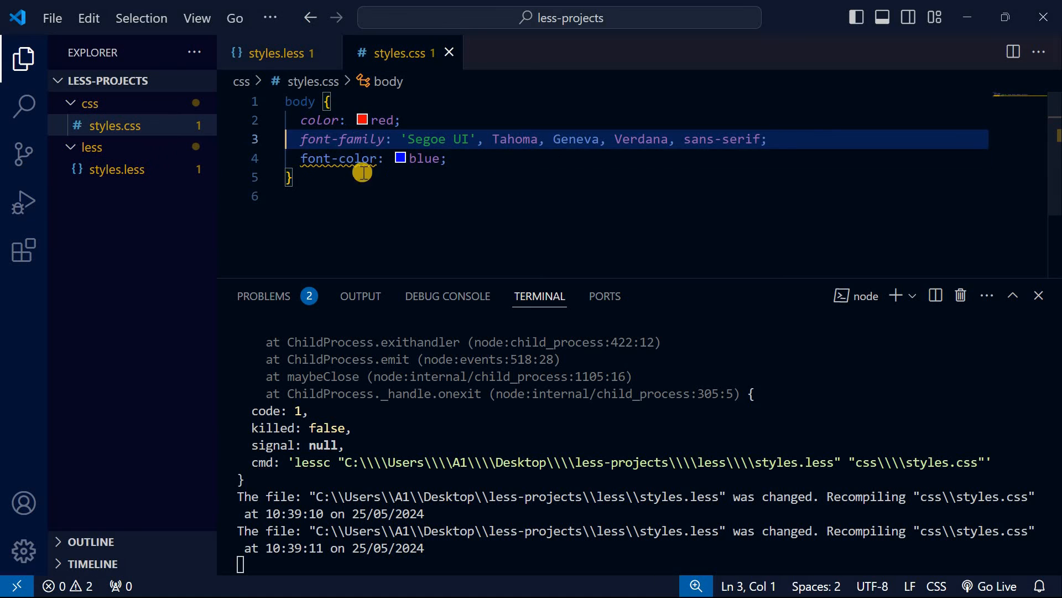
pyautogui.moveTo(281, 44)
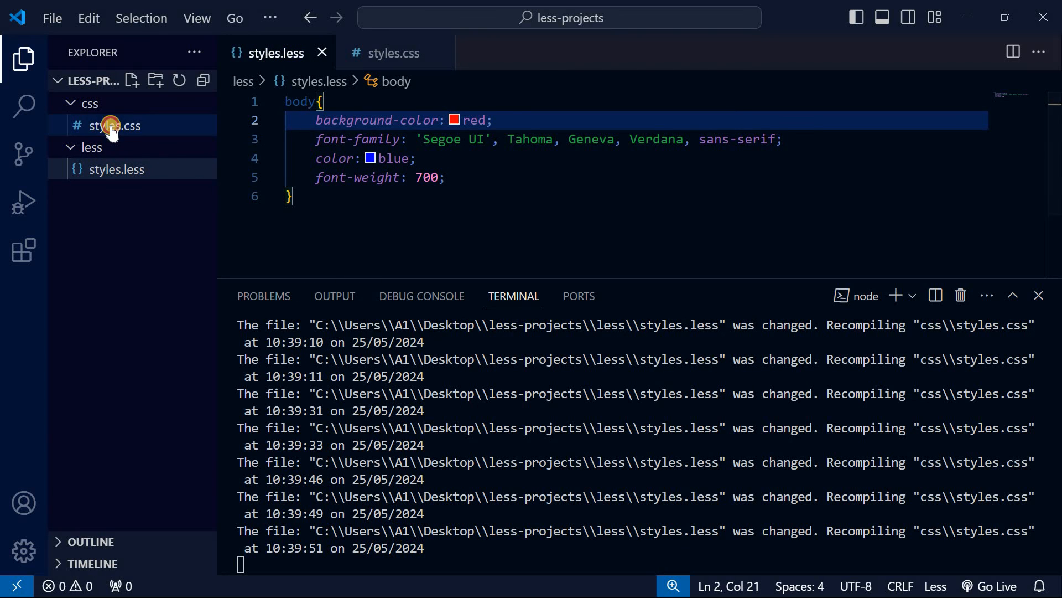
pyautogui.click(115, 125)
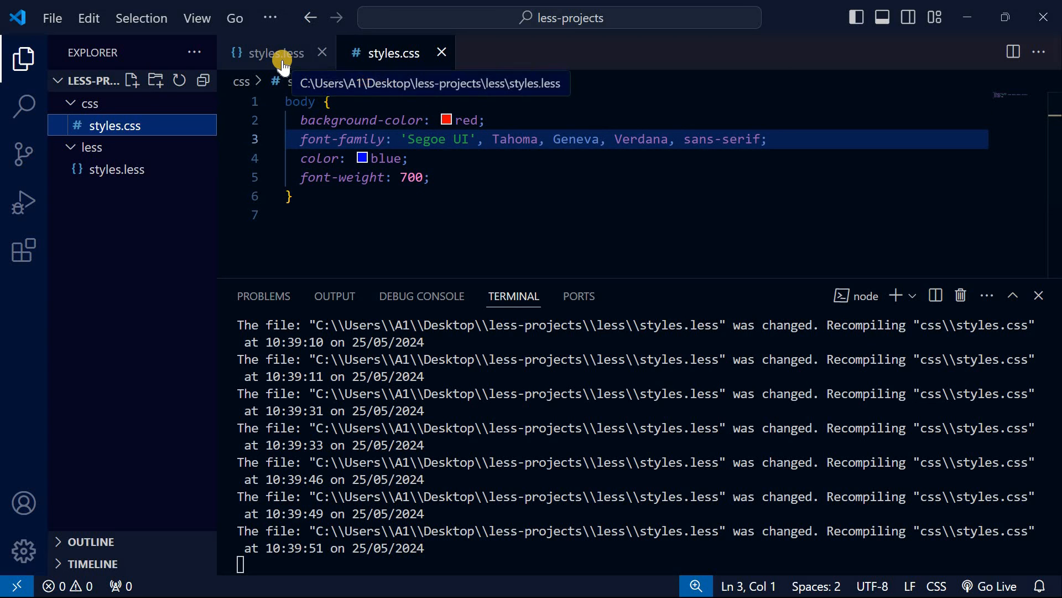
pyautogui.click(275, 54)
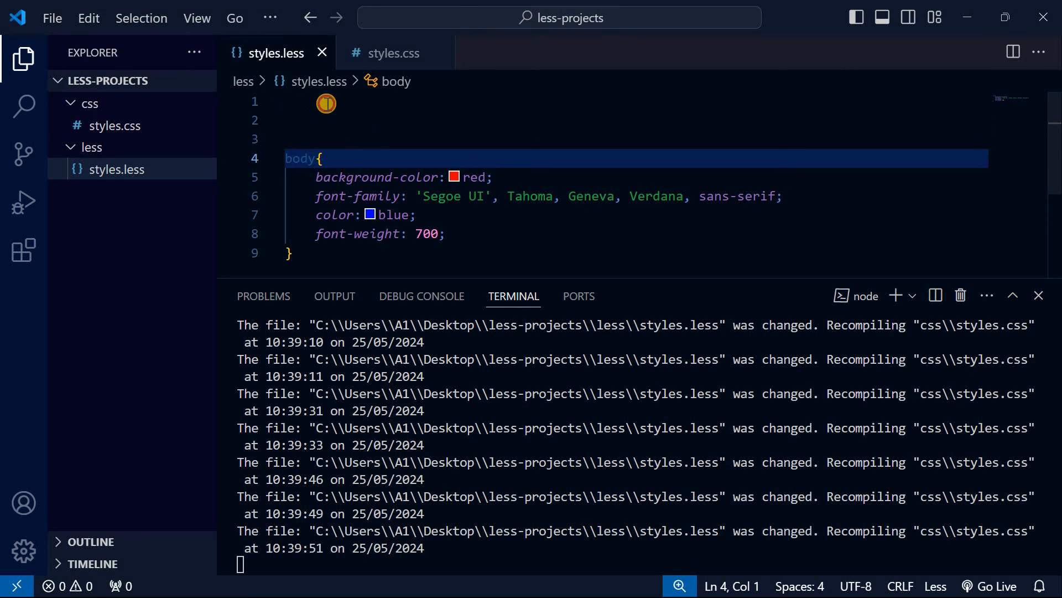
pyautogui.click(325, 100)
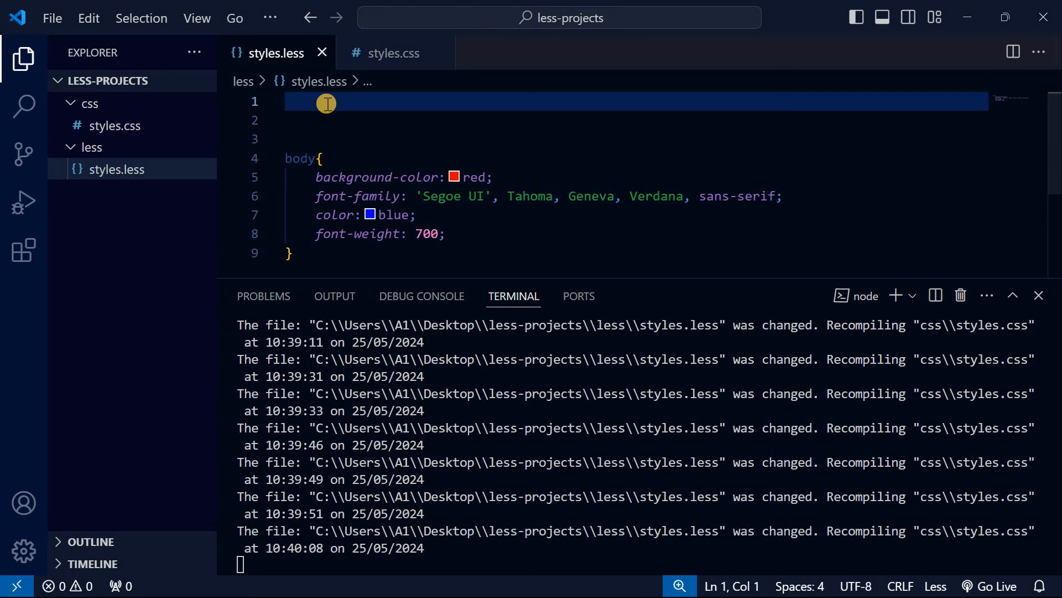
pyautogui.write('@backg')
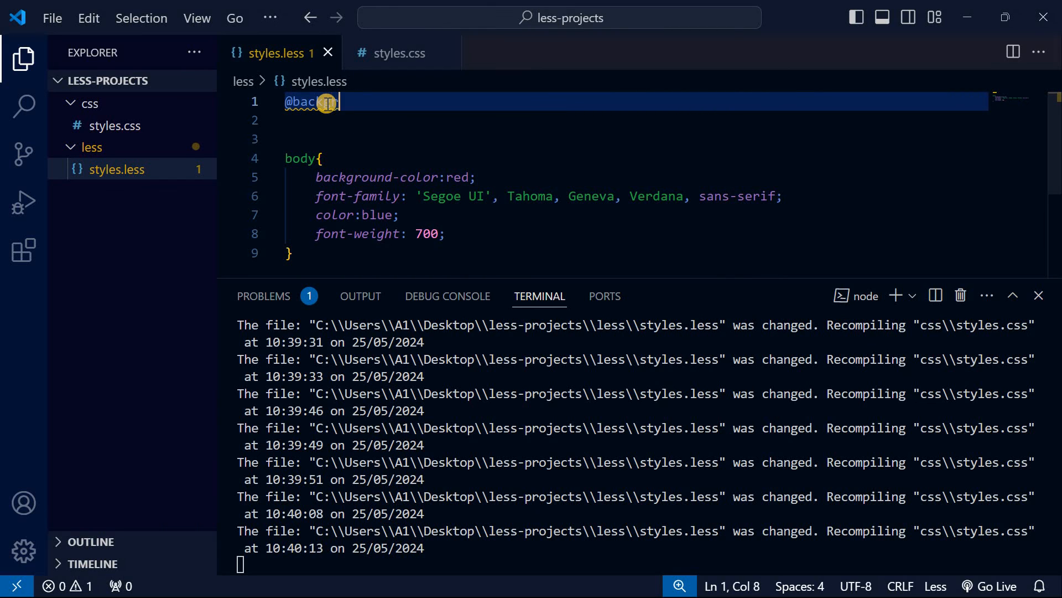
pyautogui.write('roun')
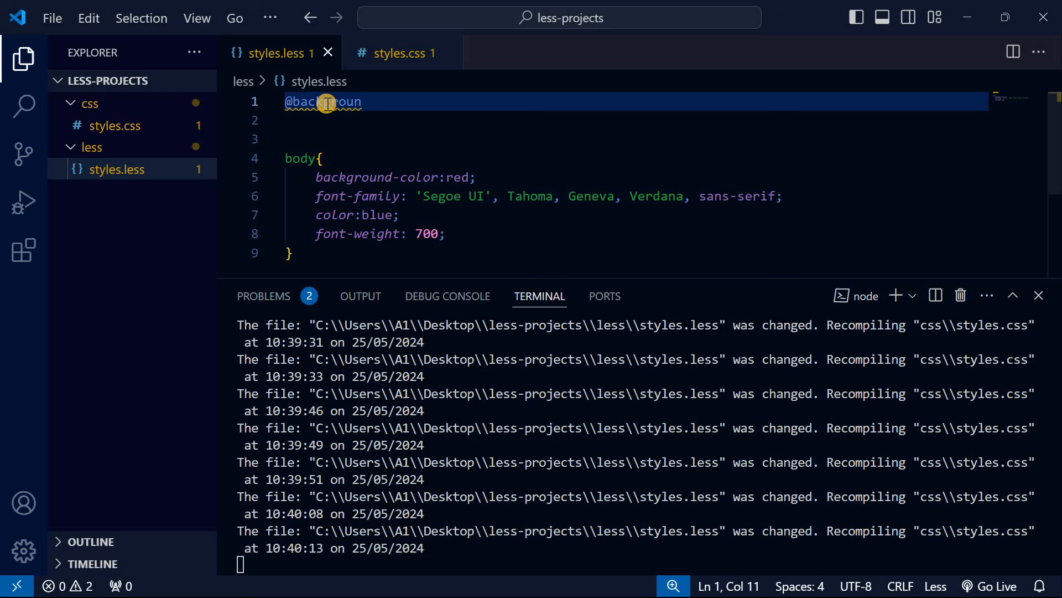
pyautogui.write('d')
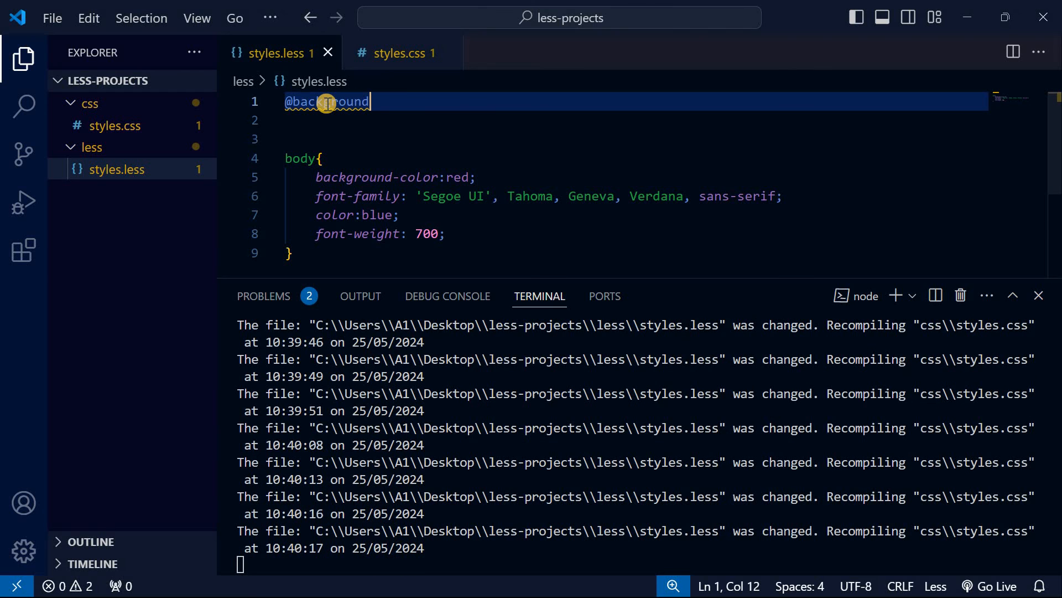
pyautogui.write(':')
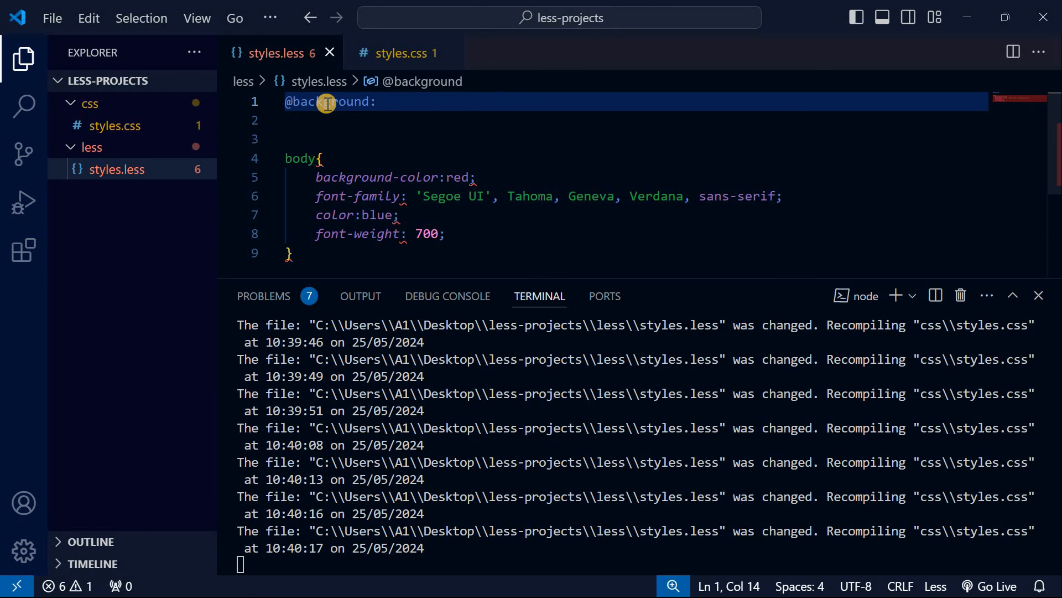
pyautogui.write('blue;')
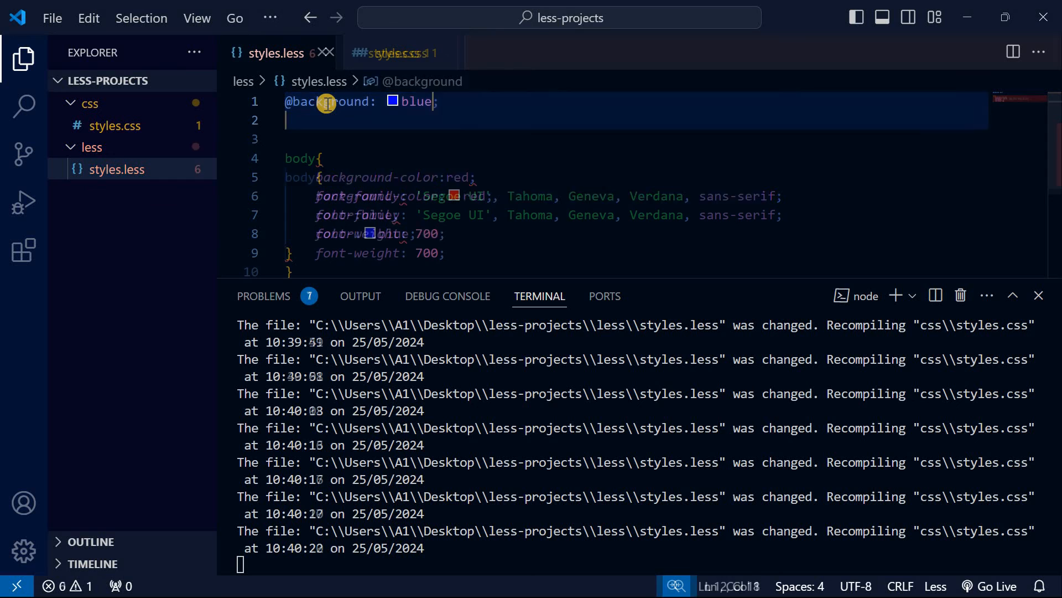
pyautogui.write('@')
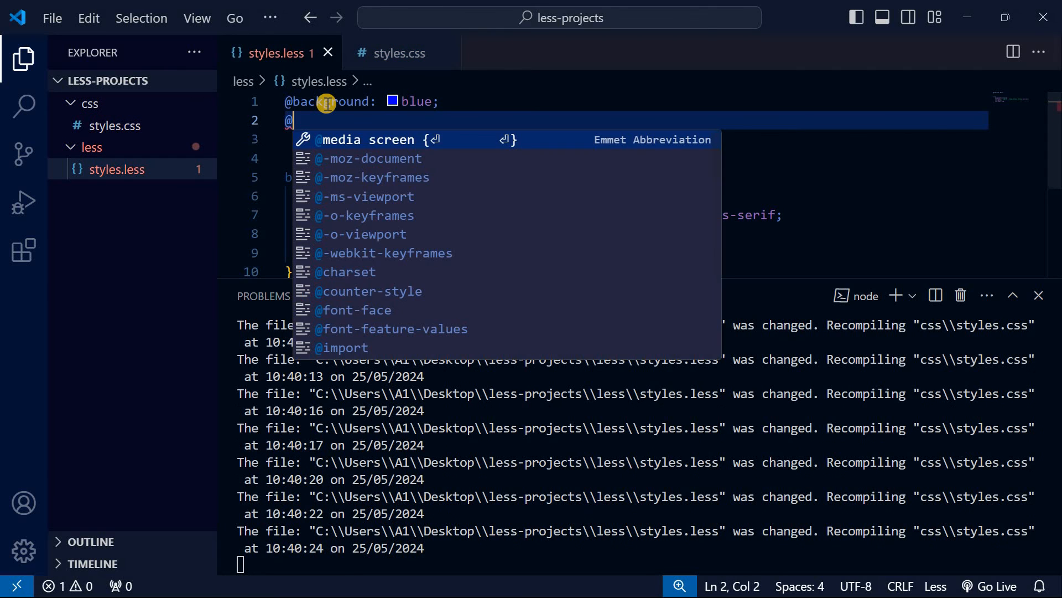
pyautogui.write('primary-color')
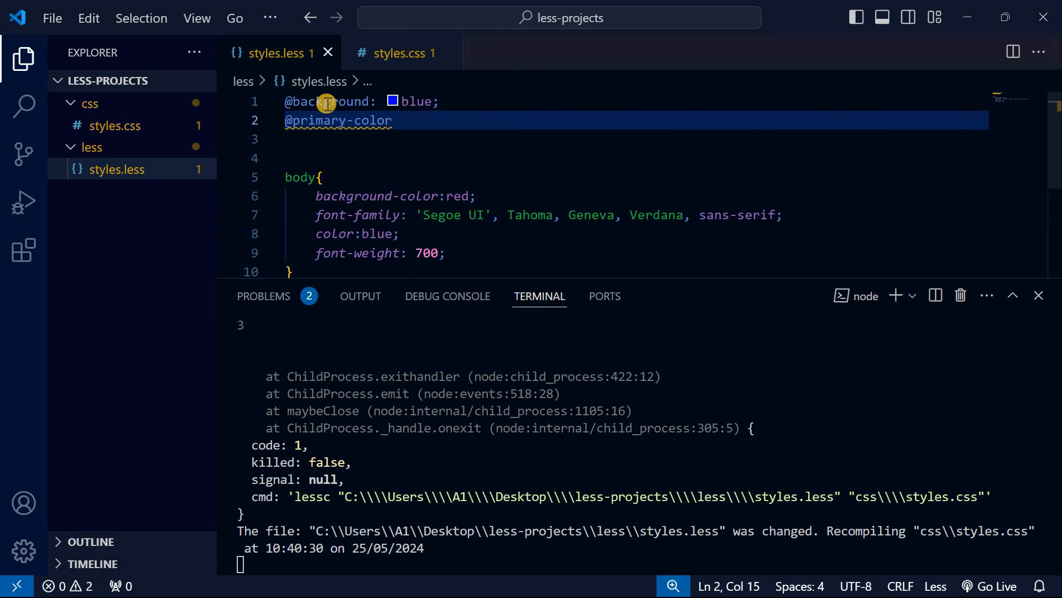
pyautogui.write(':')
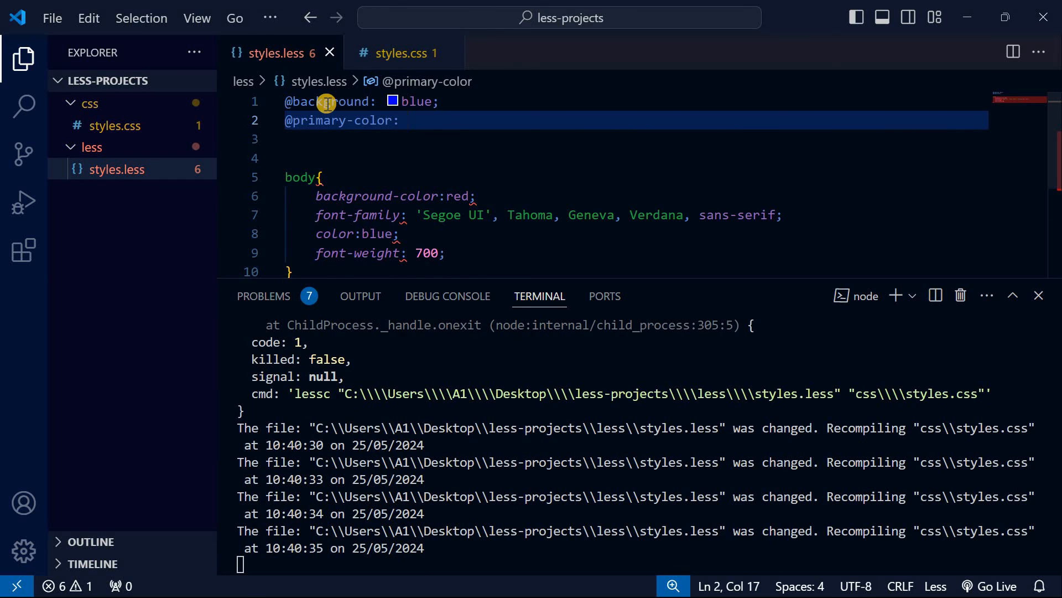
pyautogui.write('grey;')
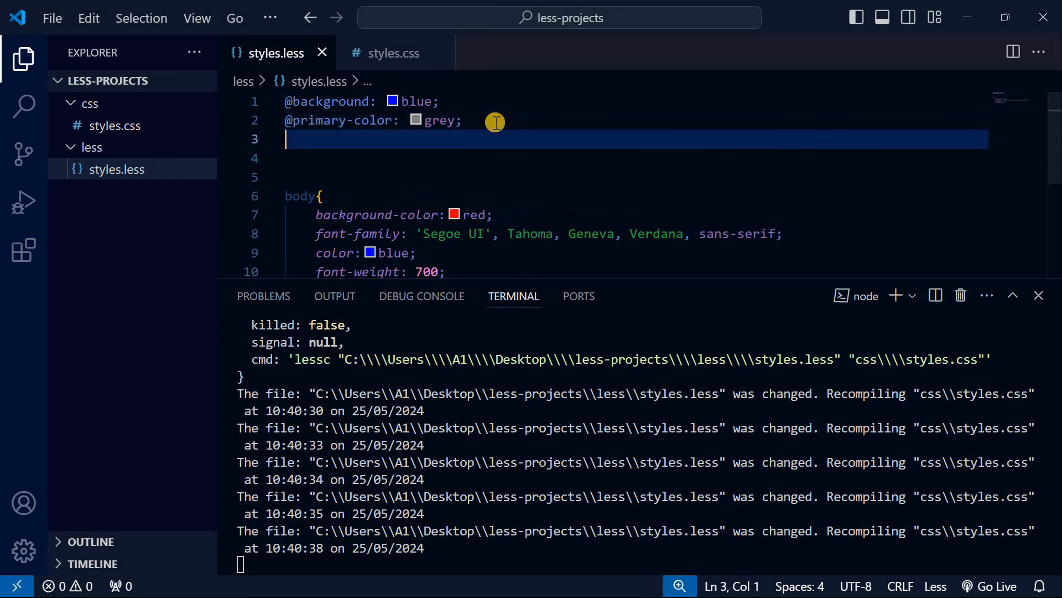
pyautogui.write('@secondary')
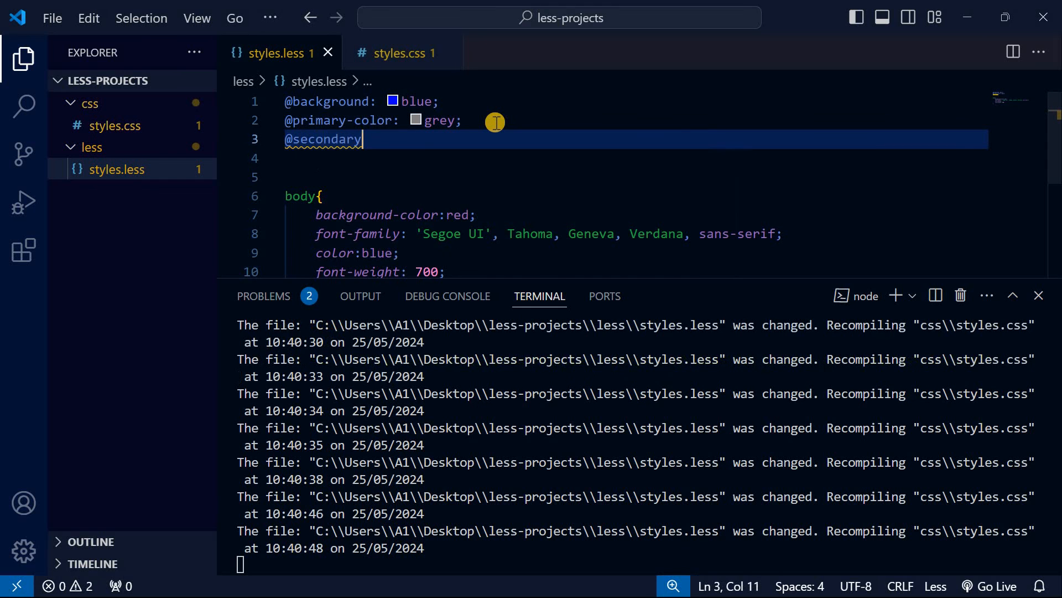
pyautogui.write('-color:')
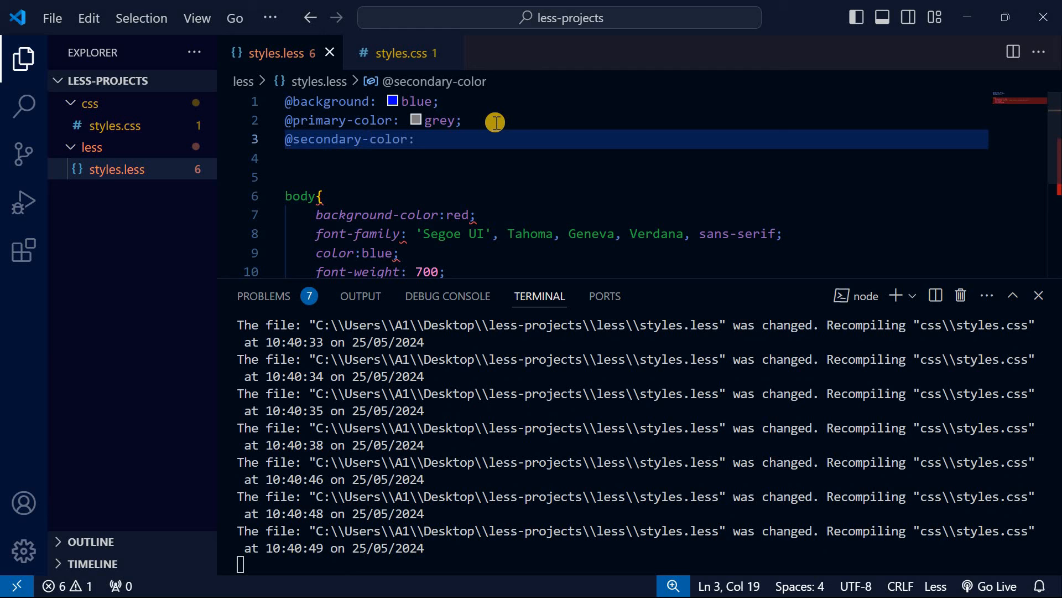
pyautogui.write('green;')
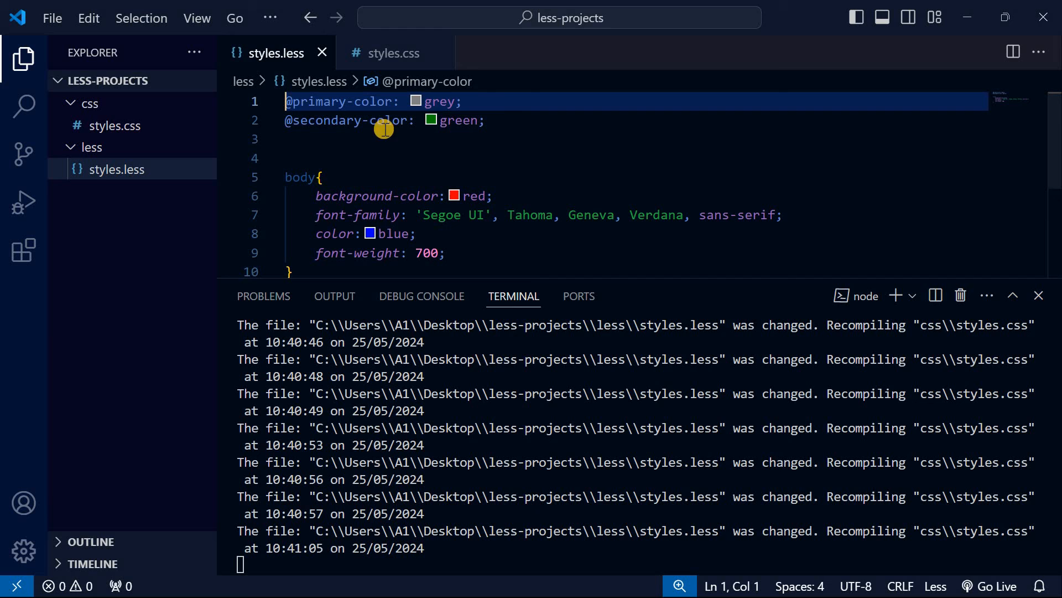
pyautogui.moveTo(459, 183)
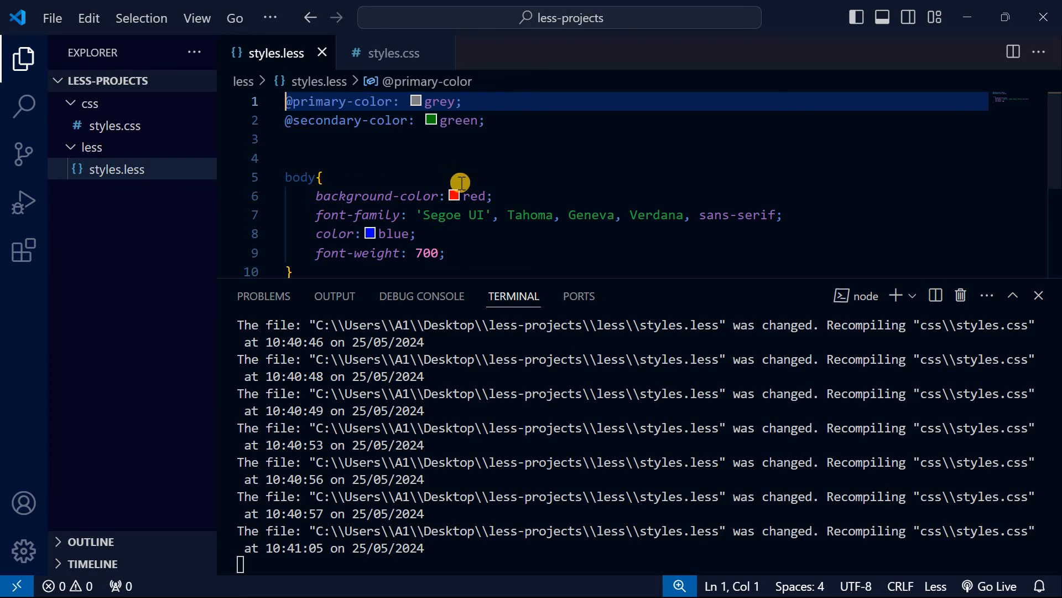
pyautogui.click(471, 196)
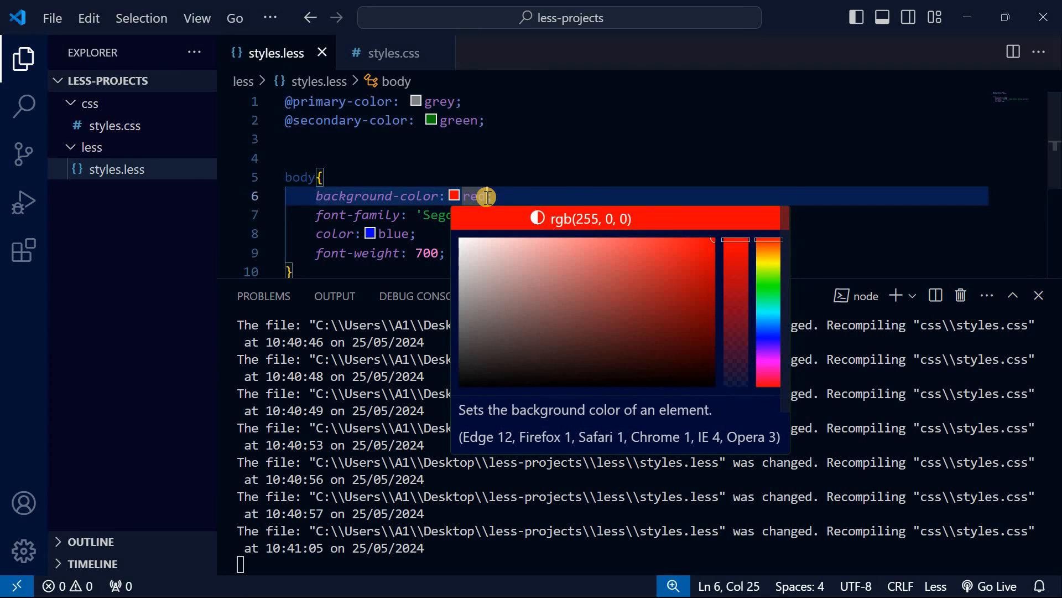
pyautogui.write('@')
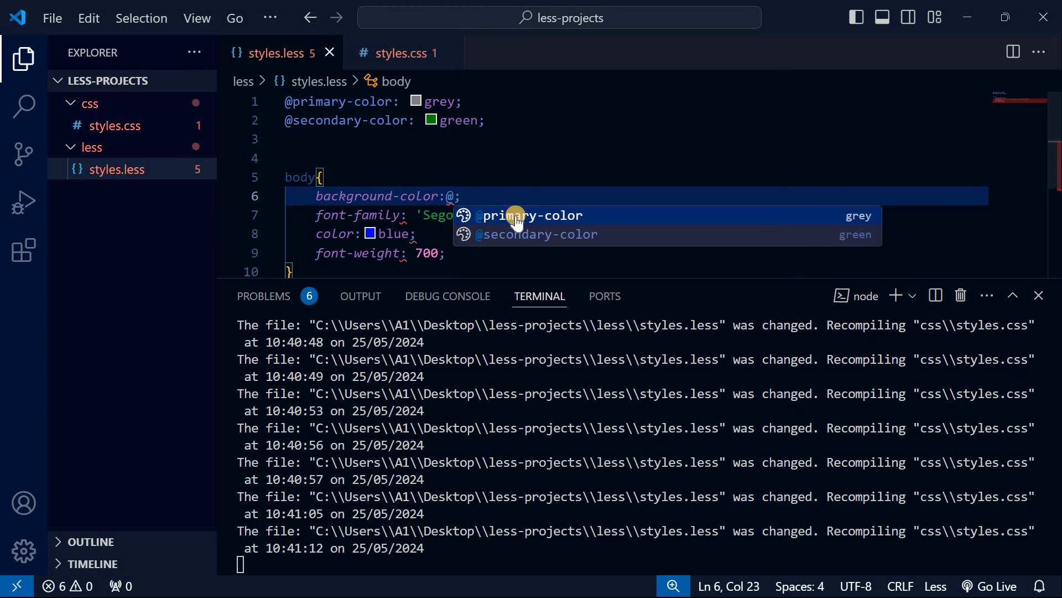
pyautogui.click(530, 215)
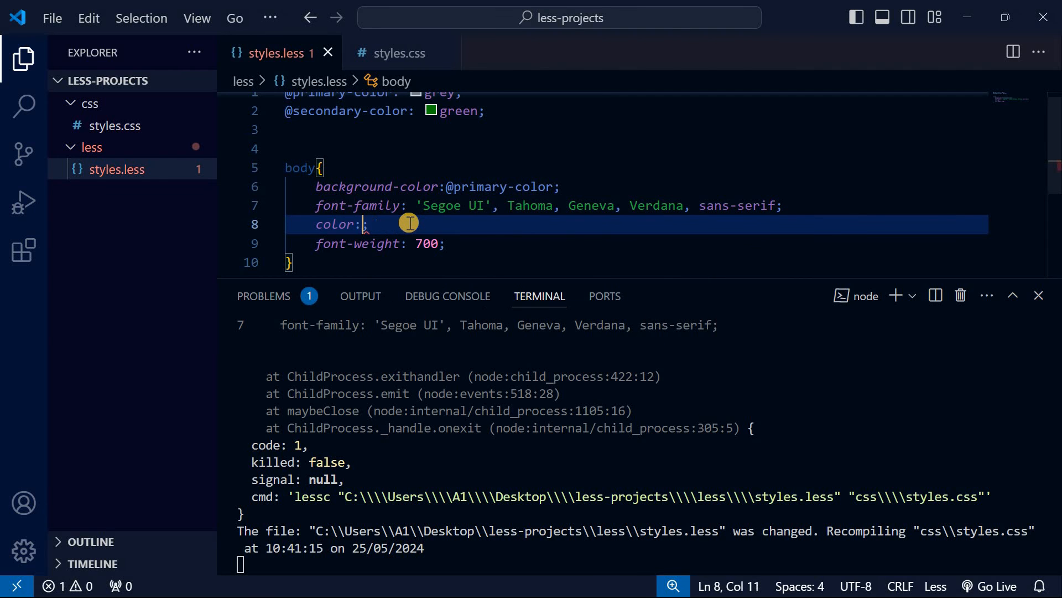
pyautogui.write('@')
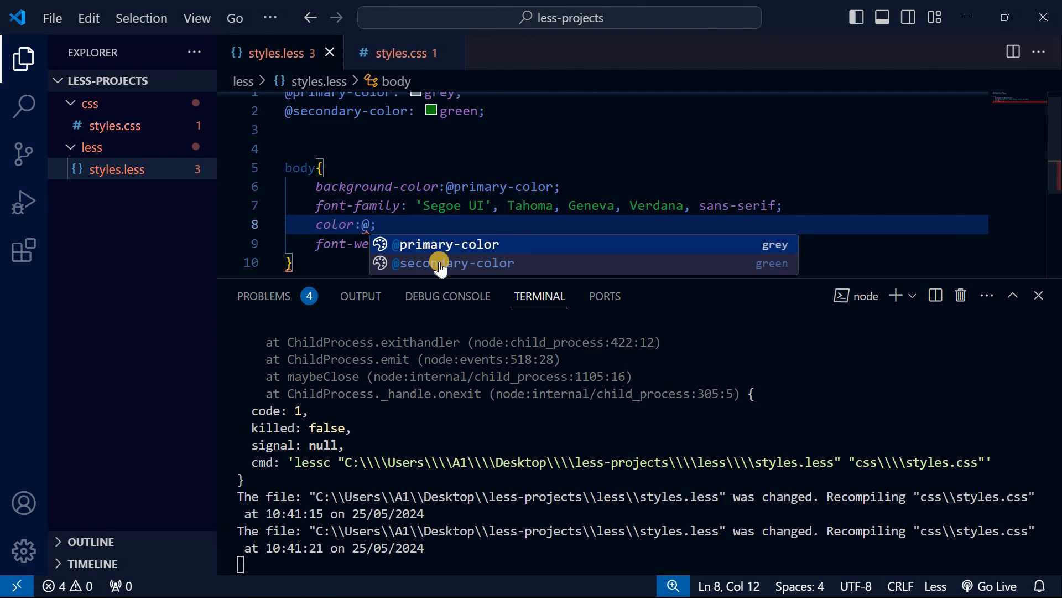
pyautogui.click(453, 263)
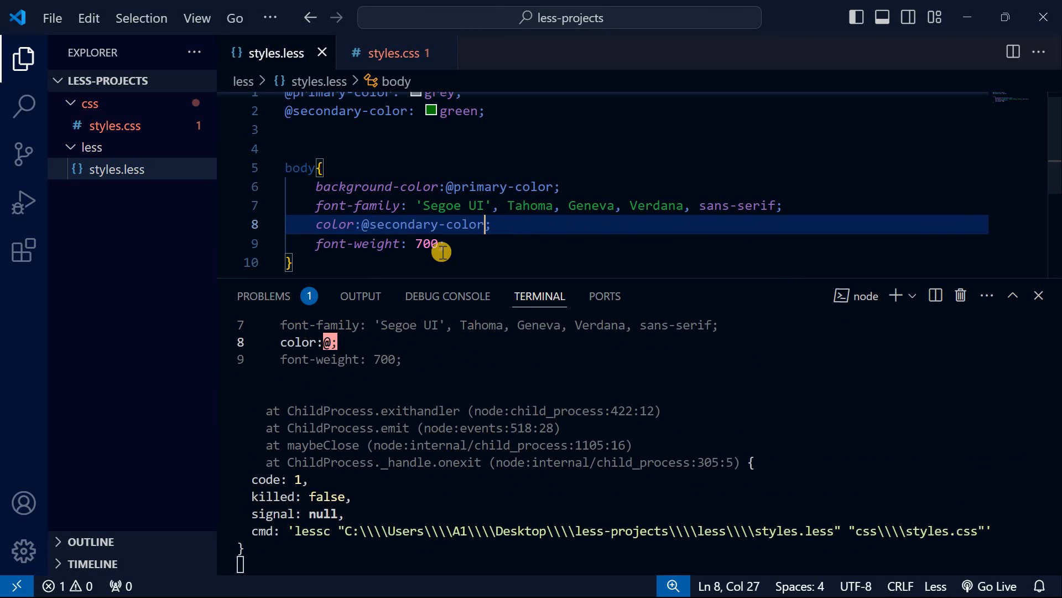
pyautogui.press('ctrl+s')
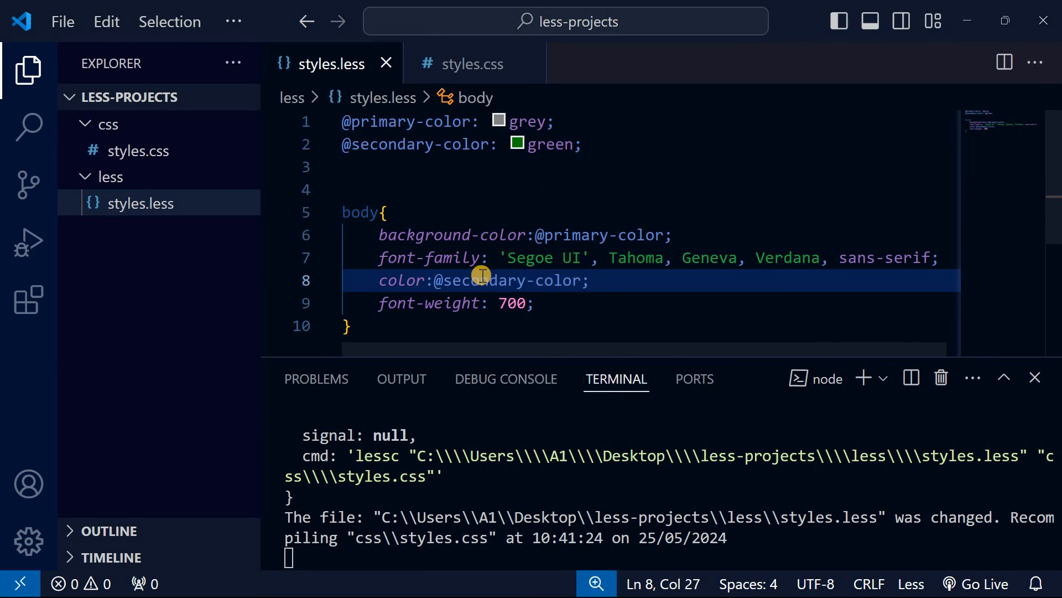
pyautogui.moveTo(693, 248)
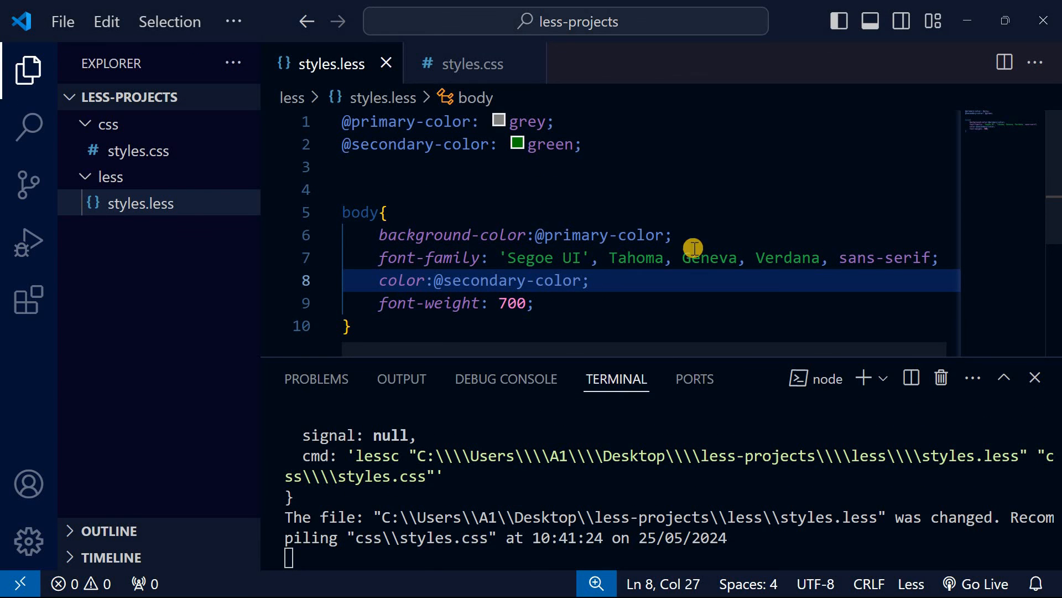
pyautogui.moveTo(464, 63)
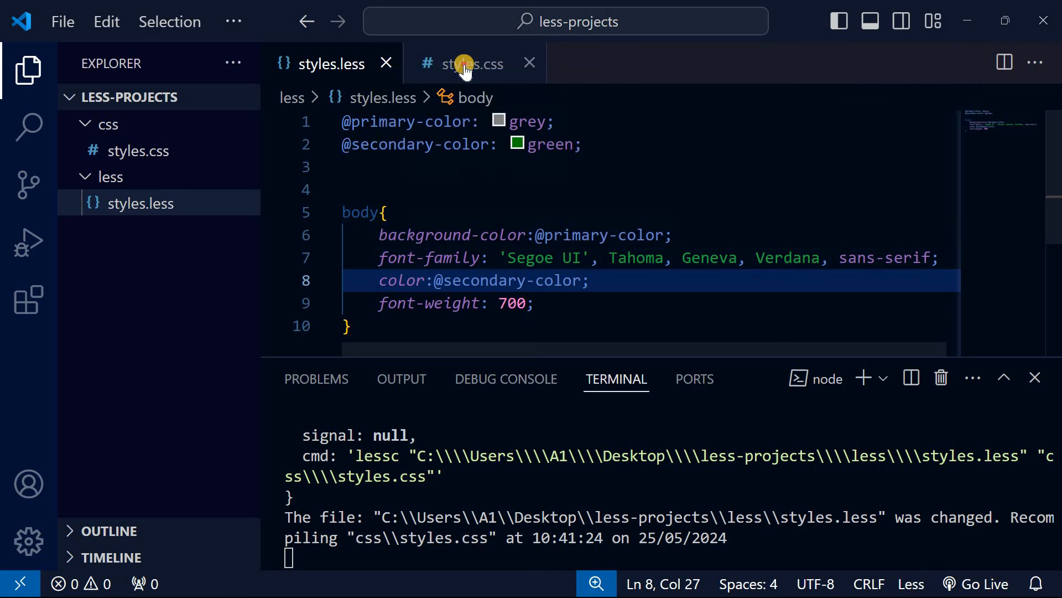
# View the compiled styles.css showing grey background and green text, and start a new root file
pyautogui.click(463, 63)
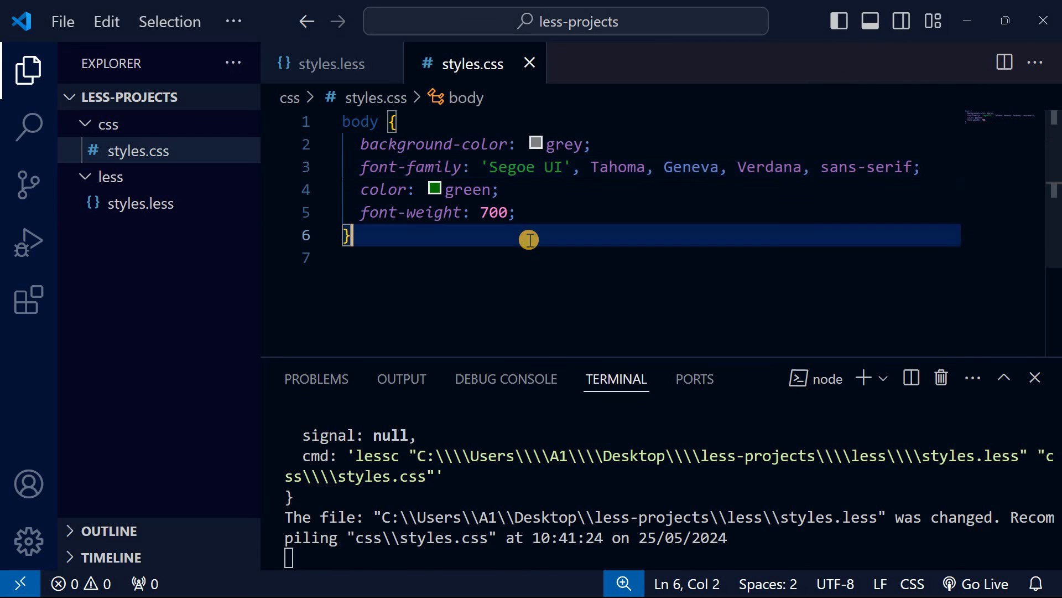
pyautogui.moveTo(361, 144)
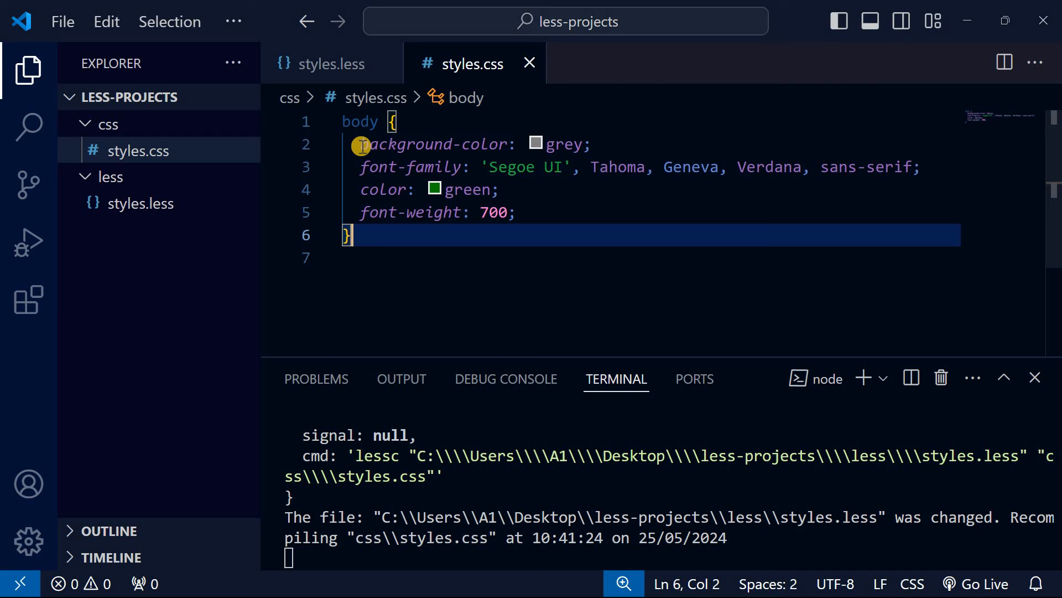
pyautogui.moveTo(606, 178)
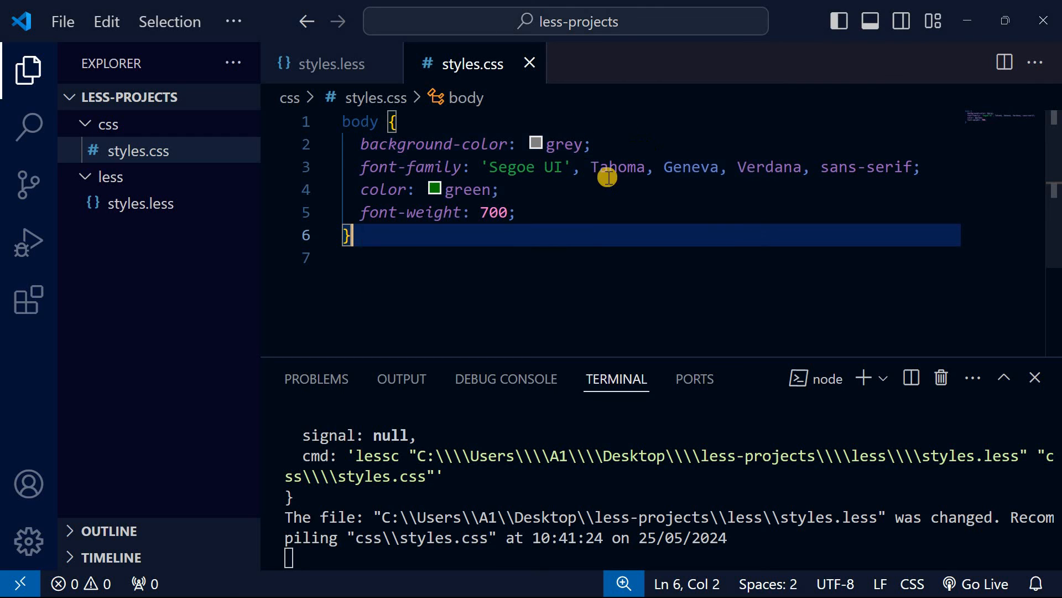
pyautogui.moveTo(513, 254)
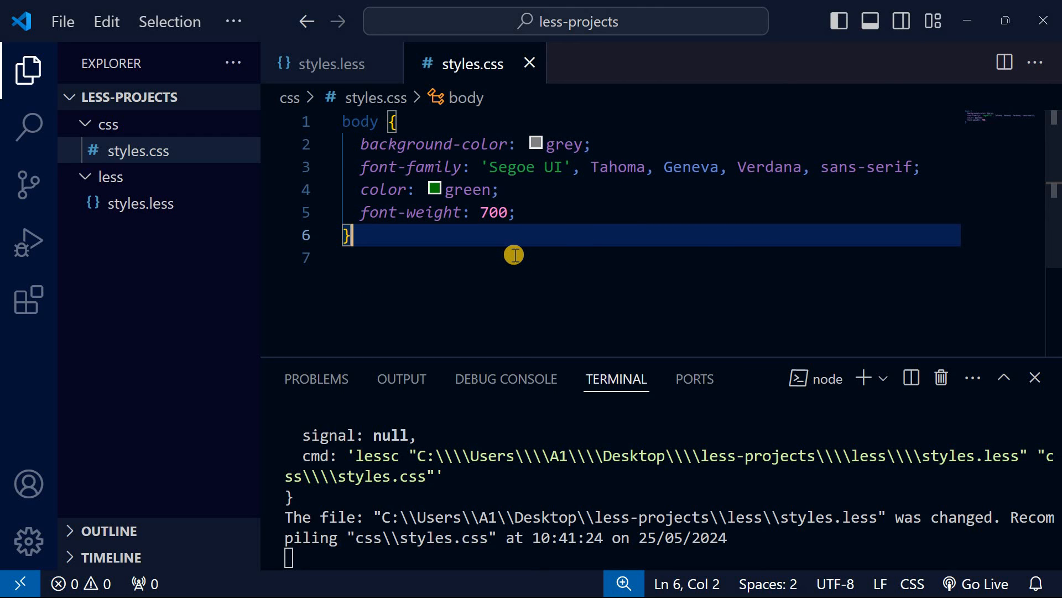
pyautogui.click(108, 123)
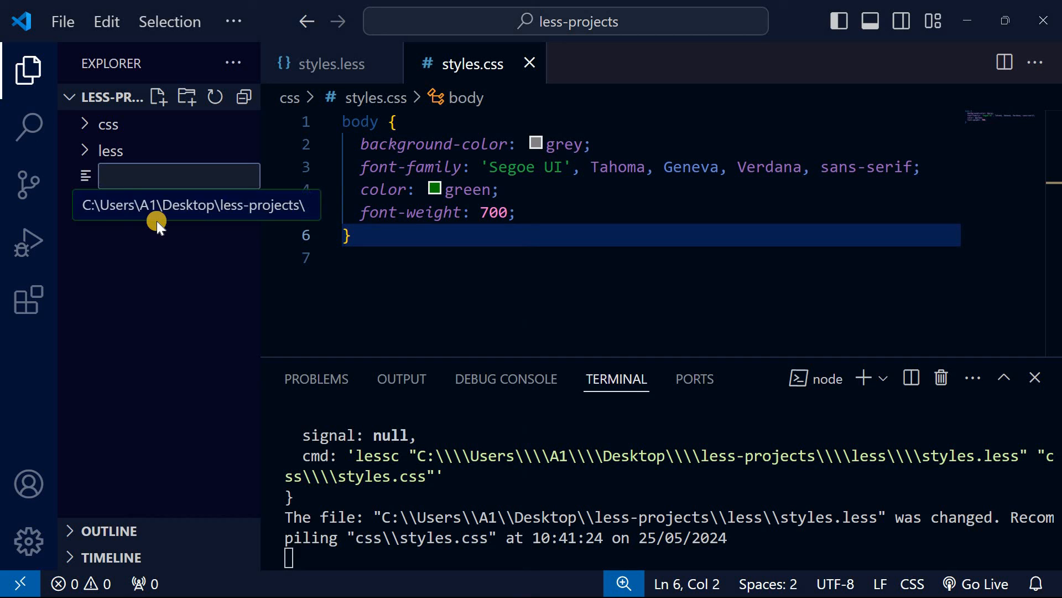
# Create index.html from the ! boilerplate, linking css/styles.css with a 'Welcome to LESS CSS' h1
pyautogui.write('in')
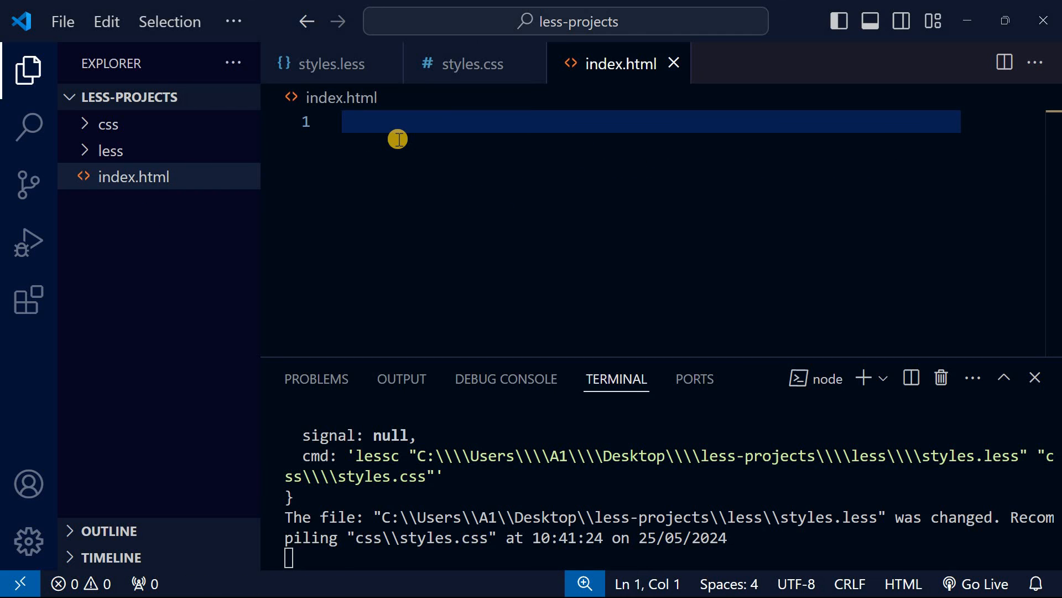
pyautogui.write('!DOCTYPE html>')
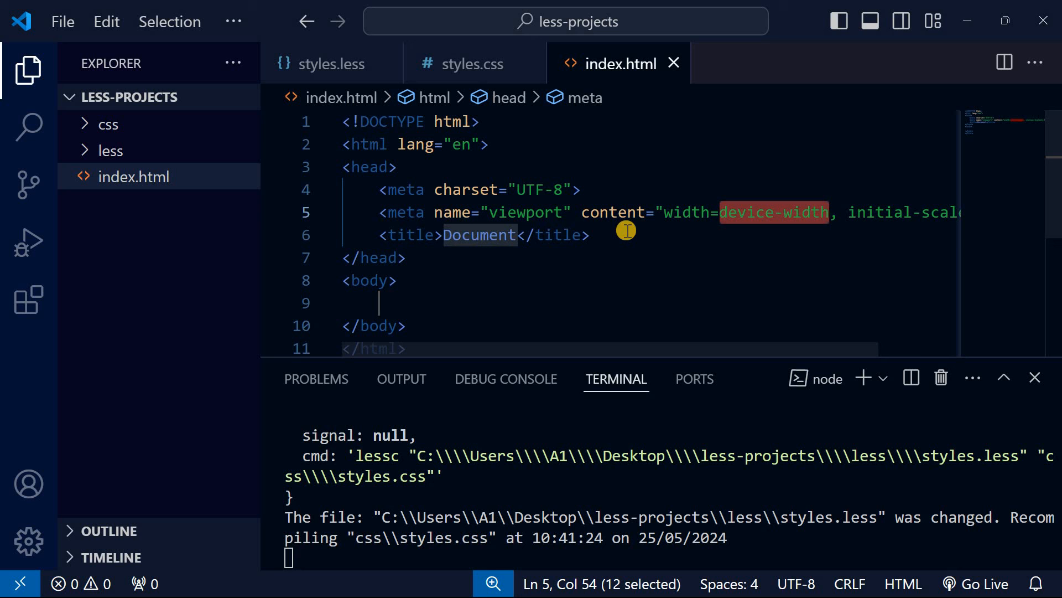
pyautogui.moveTo(597, 234)
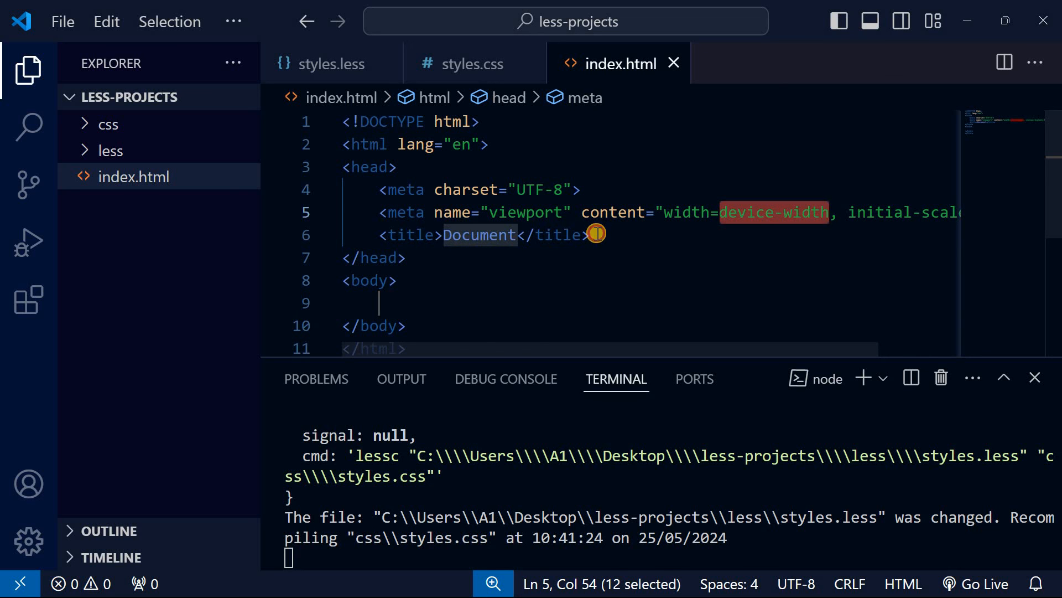
pyautogui.write('link rel="stylesheet" href="">')
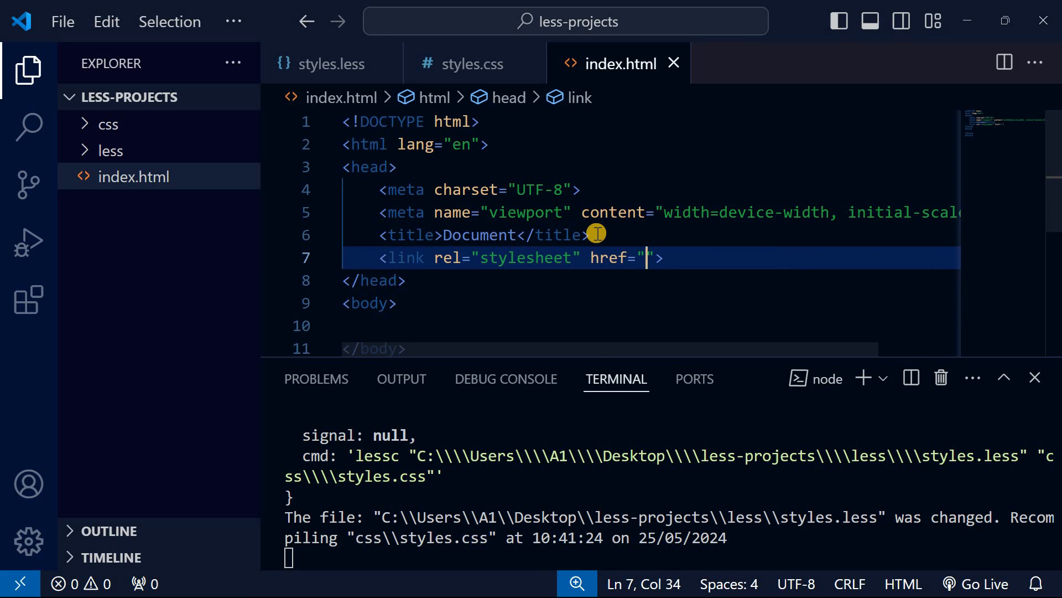
pyautogui.write('css/styles.css')
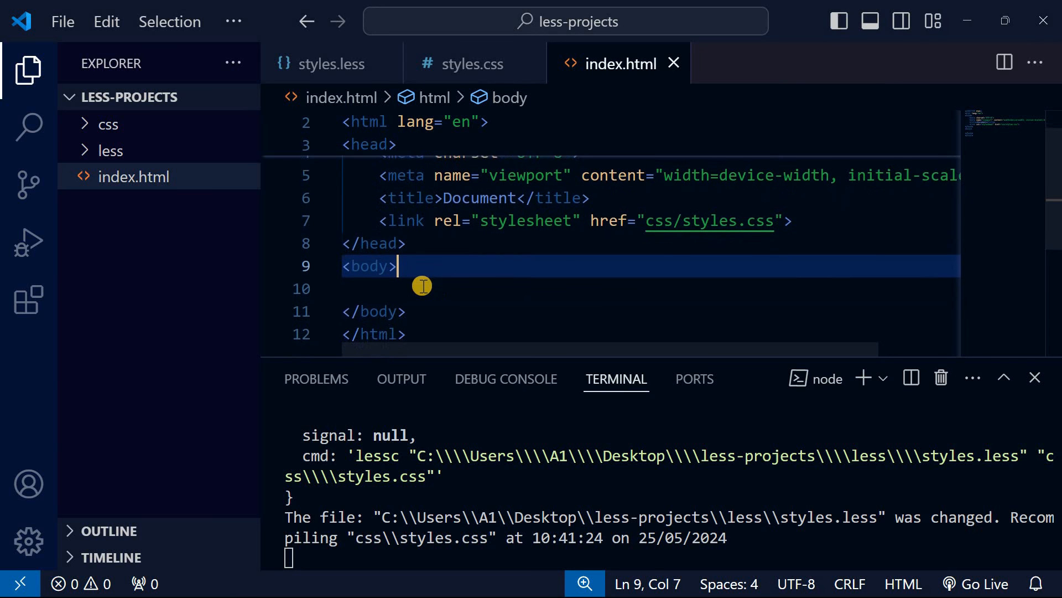
pyautogui.write('h1></h1>')
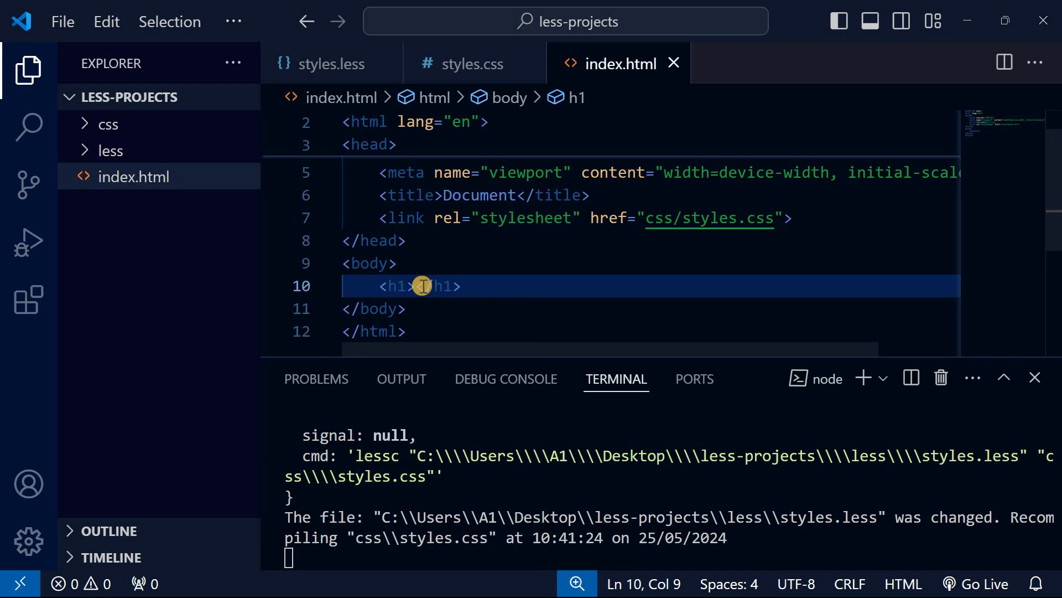
pyautogui.write('Welcome to LE')
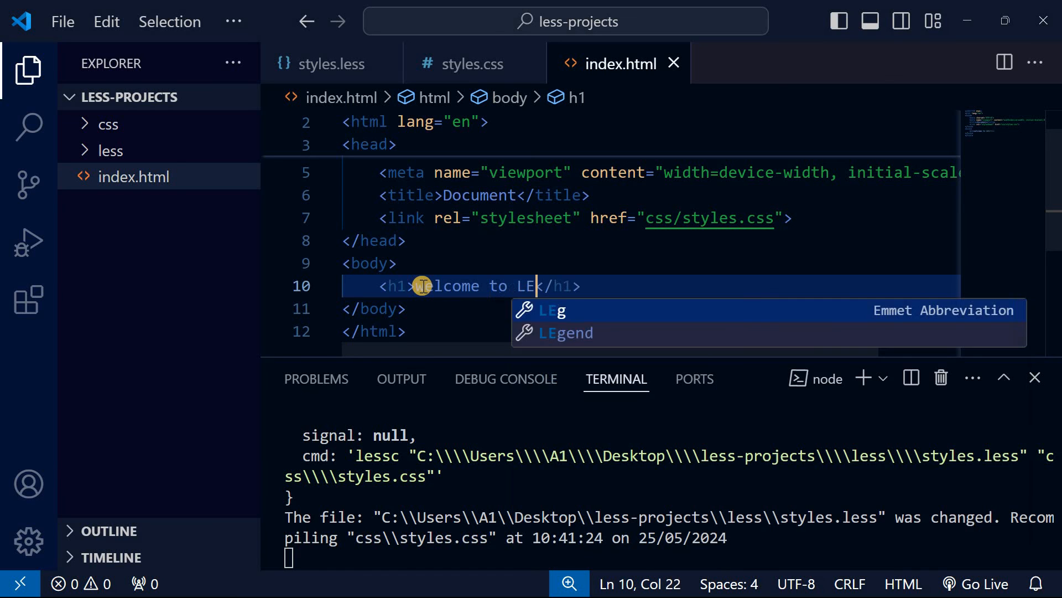
pyautogui.write('SS CSS')
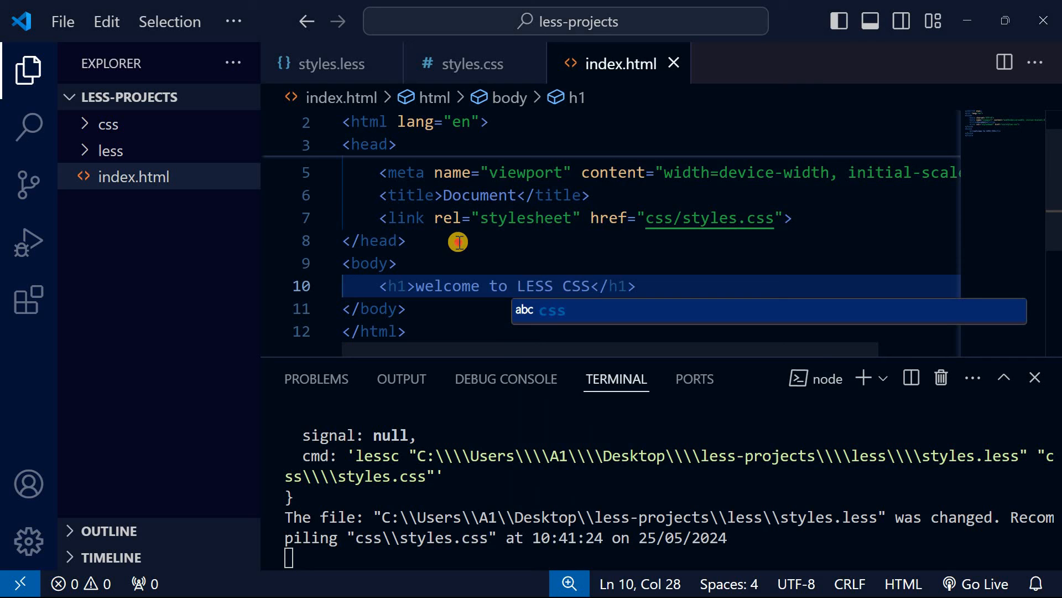
pyautogui.click(406, 241)
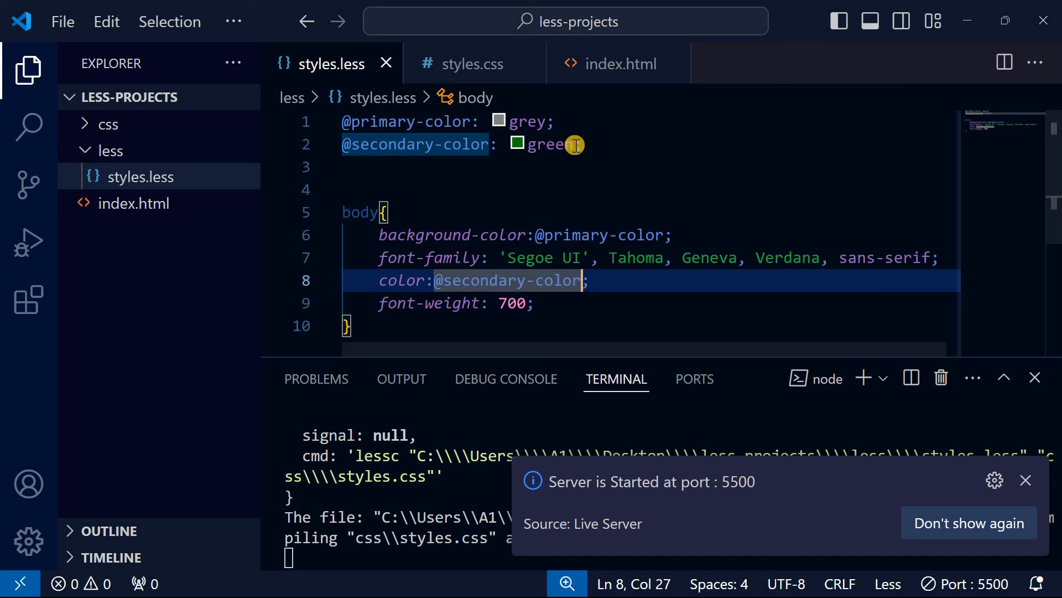
pyautogui.click(517, 144)
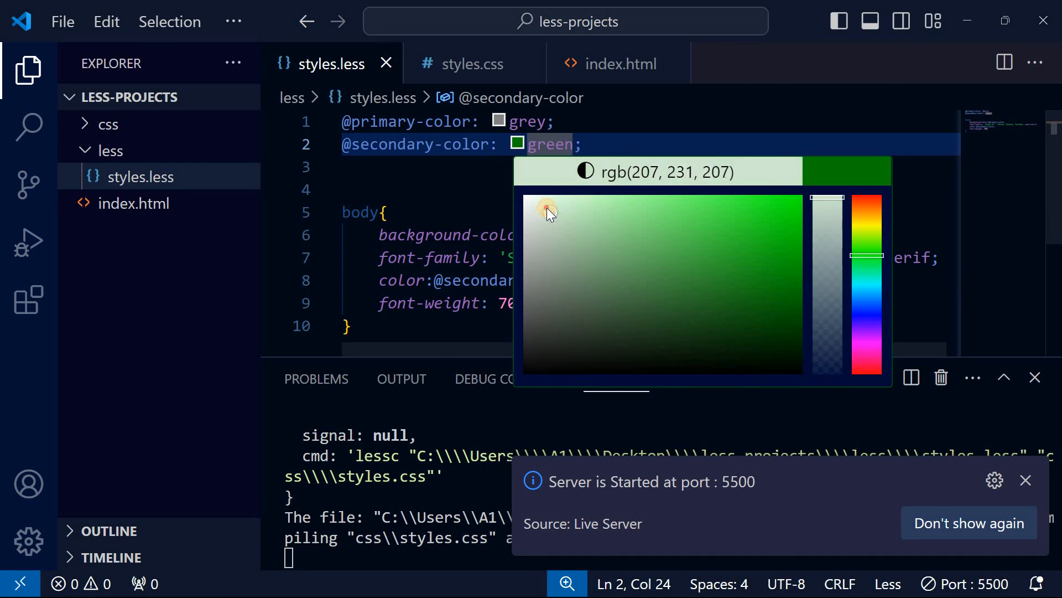
pyautogui.click(542, 205)
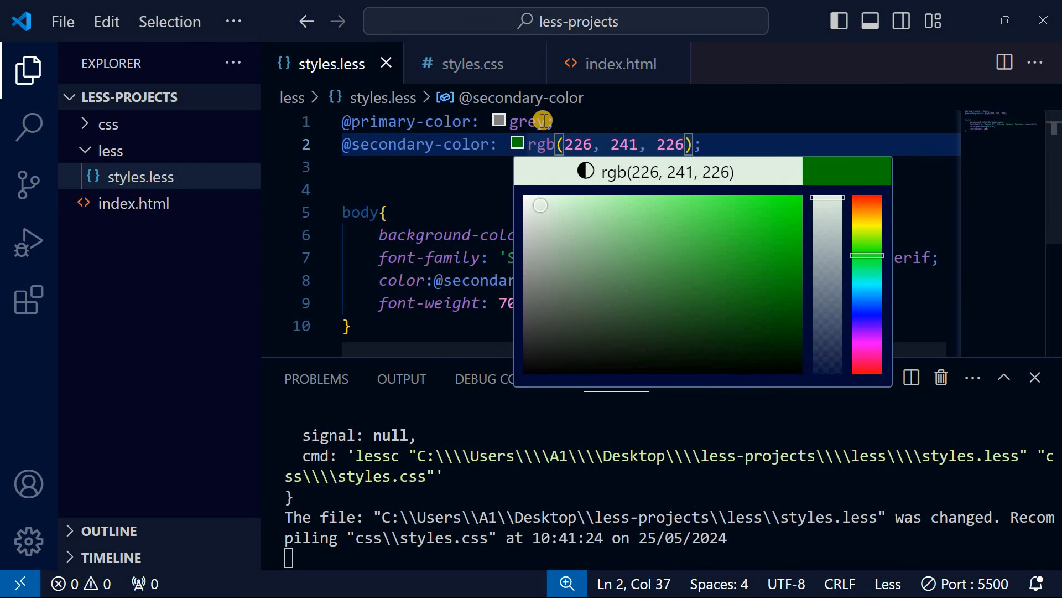
pyautogui.click(527, 121)
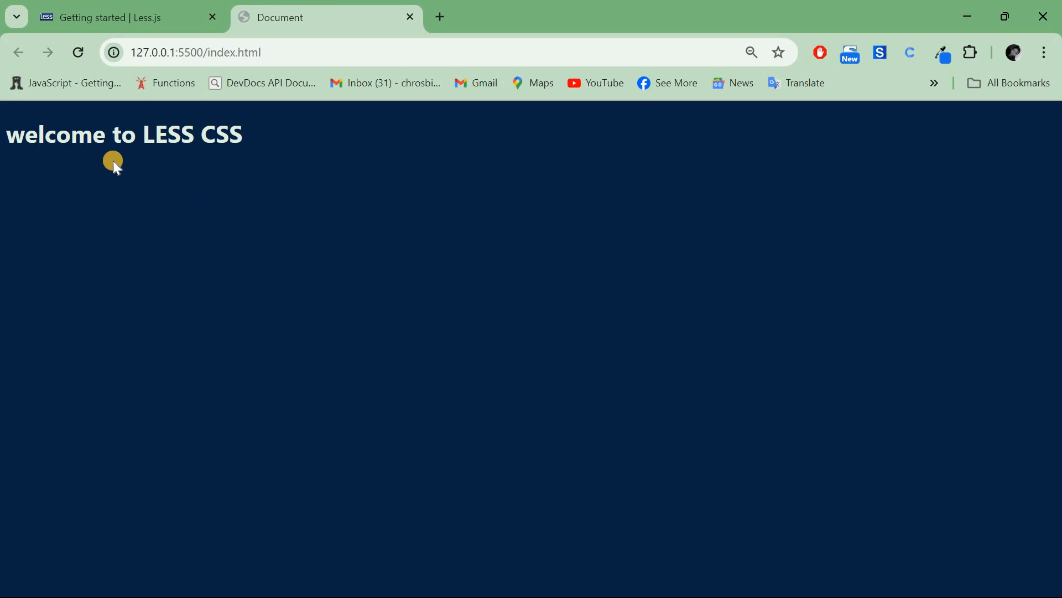
pyautogui.moveTo(963, 18)
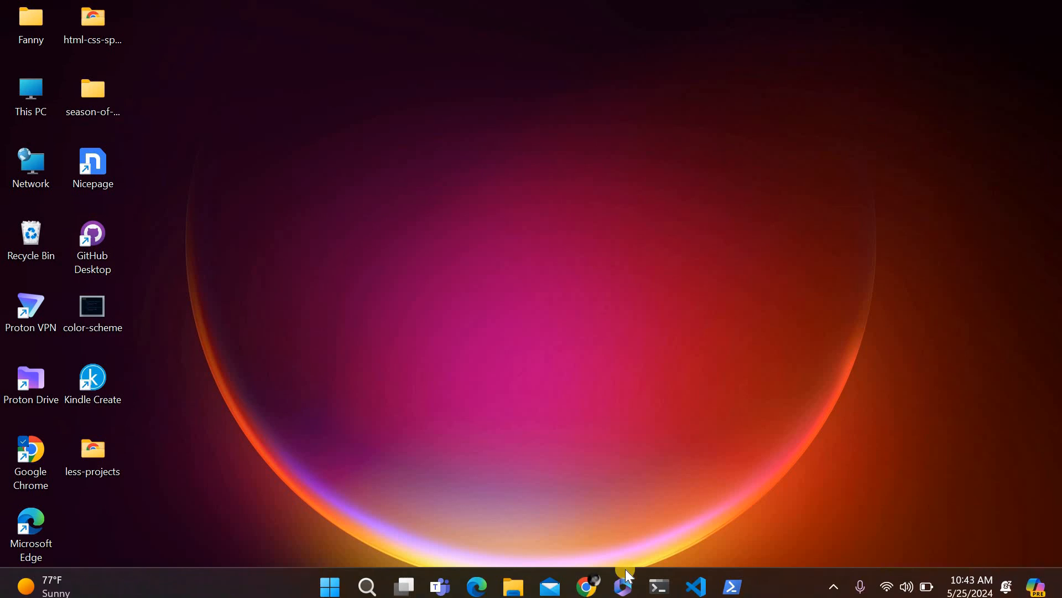
# Bring Chrome forward to view the welcome heading at 127.0.0.1:5500/index.html
pyautogui.click(585, 585)
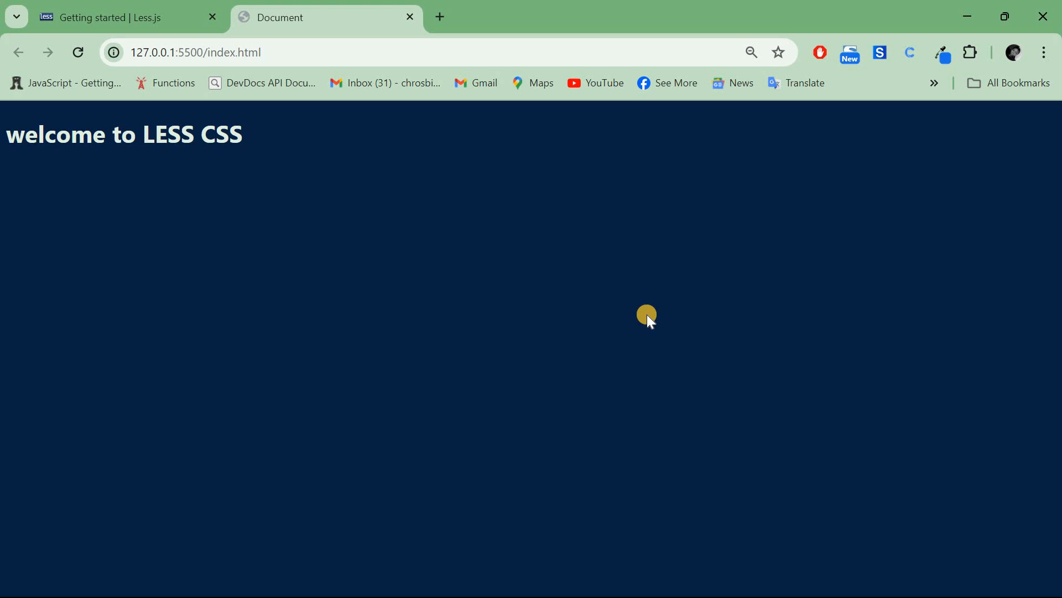
pyautogui.moveTo(655, 560)
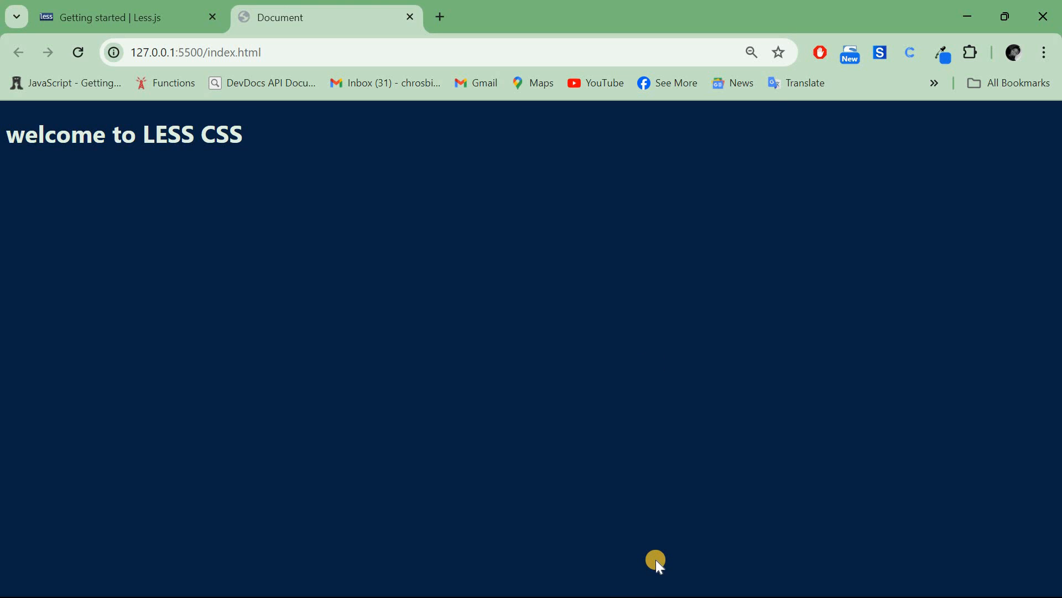